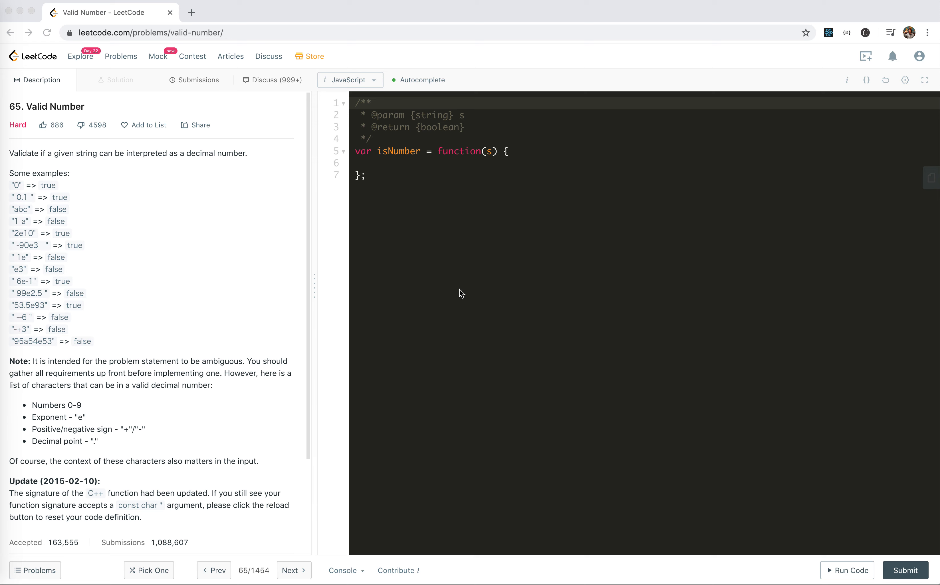
mouse_move(158, 234)
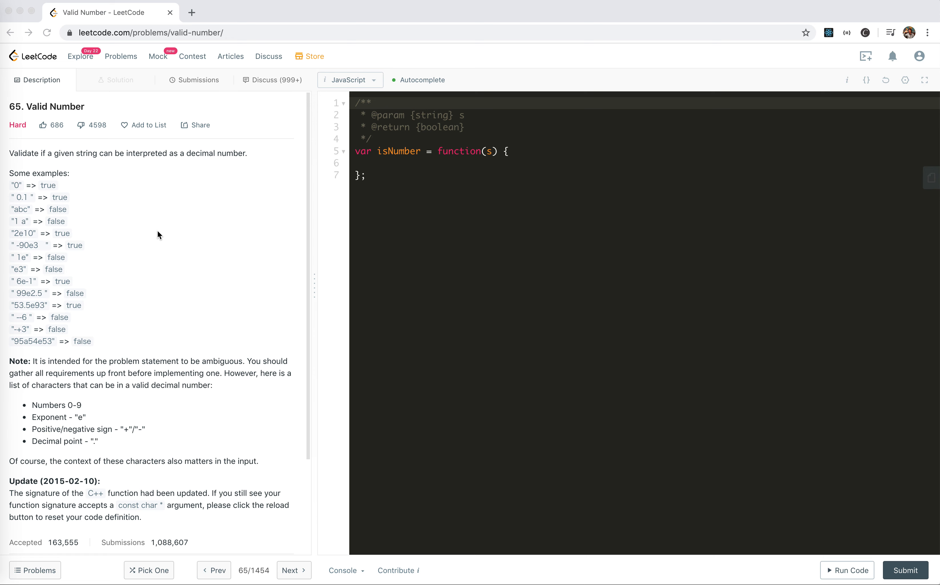
mouse_move(145, 201)
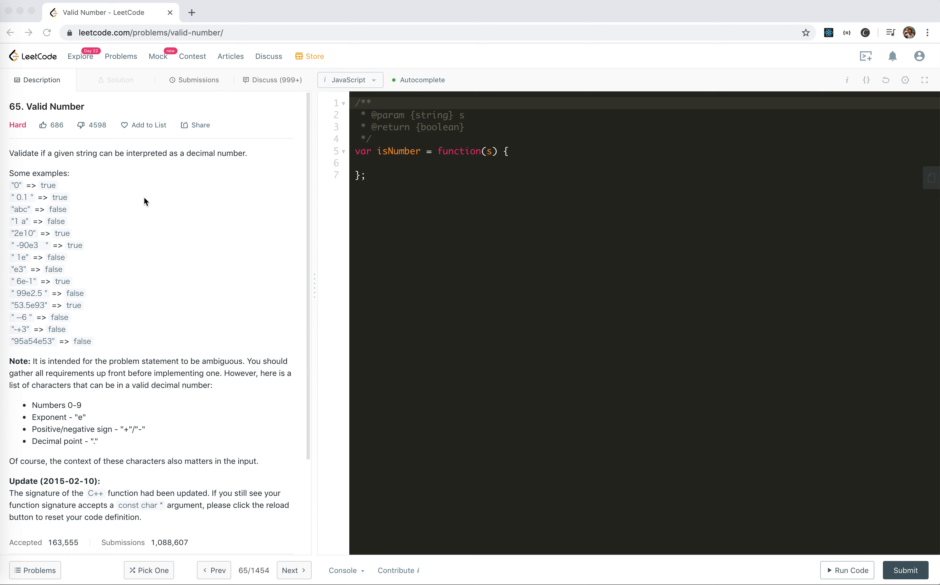
mouse_move(166, 244)
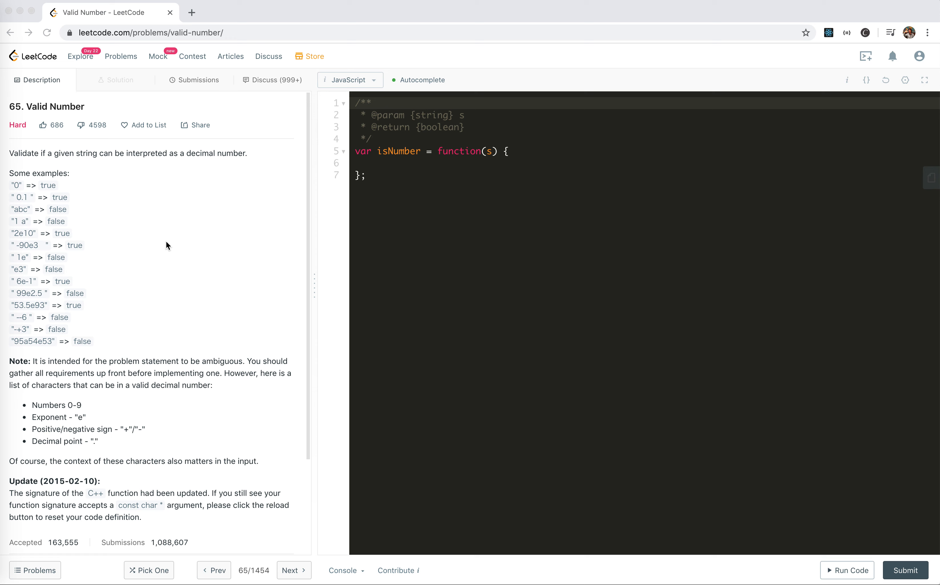
mouse_move(31, 196)
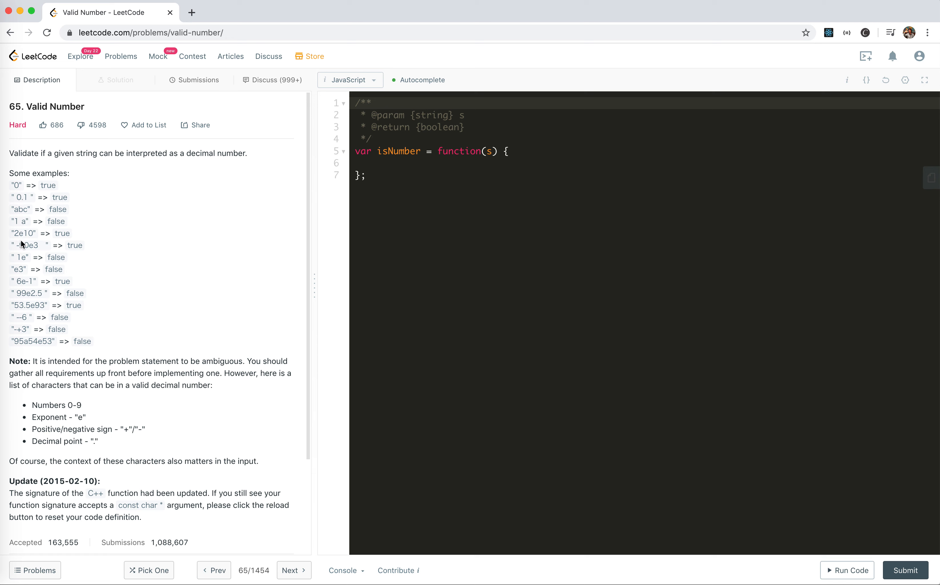
mouse_move(17, 236)
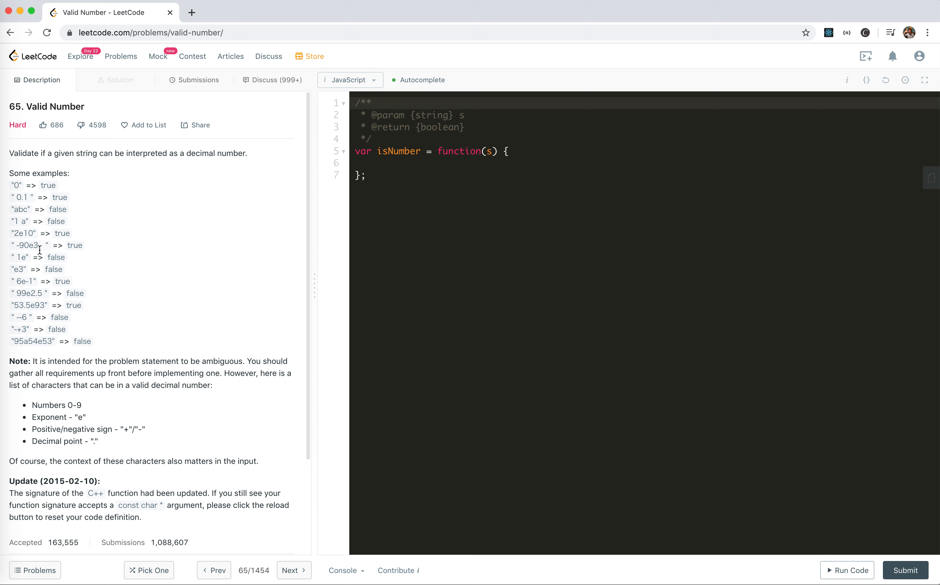
Step: Review the problem's sign-related false examples and the note on ambiguous requirements
left_click_drag(9, 317, 21, 329)
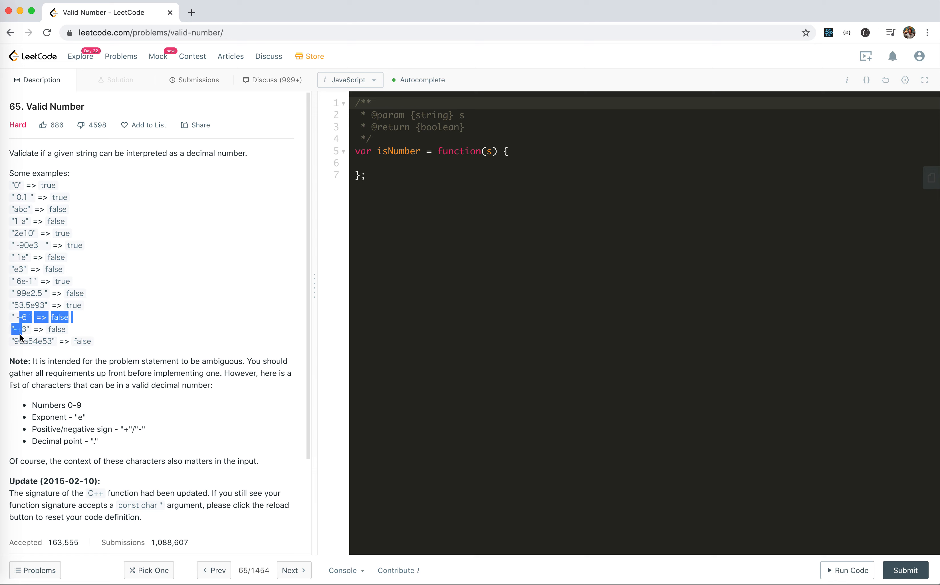
left_click(96, 349)
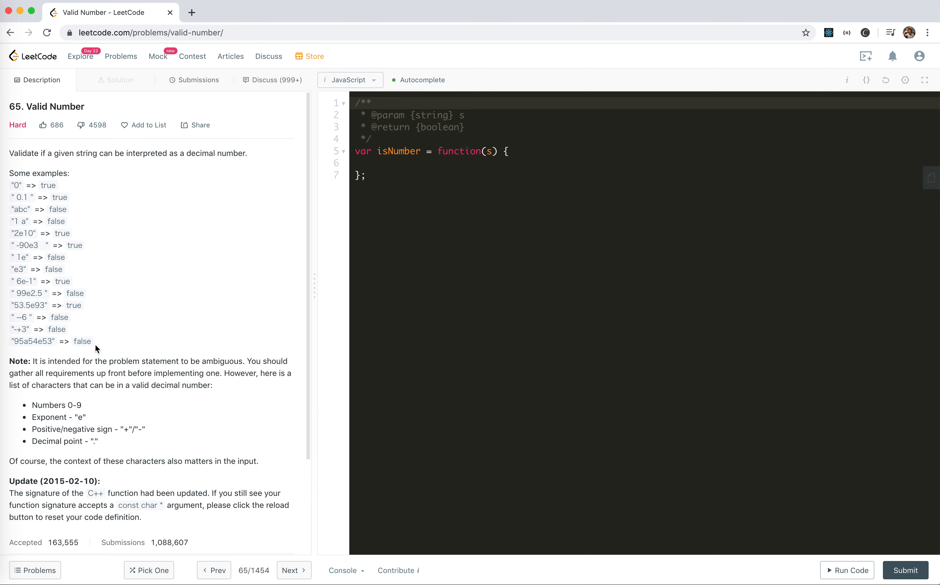
double_click(116, 373)
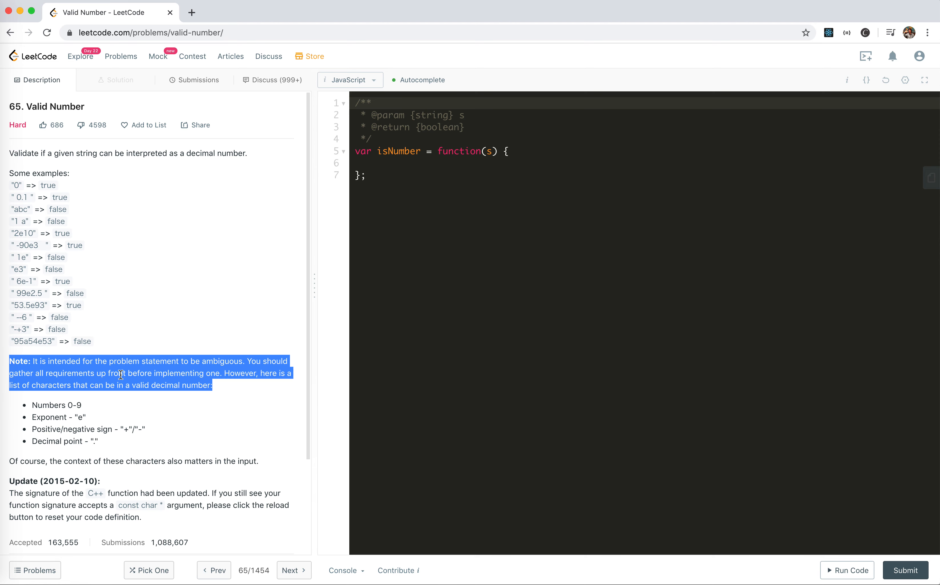
mouse_move(112, 356)
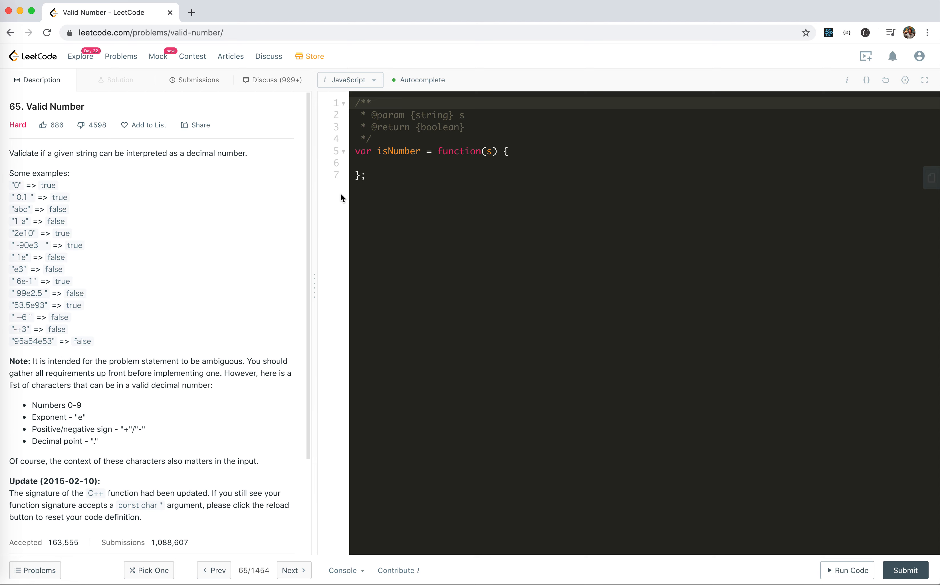
Step: Add the comment '// 0 ~ 9 . + - e' listing allowed characters inside isNumber
type("//")
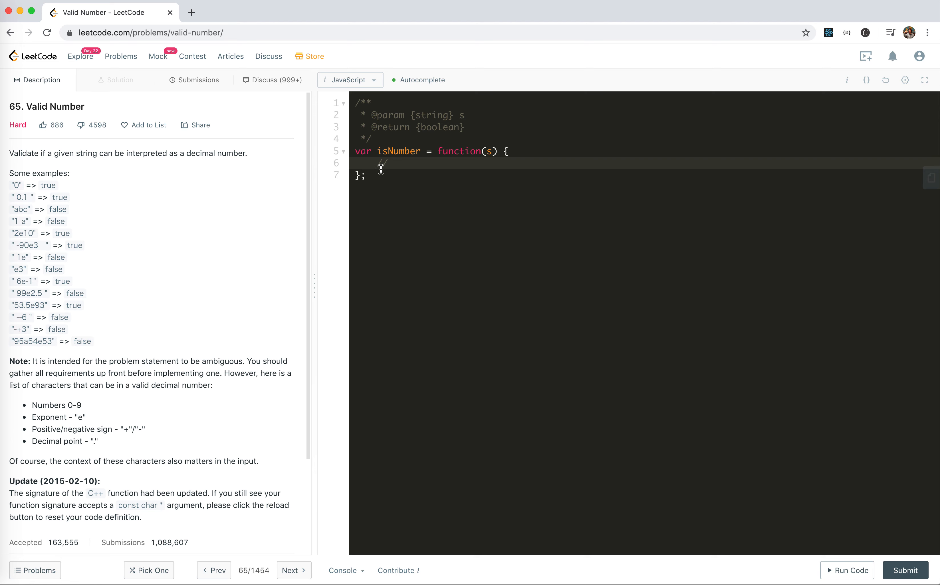
type("//")
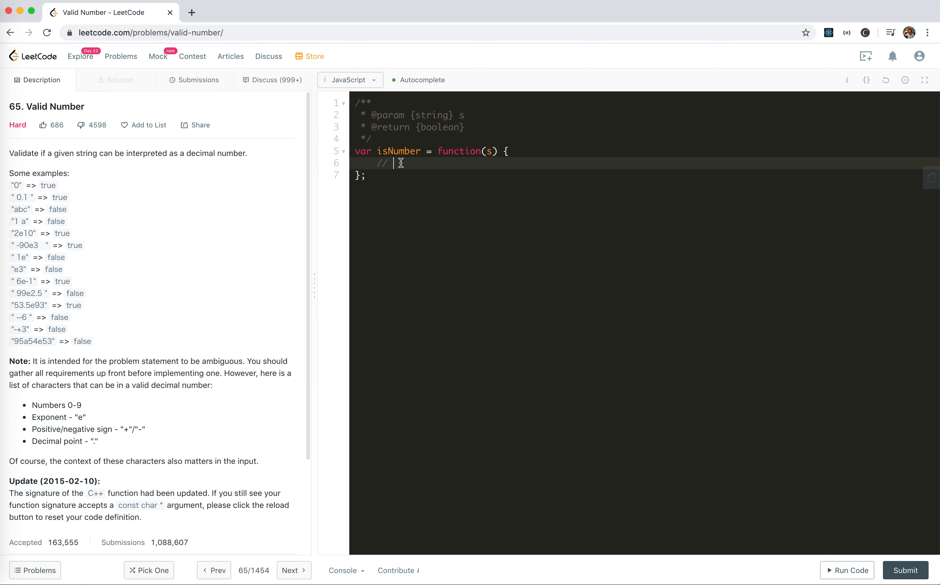
type("0 ~")
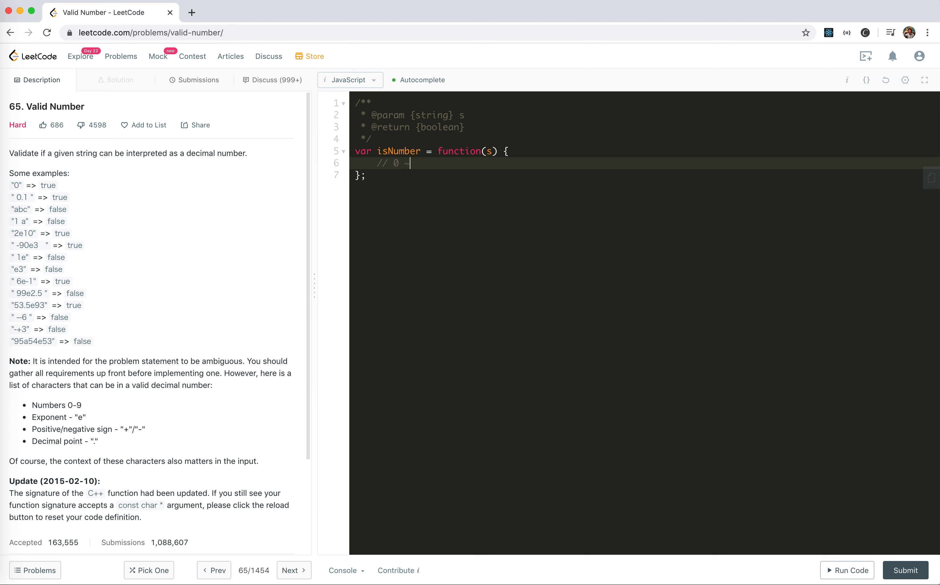
type("9")
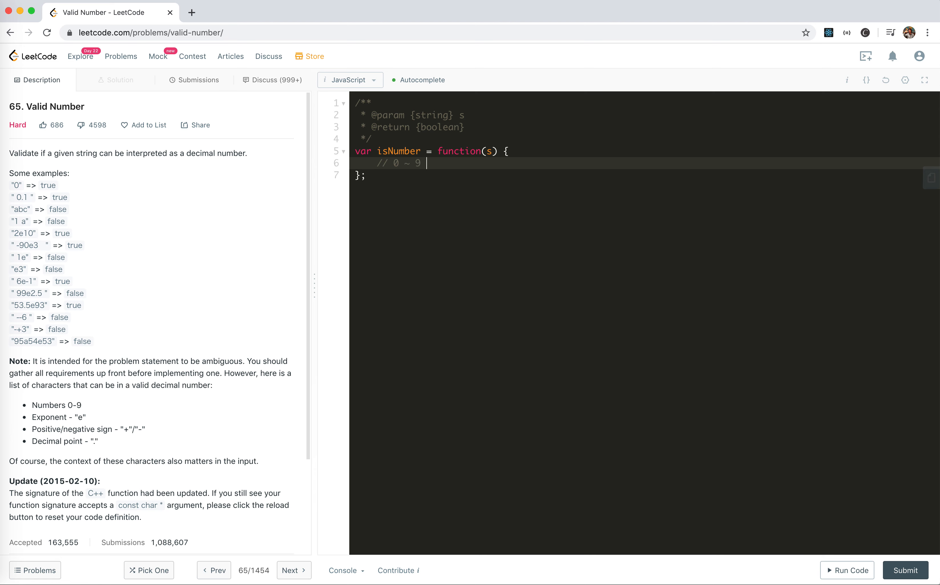
type(". + -")
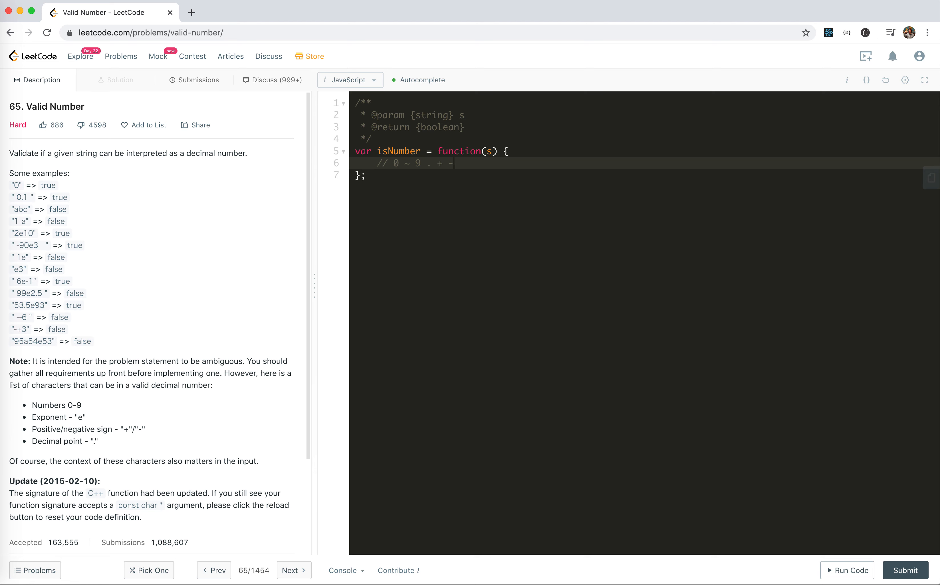
type("e")
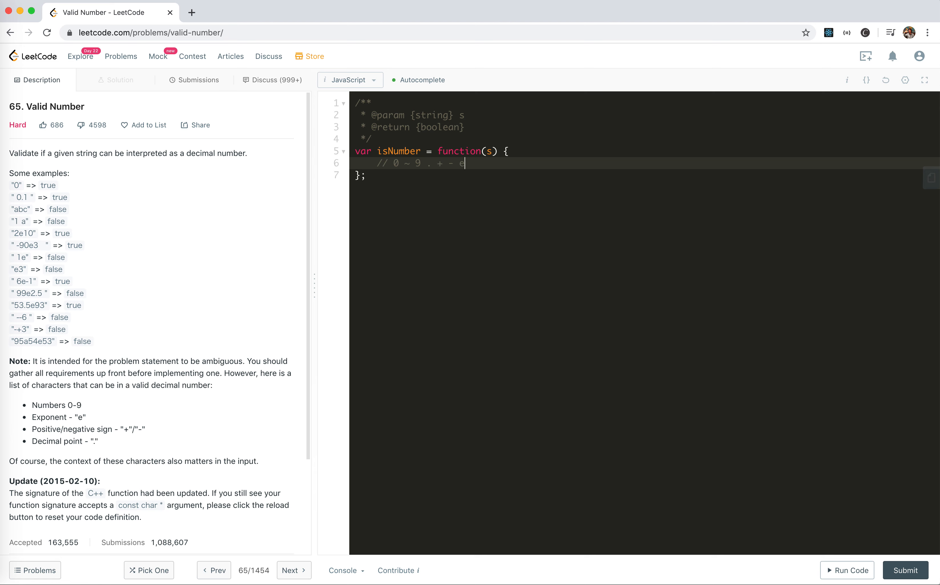
mouse_move(53, 240)
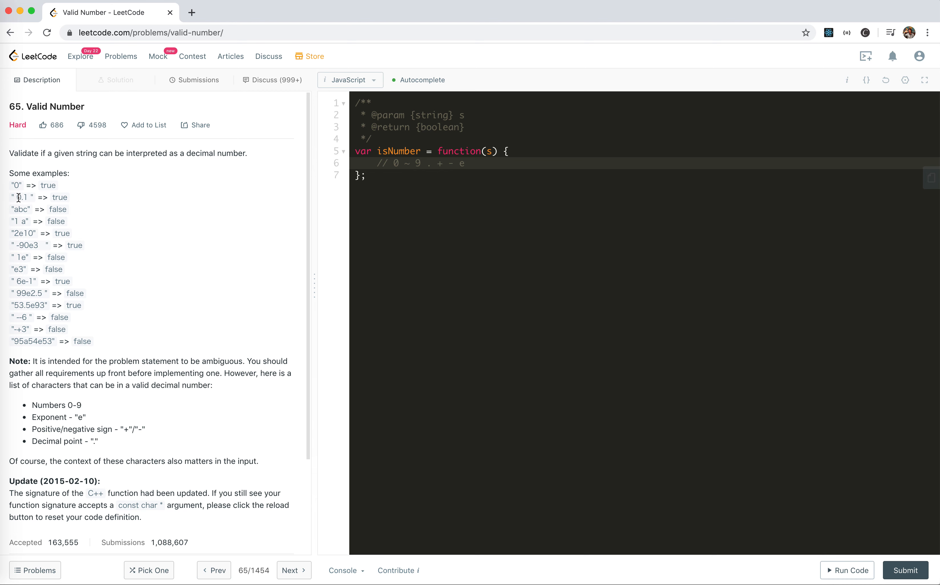
mouse_move(14, 197)
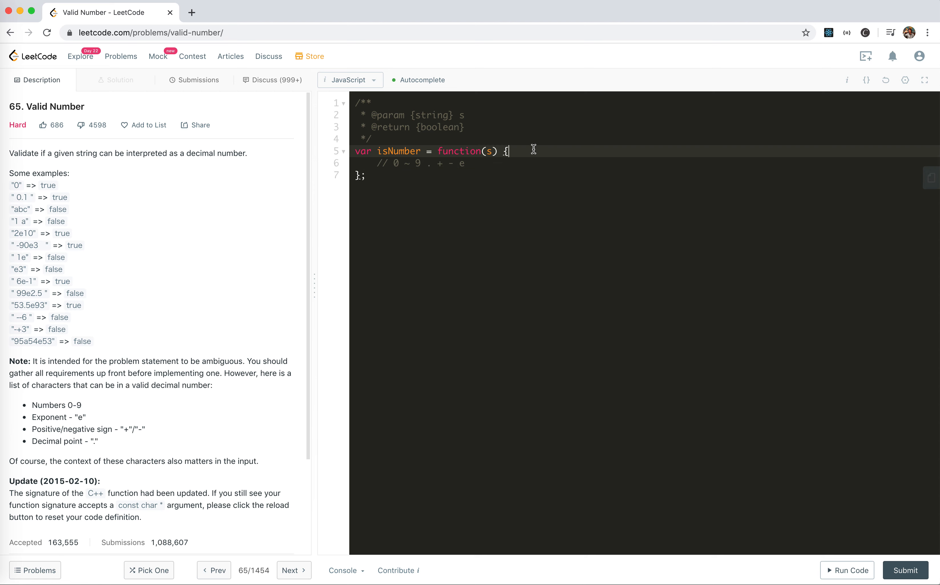
Step: Add 's = s.trim()' as the first statement above the allowed-characters comment
key("Enter")
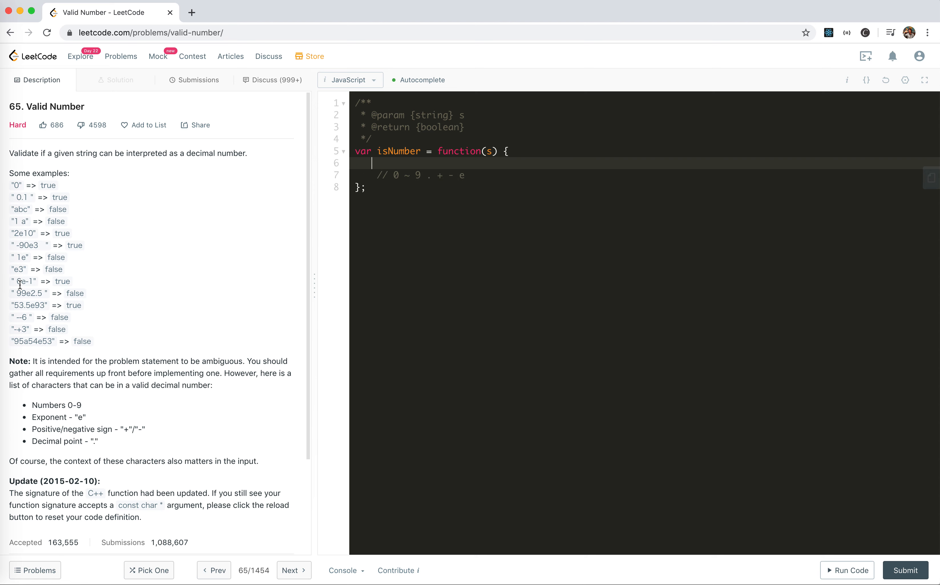
mouse_move(476, 151)
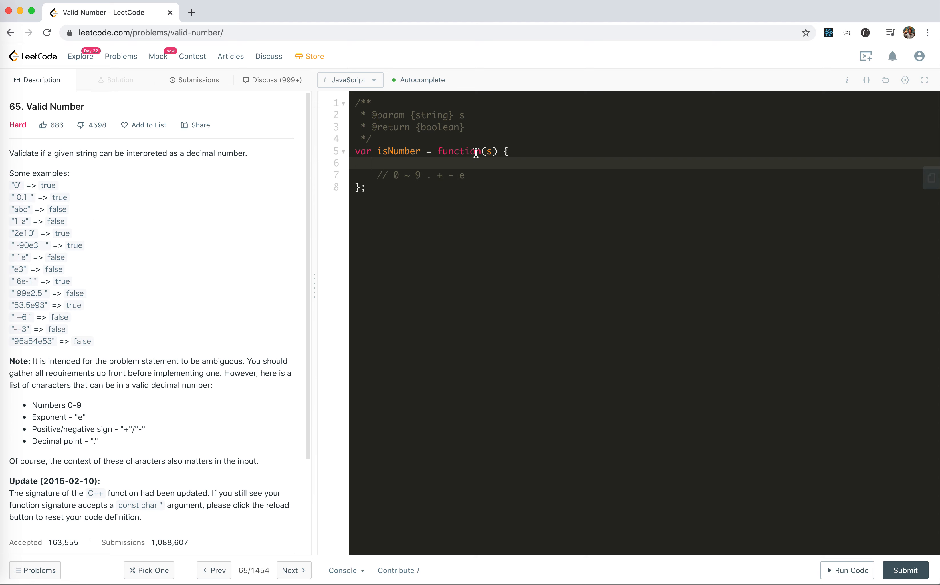
type("s =")
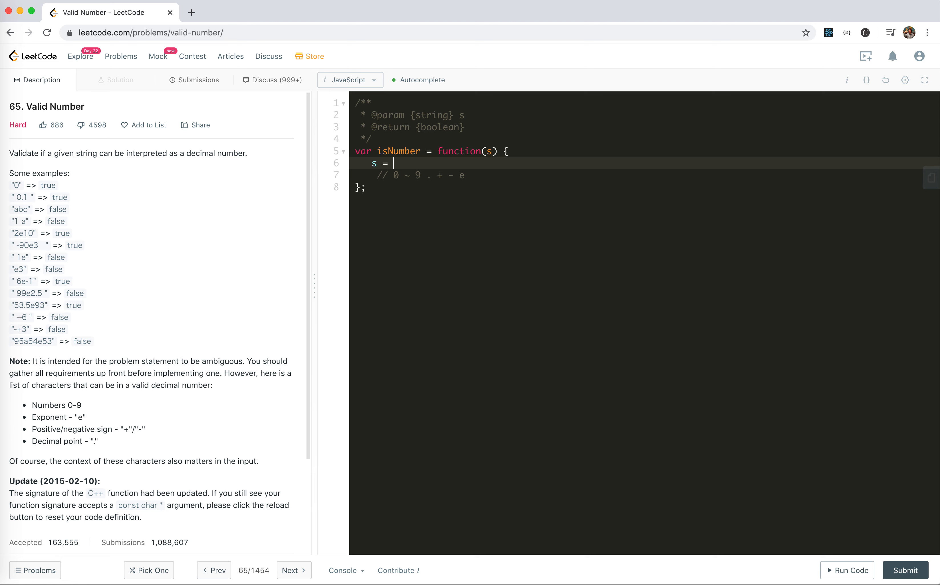
type("s.t")
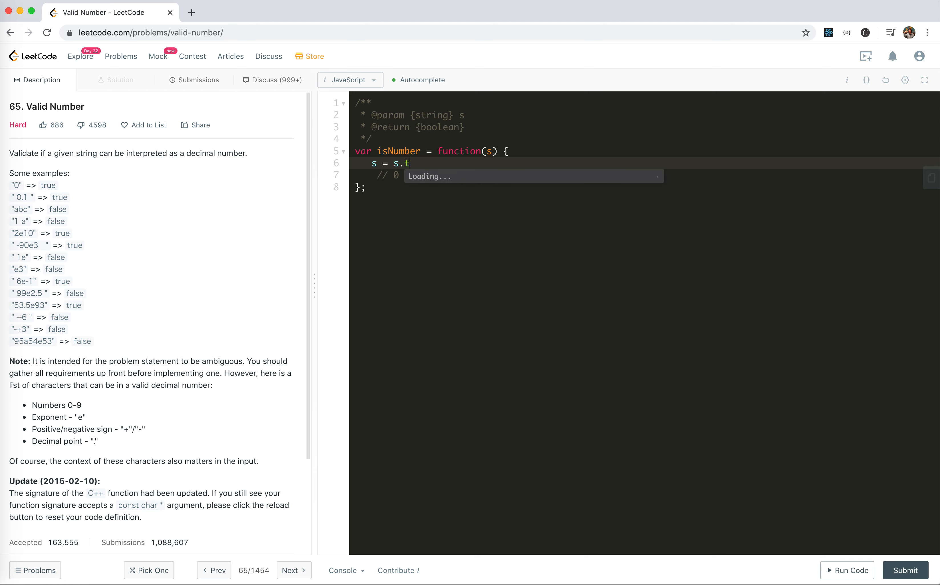
type("rim()")
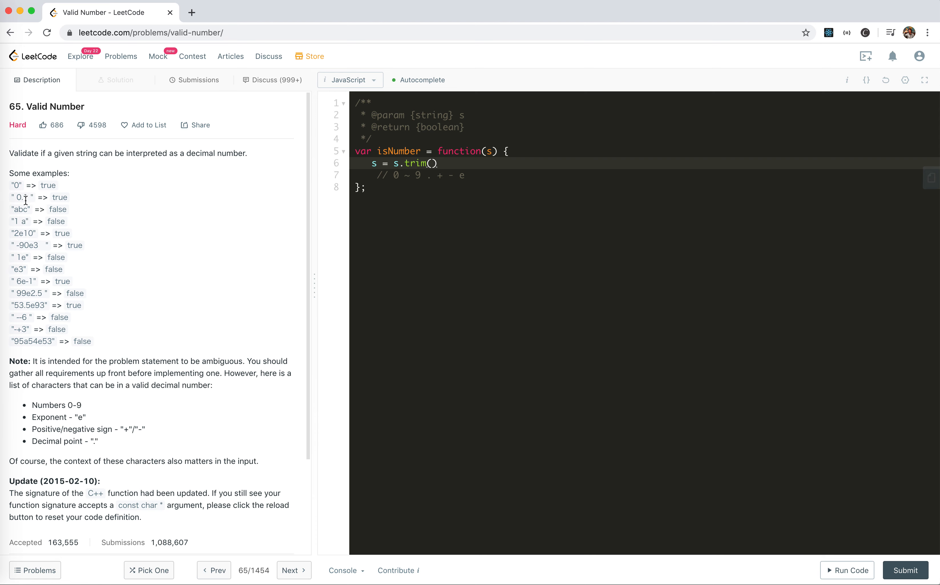
mouse_move(22, 200)
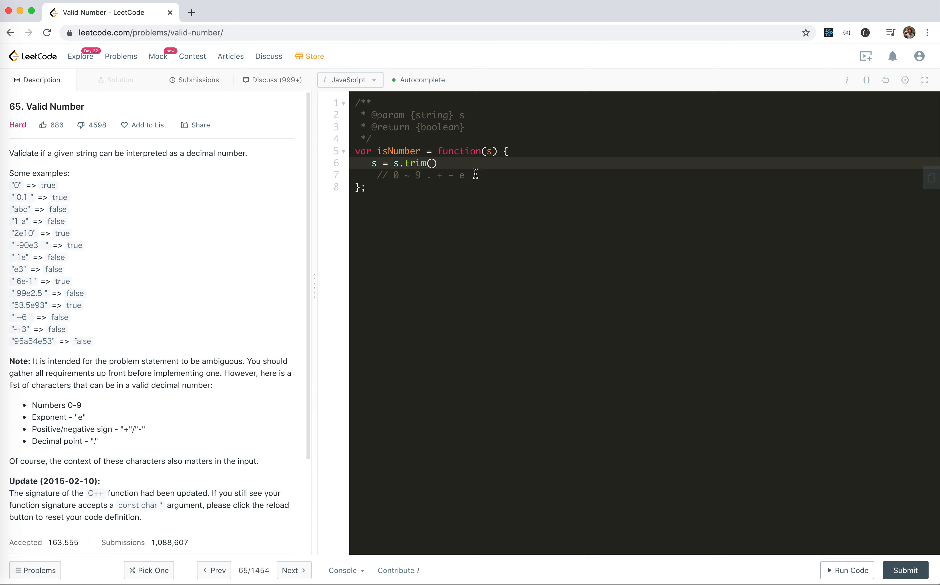
mouse_move(468, 164)
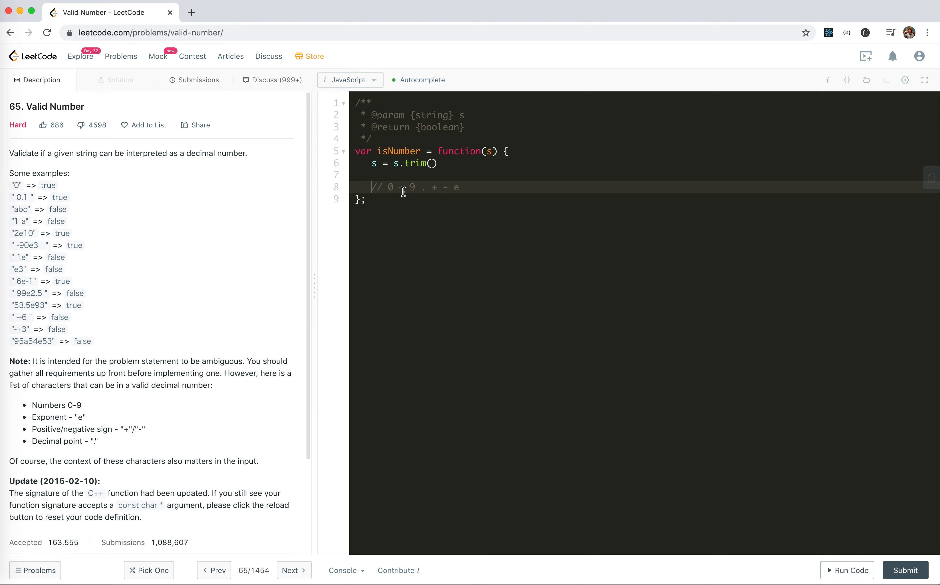
Step: Add a comment that digits 0 ~ 9 appear basically everywhere, e.g. 002
key("Enter")
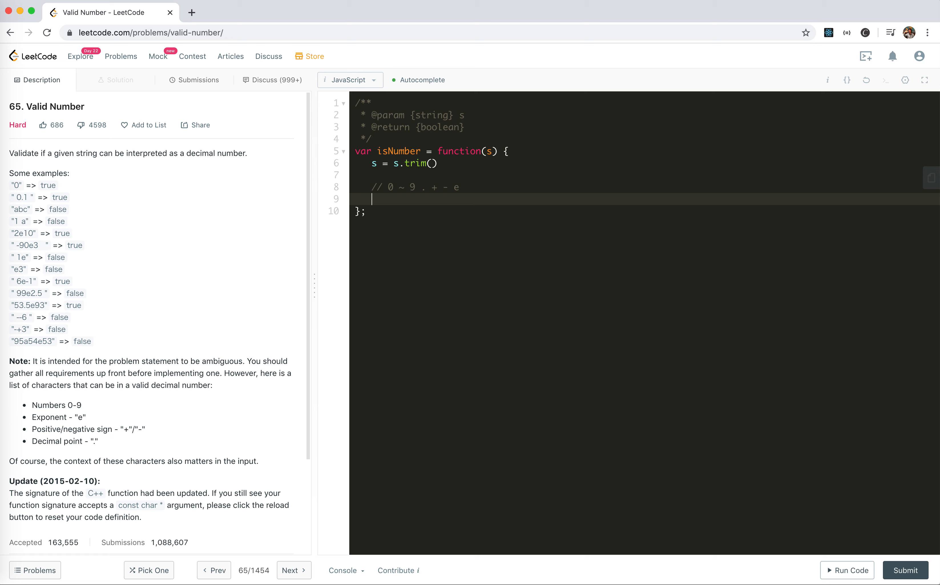
type("//")
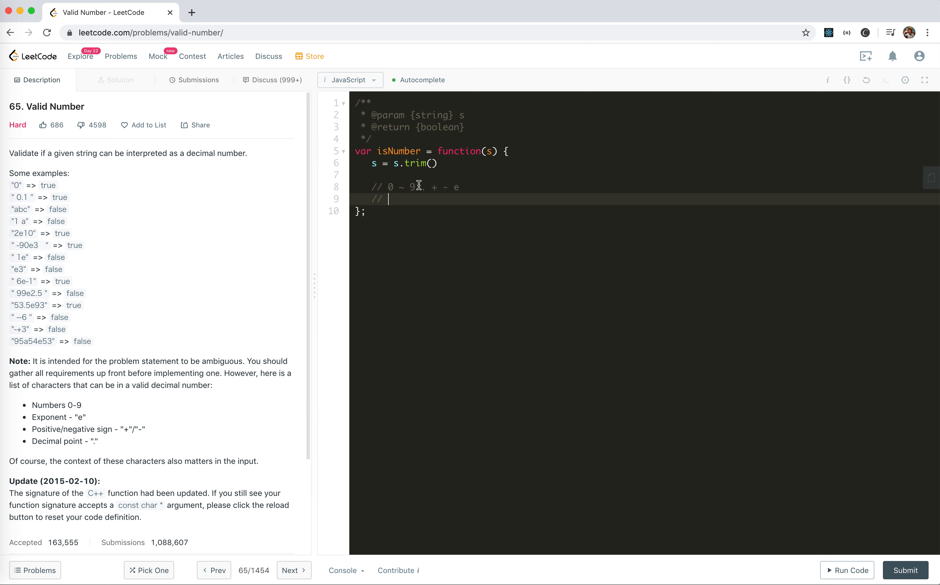
type("0")
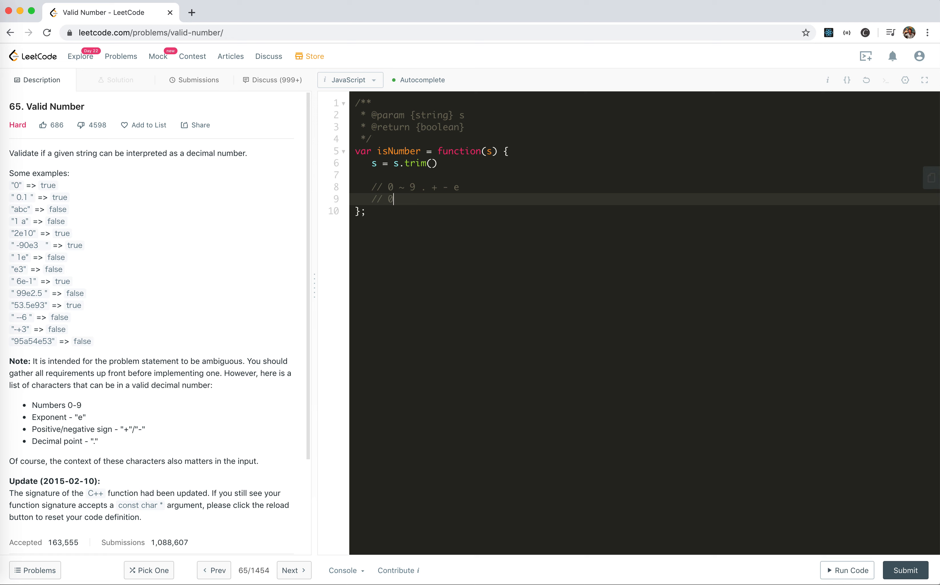
type("~ 9")
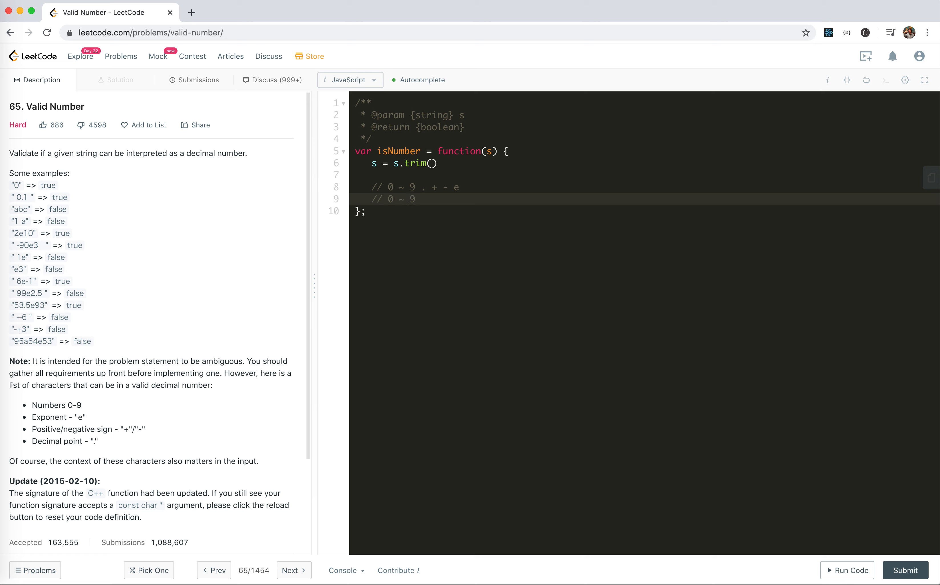
type("basically ev")
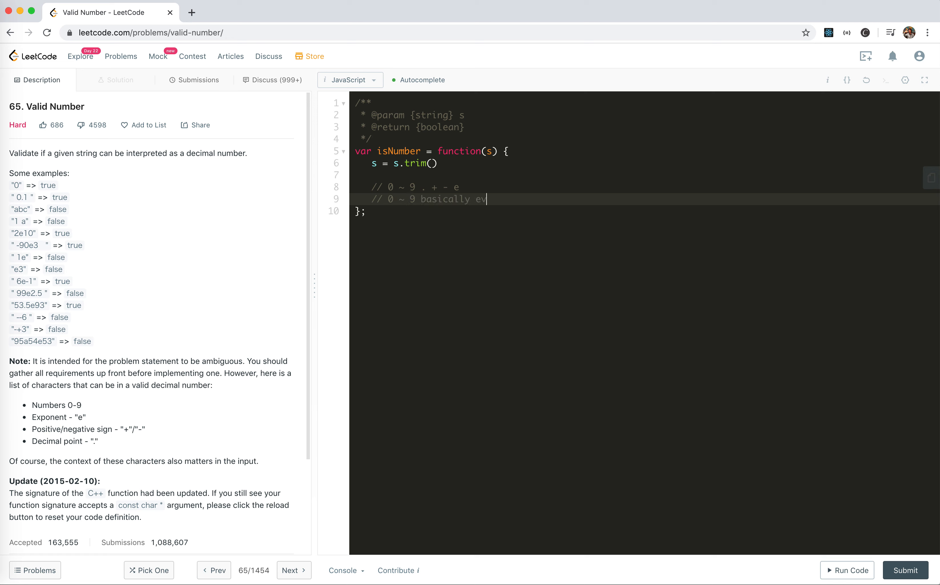
type("erywher")
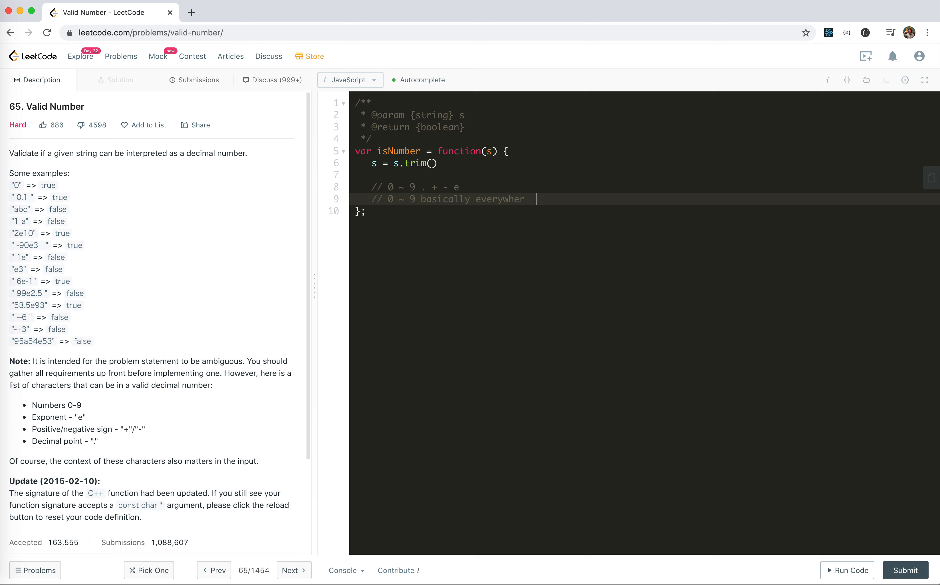
type("00")
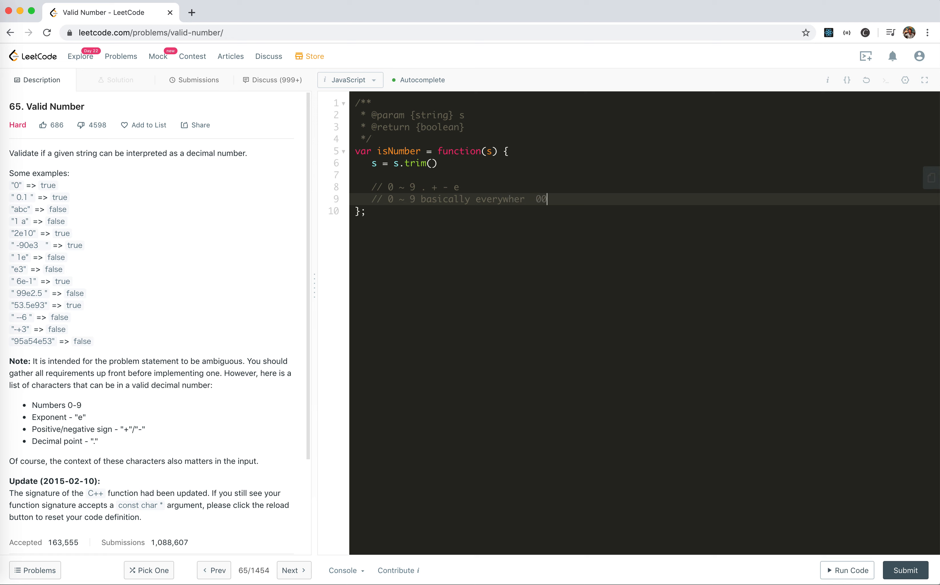
type("2")
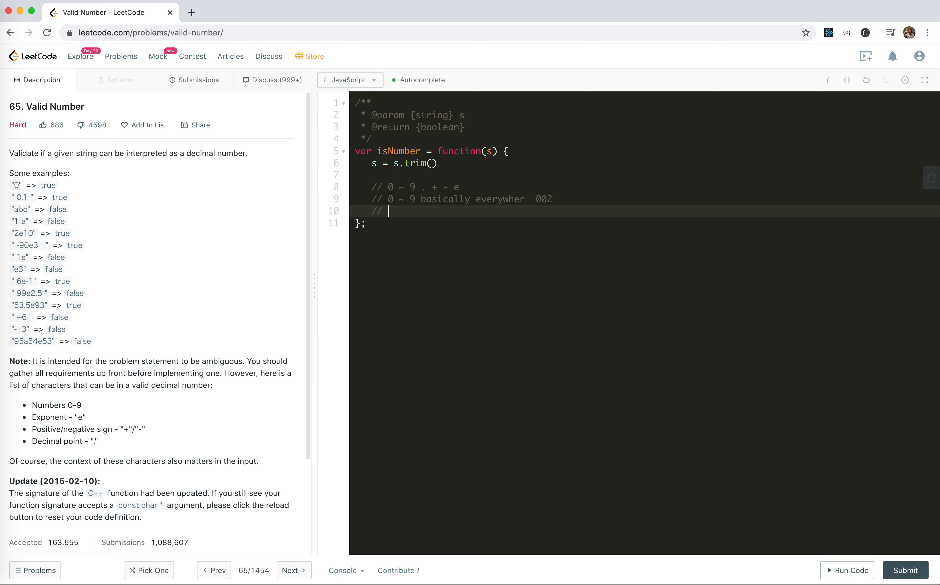
mouse_move(376, 406)
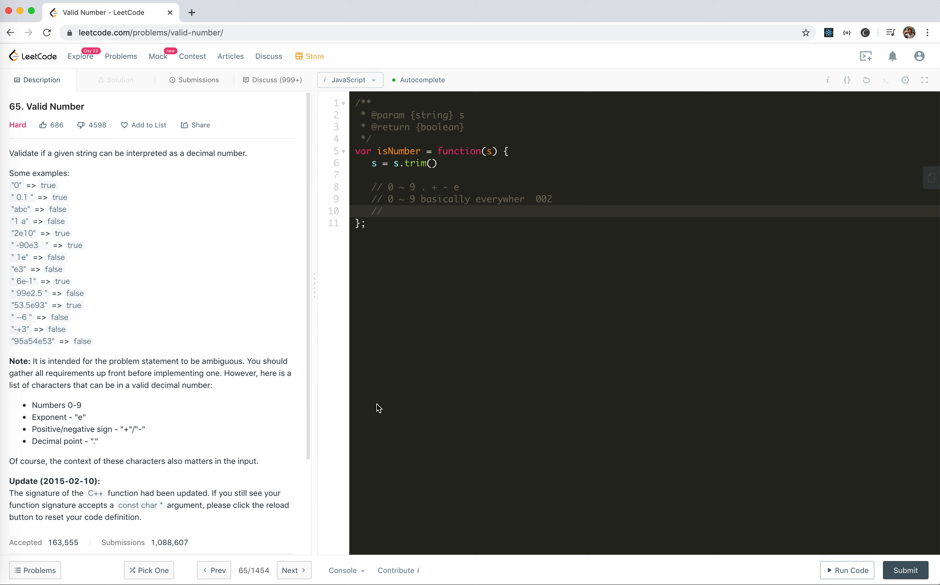
mouse_move(350, 570)
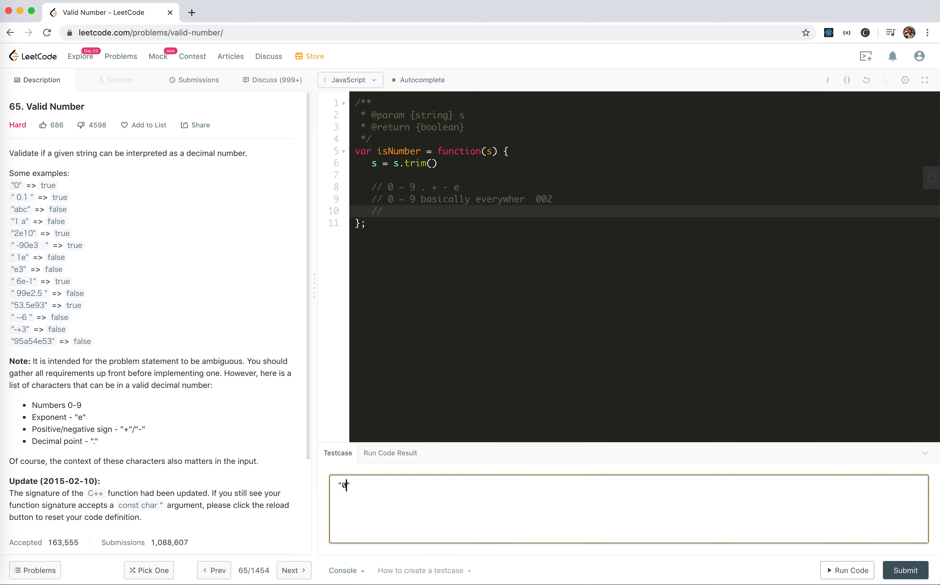
Step: Change the custom testcase input to '0.'
type(".")
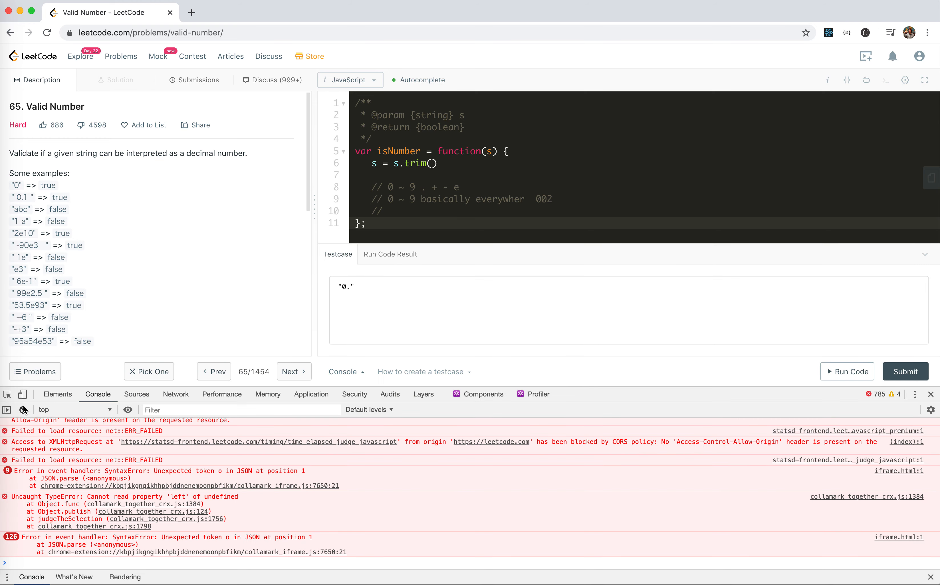
Step: Evaluate 0.e10, e10 and 005047e+6 in the cleared DevTools console
left_click(23, 410)
type("0.e10")
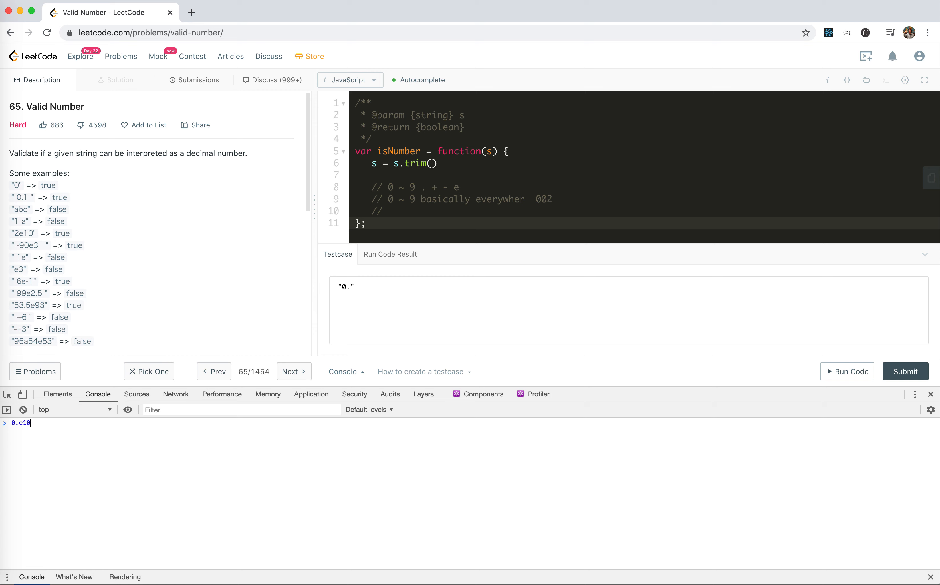
key("Enter")
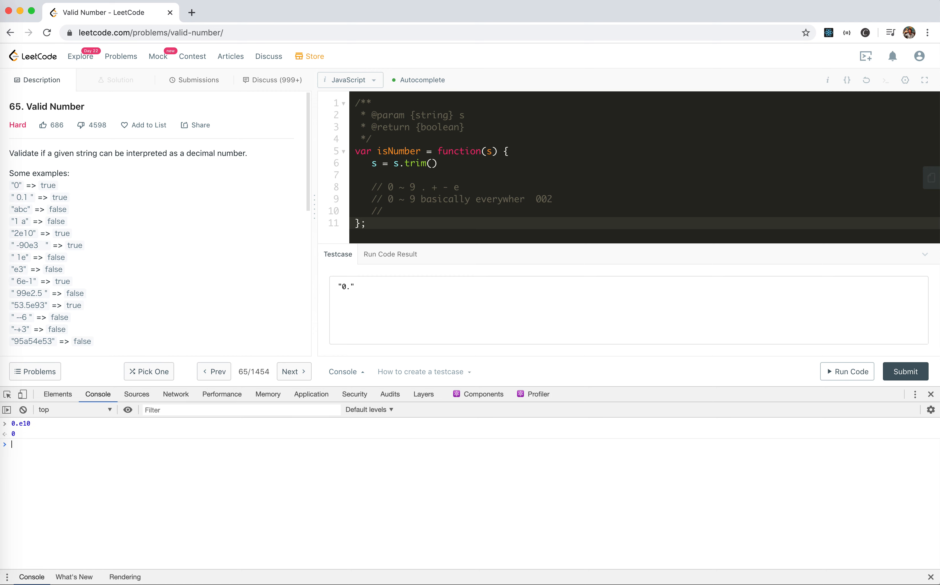
type("0.e10")
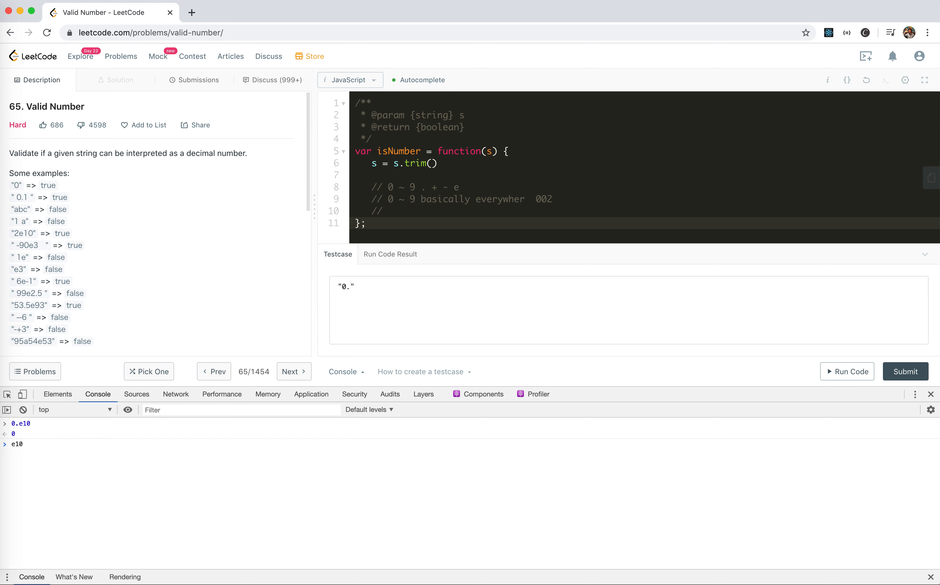
key("Enter")
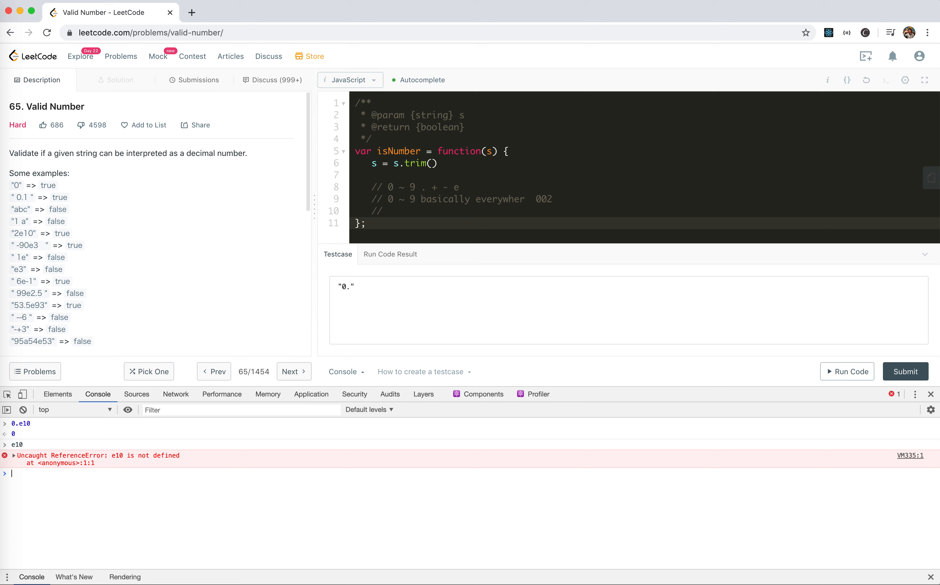
type("005047e+6")
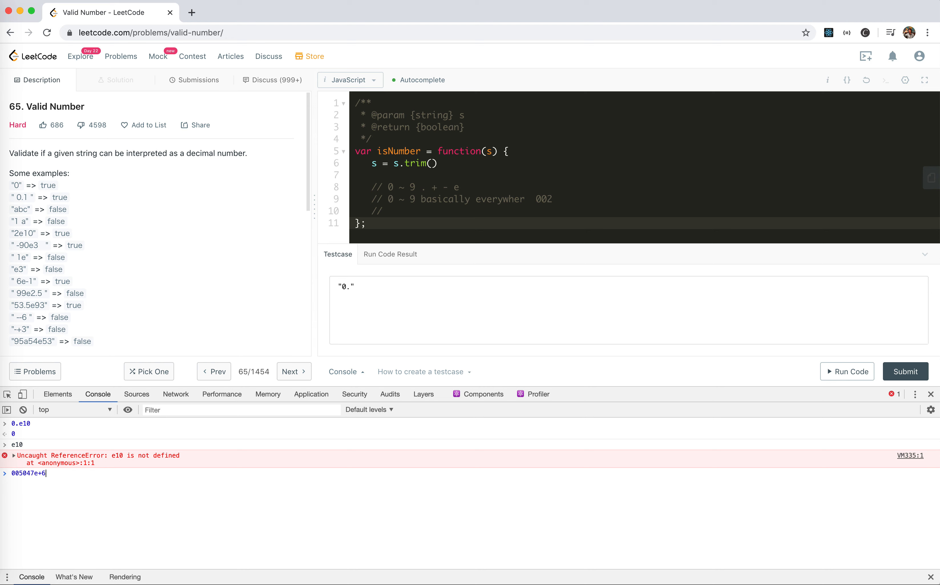
key("Enter")
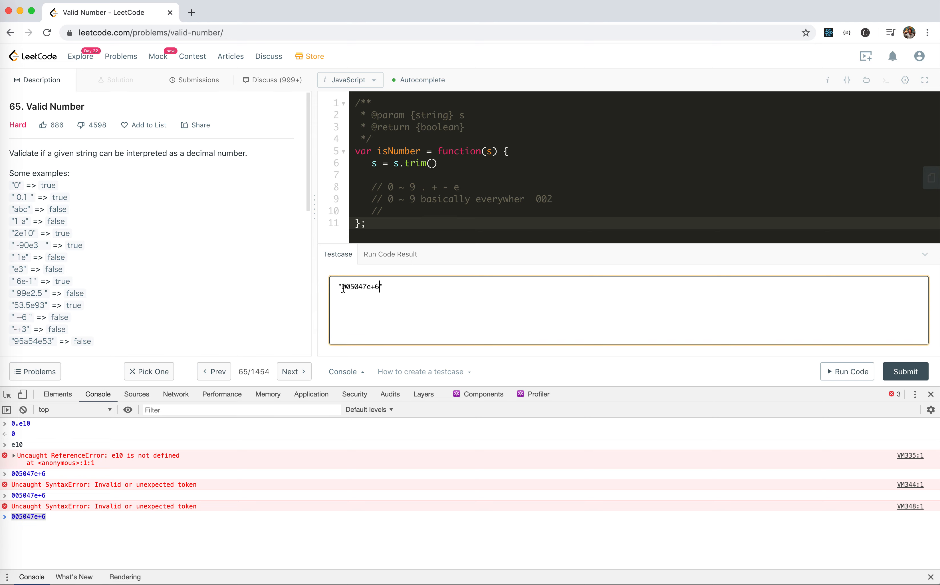
Step: Run the 005047e+6 testcase, then check 001-style leading zeros in the console
left_click(848, 371)
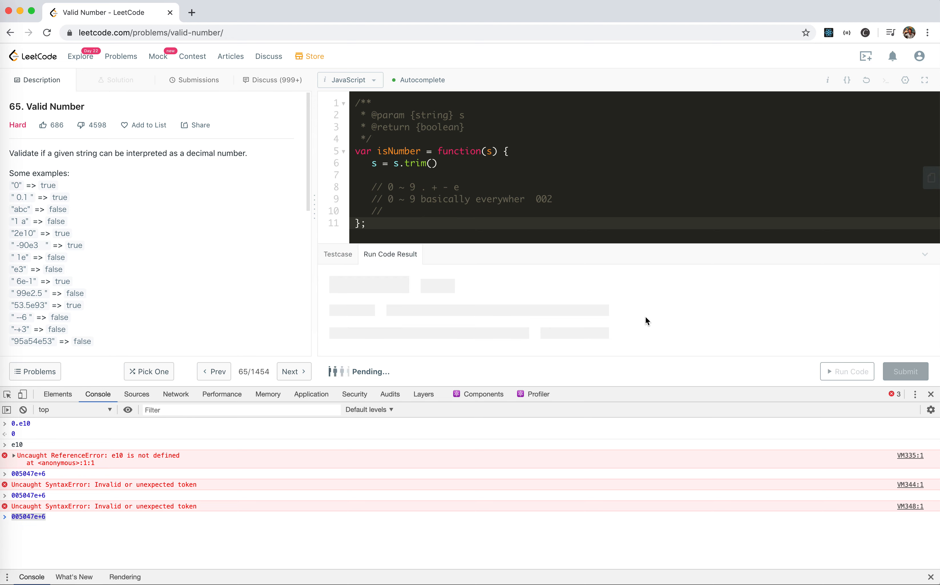
left_click(847, 371)
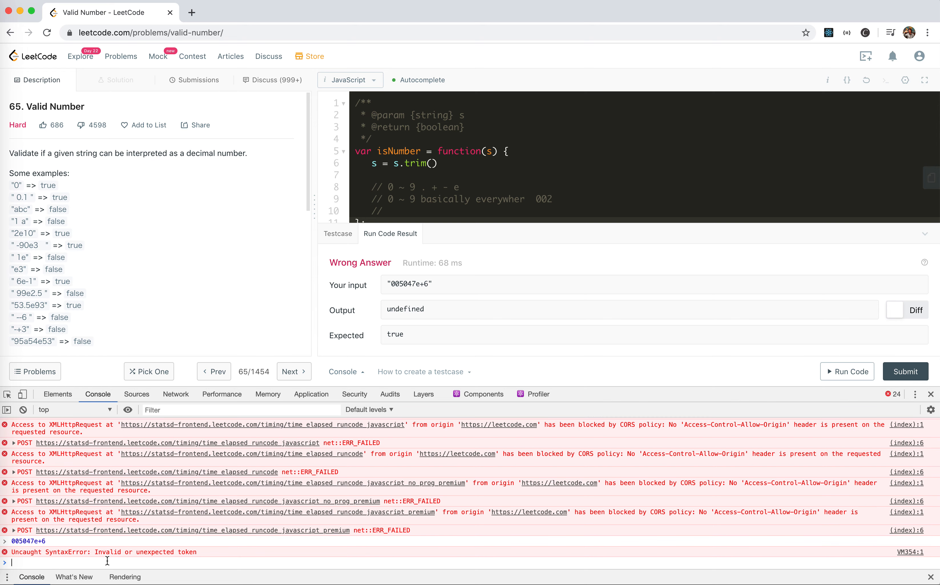
mouse_move(177, 561)
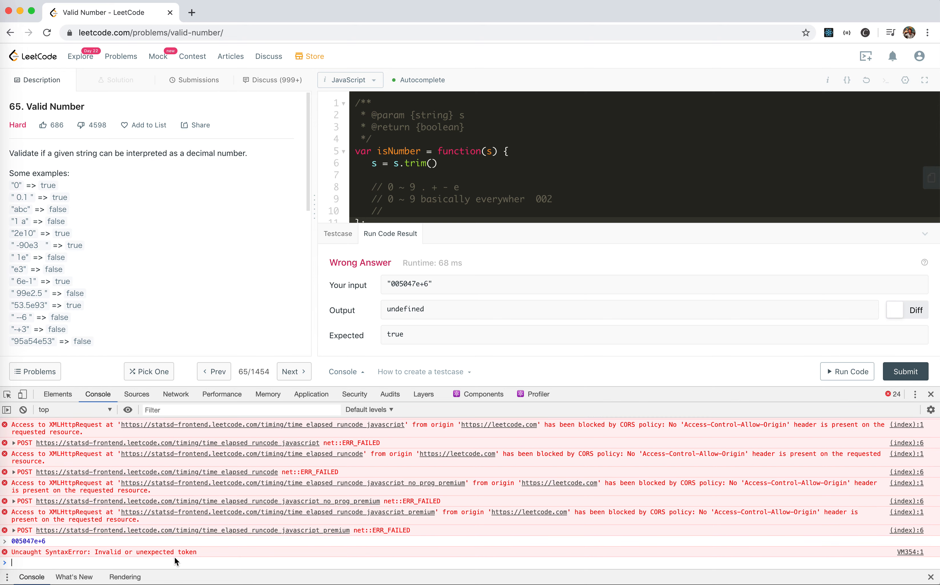
type("00")
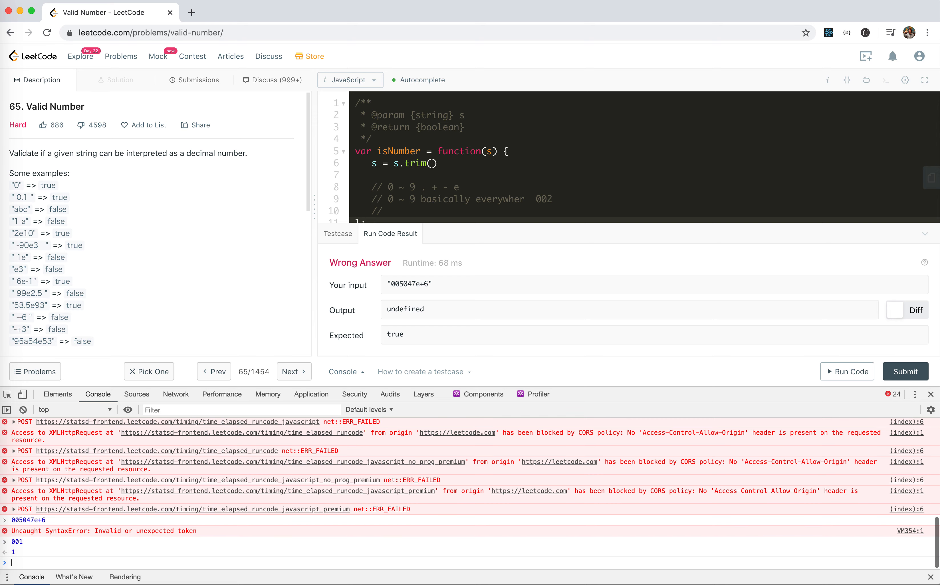
type("000")
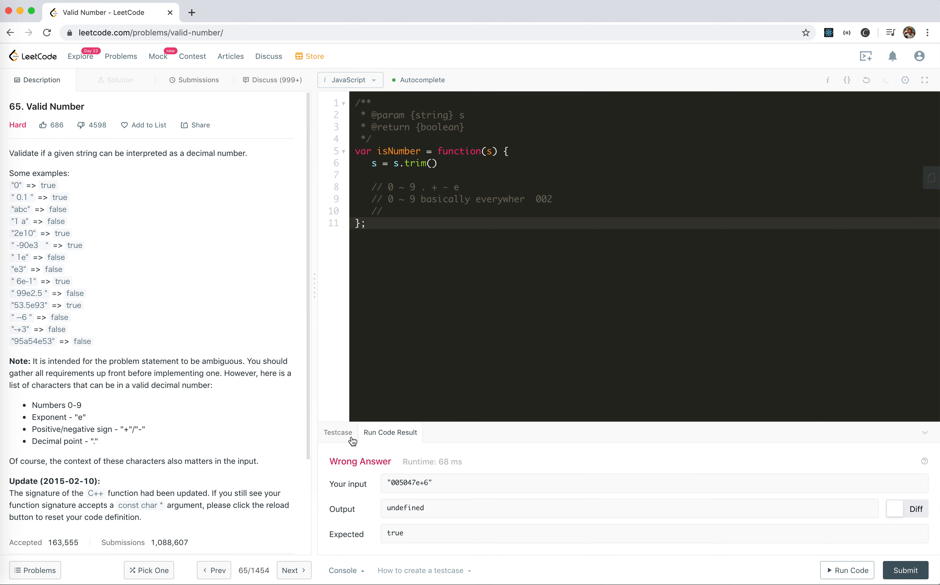
Step: Write the rule comment that the dot can appear max once, never after e
left_click(338, 431)
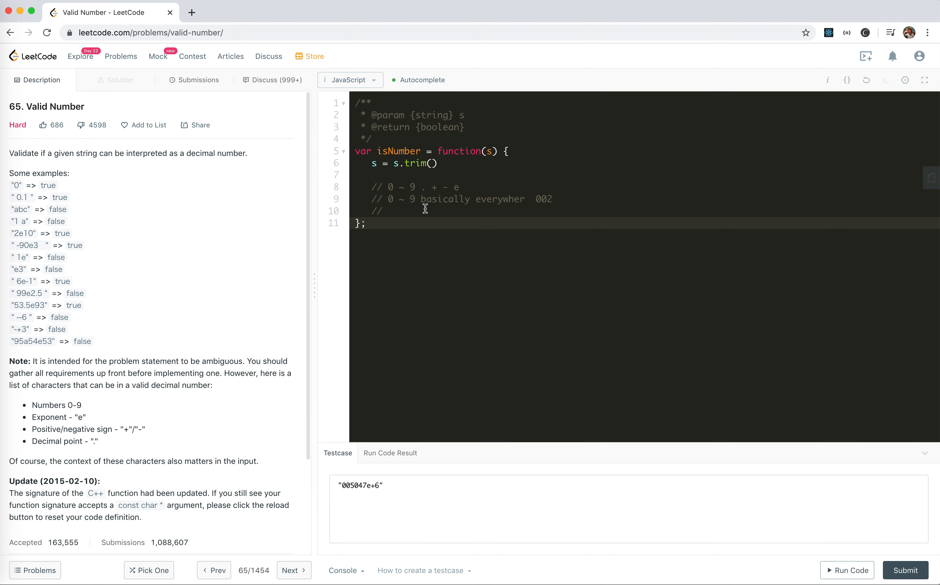
type(". => must")
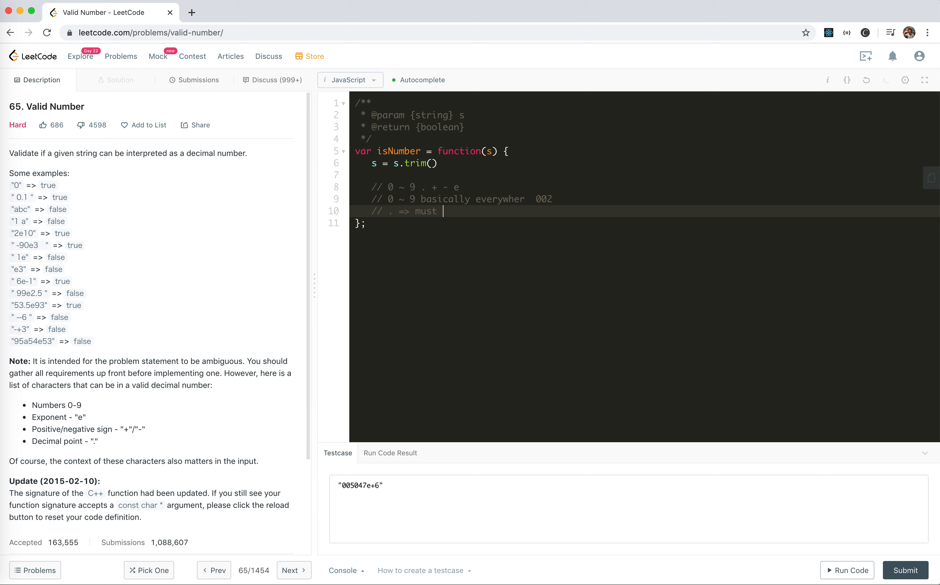
type("be only")
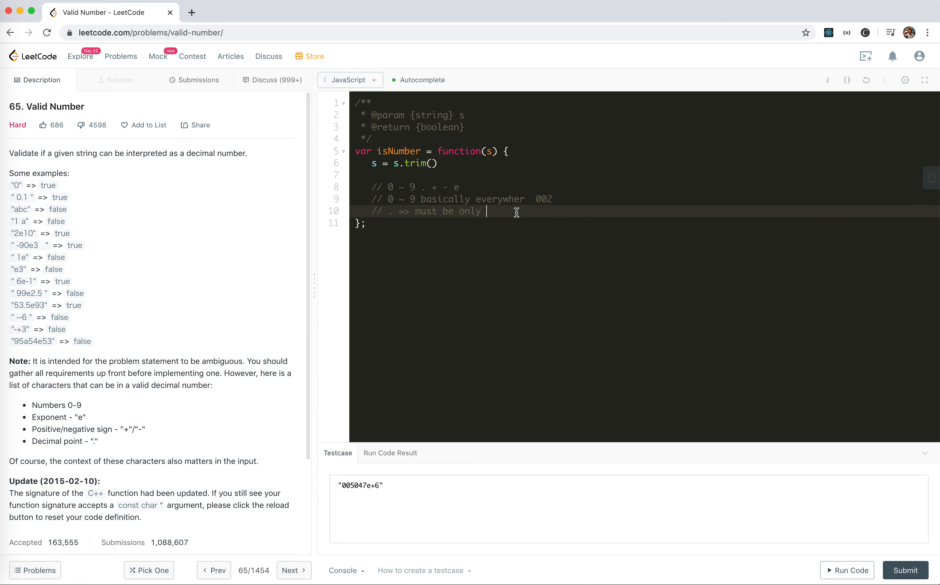
type("max")
type("// +1")
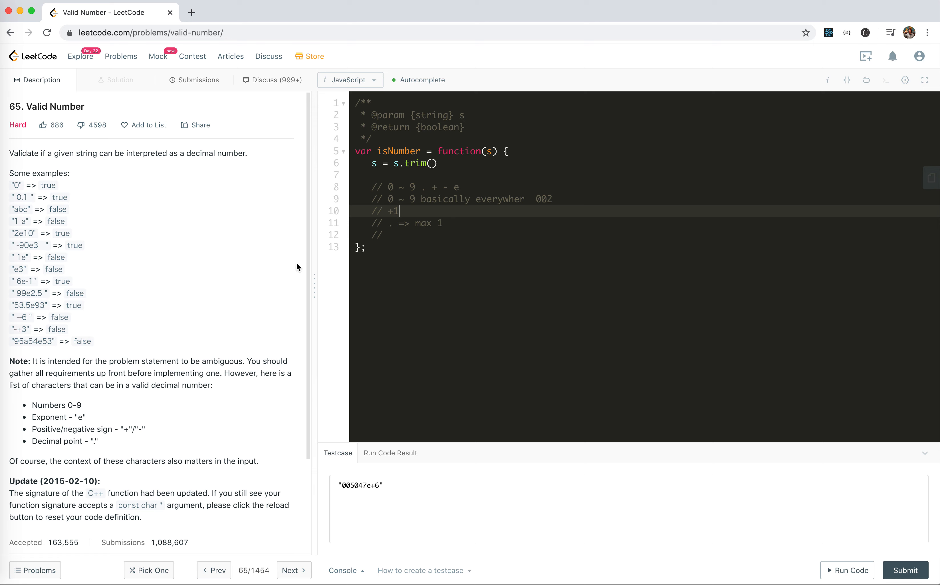
Step: Write the rule comment that + and - go only at index 0 or right after e
type("- =>")
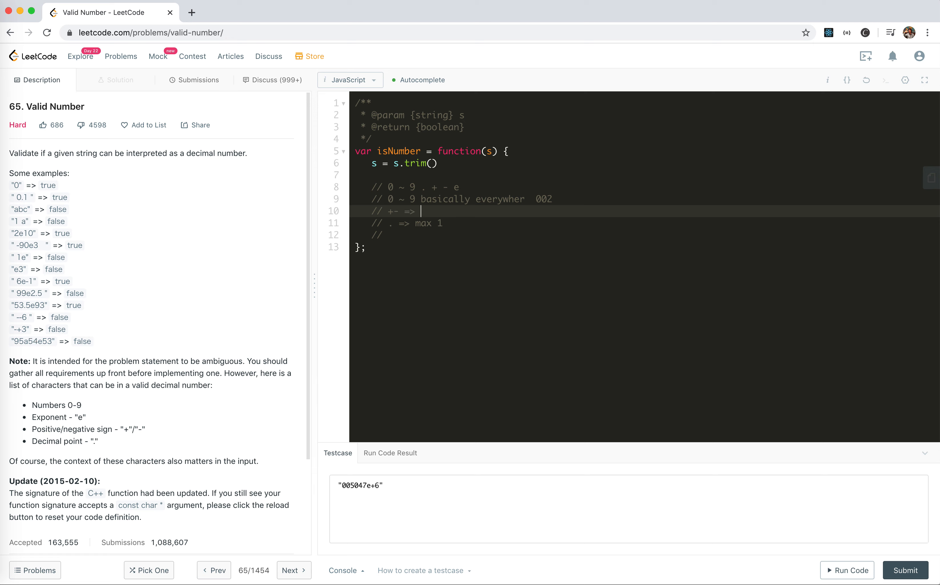
type("at index 0, o")
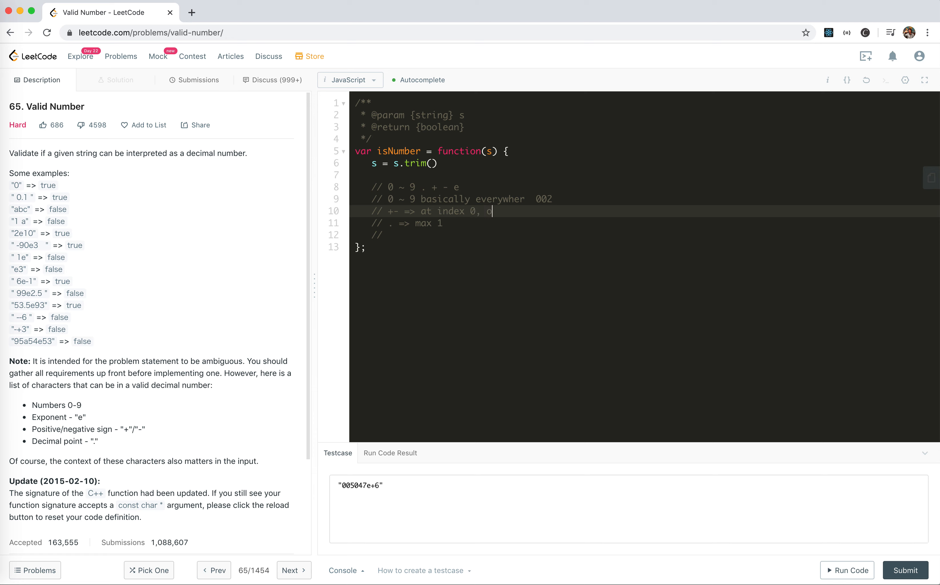
type("r right after")
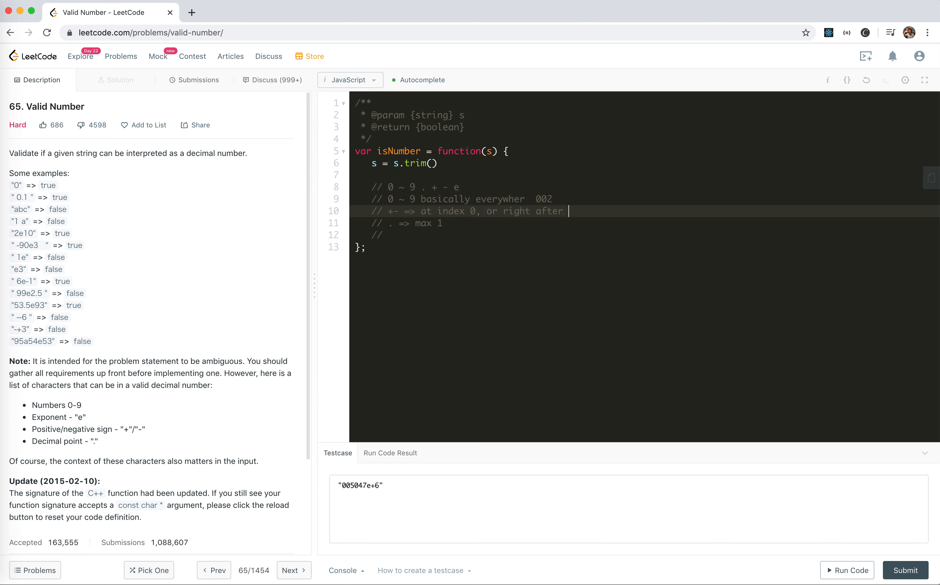
type("e")
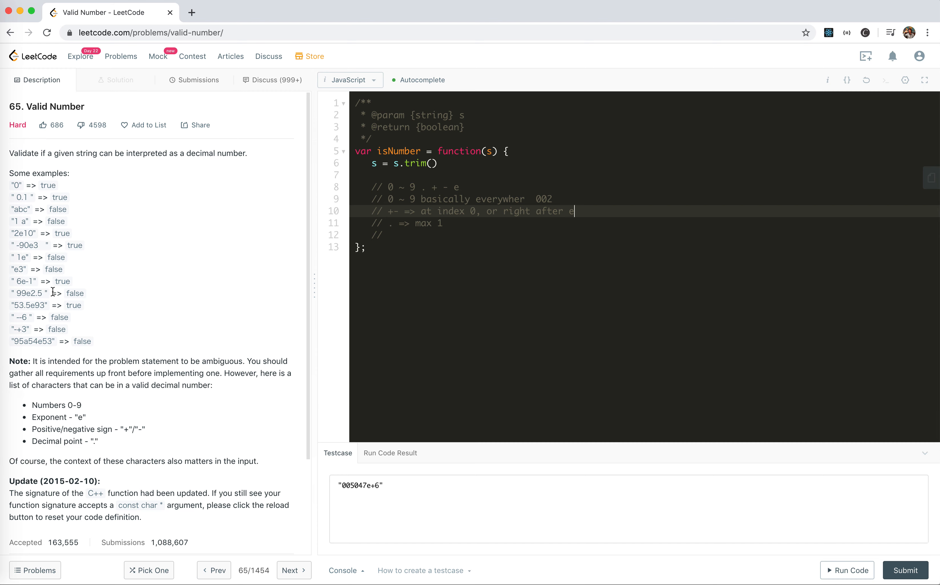
mouse_move(27, 282)
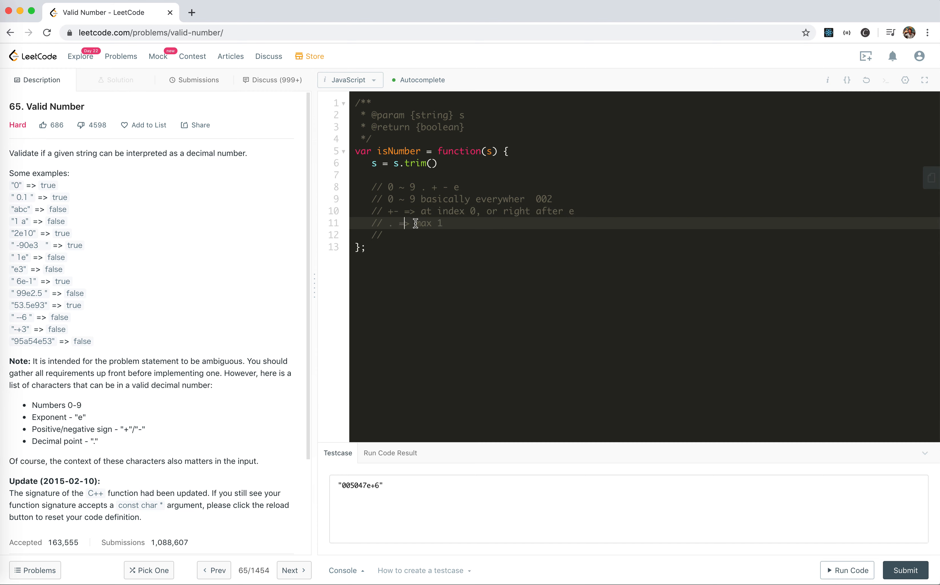
mouse_move(45, 292)
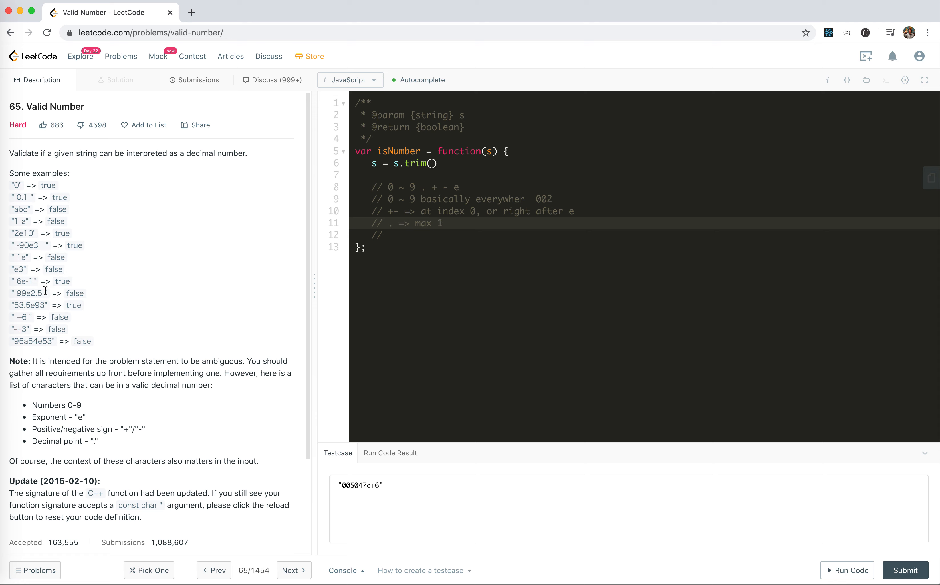
mouse_move(27, 294)
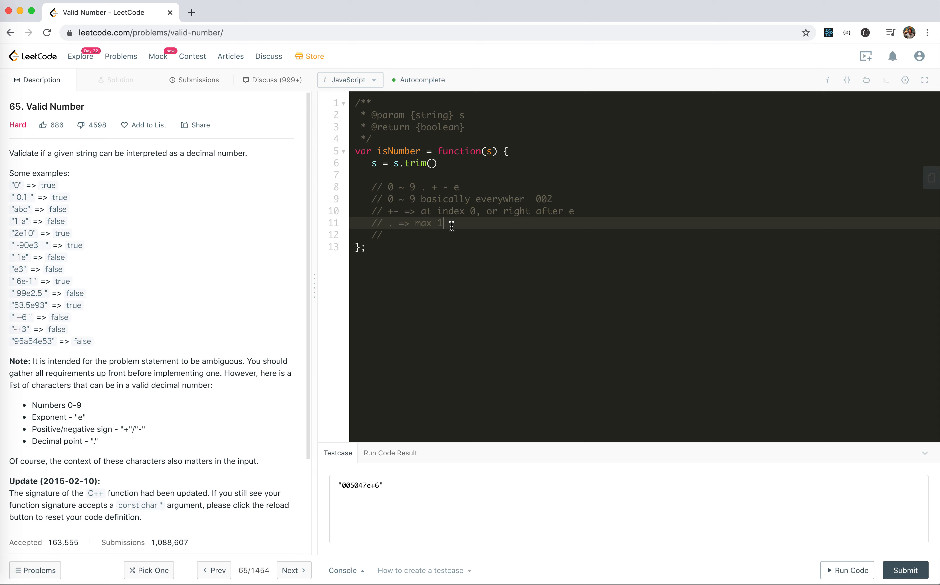
type(",")
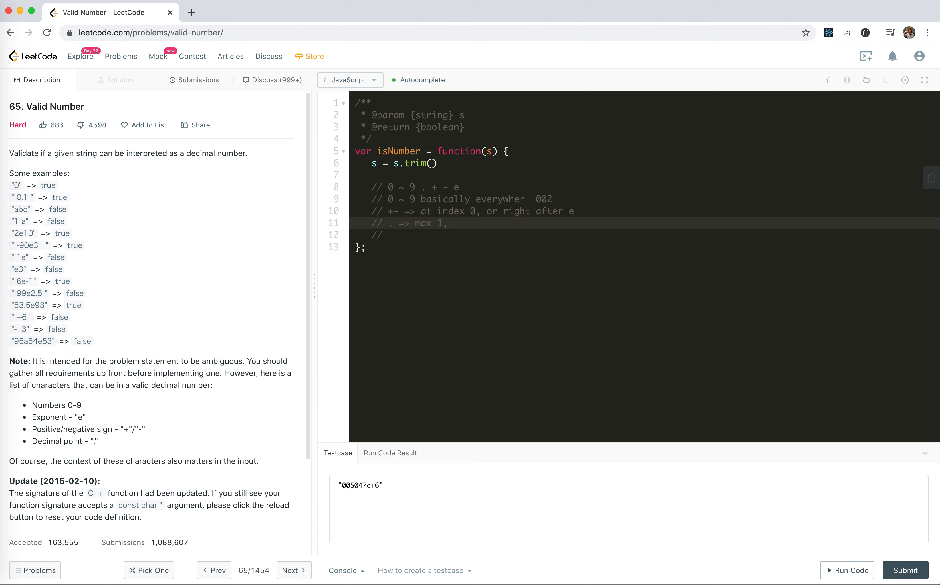
type("cou")
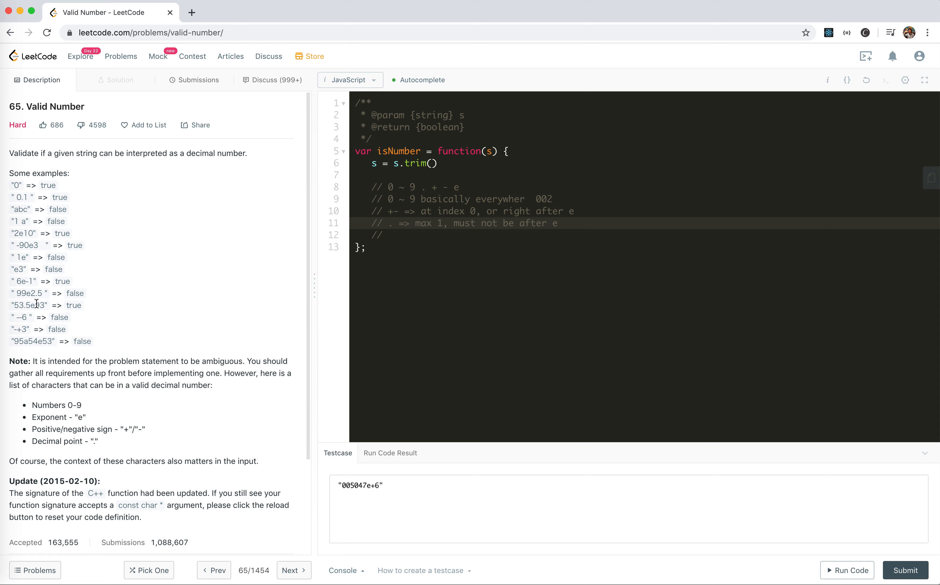
mouse_move(506, 350)
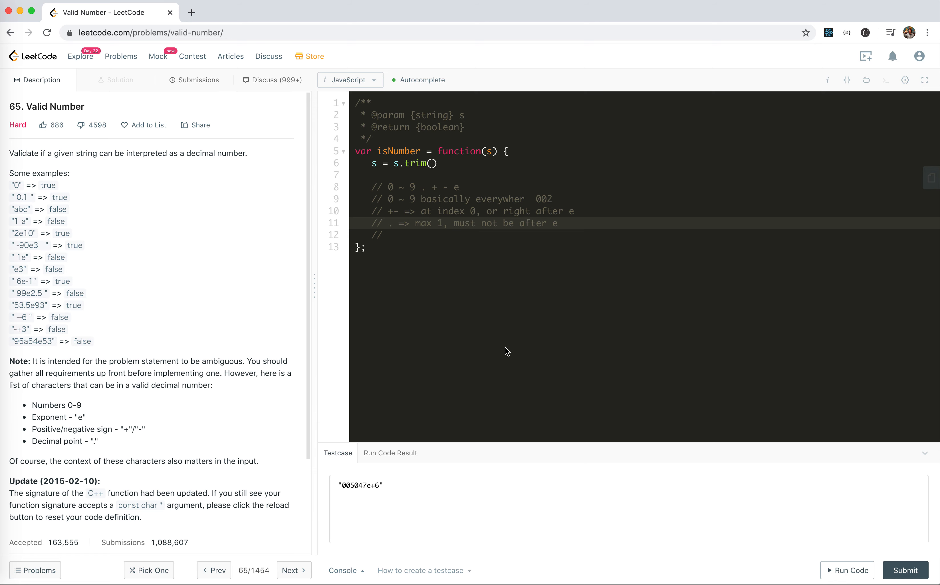
mouse_move(463, 517)
type("\".1")
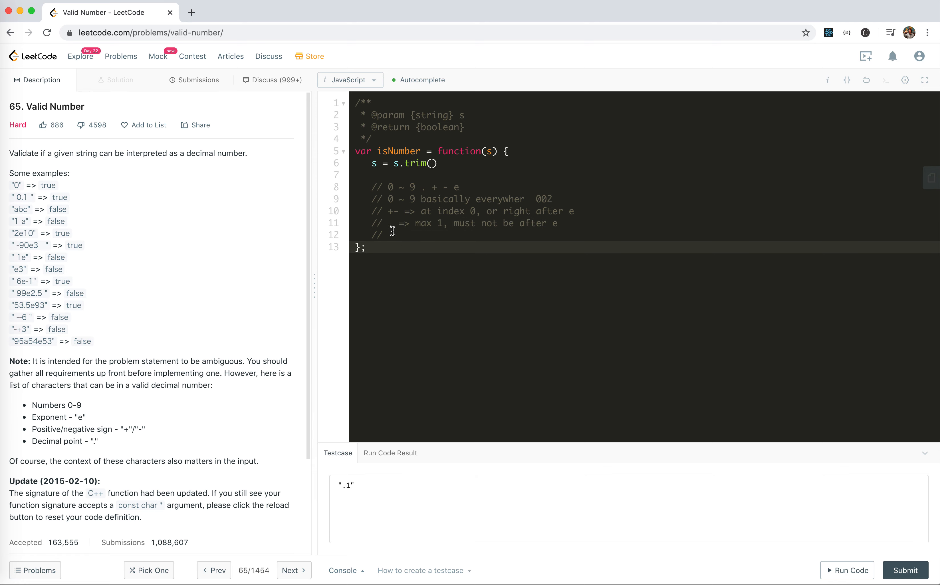
Step: Write the rule that e appears max 1 time and must have numbers before & after
left_click_drag(388, 223, 514, 224)
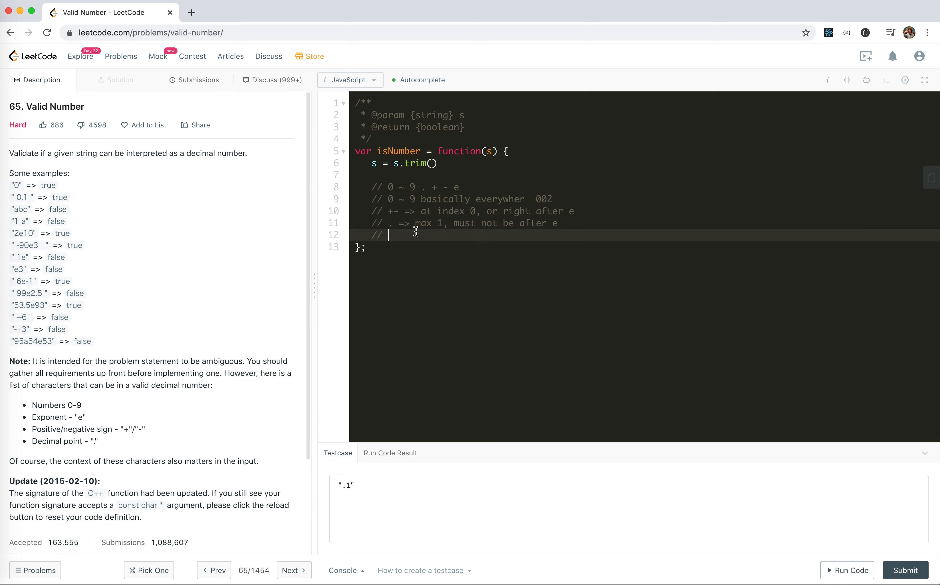
type("e => max")
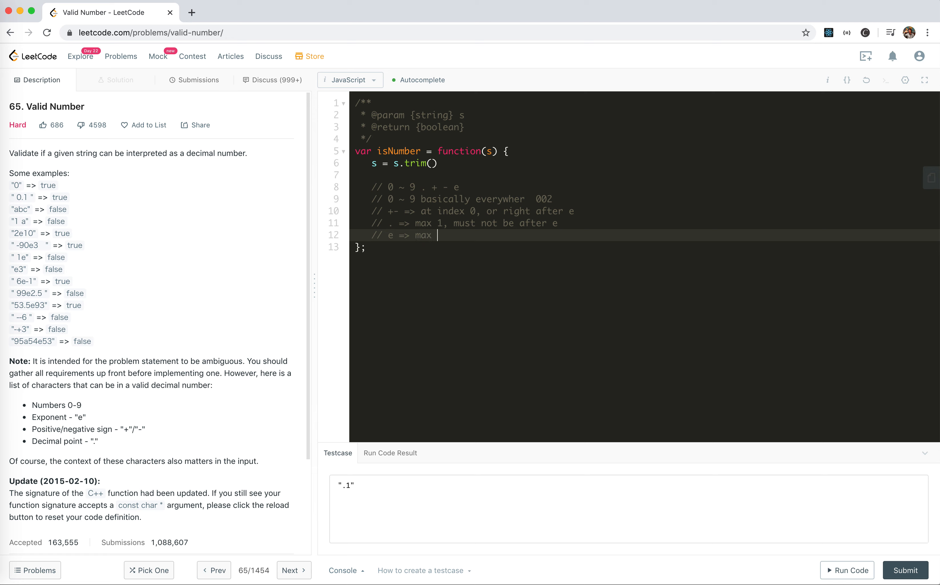
type("1")
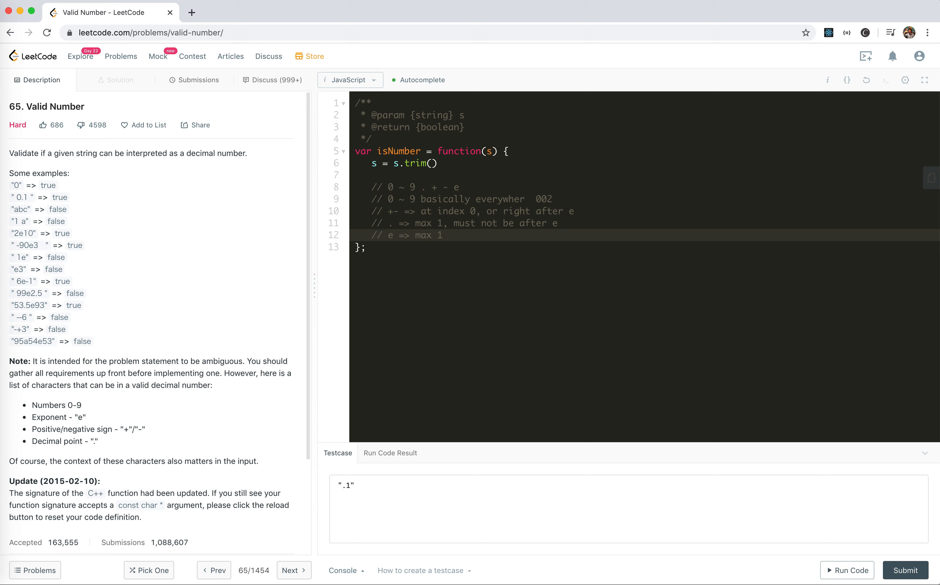
type(",")
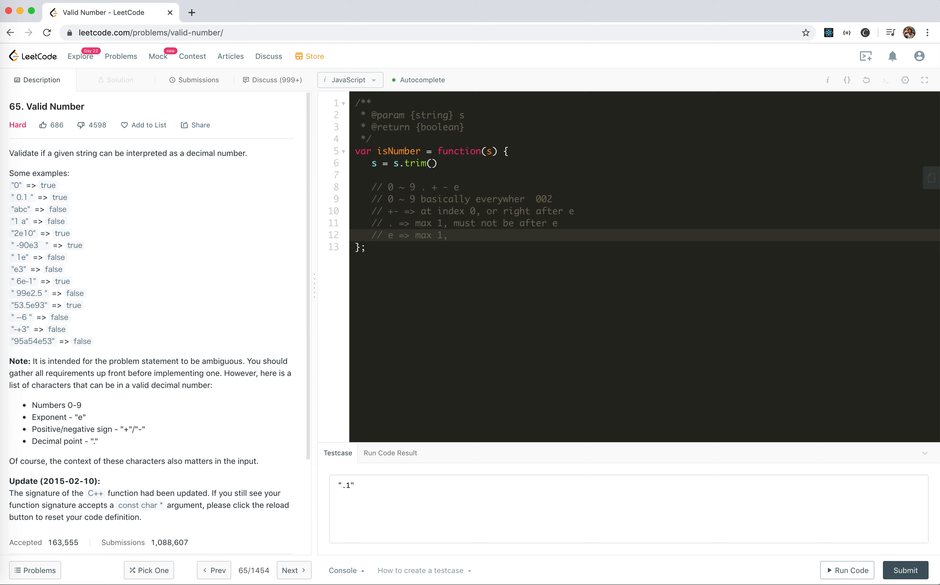
type("ust have nu")
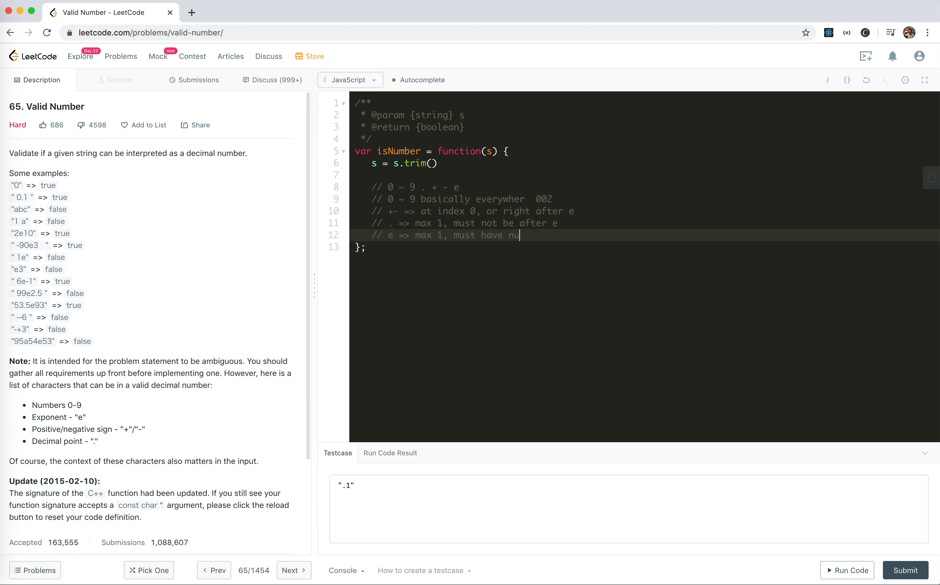
type("mers before & after")
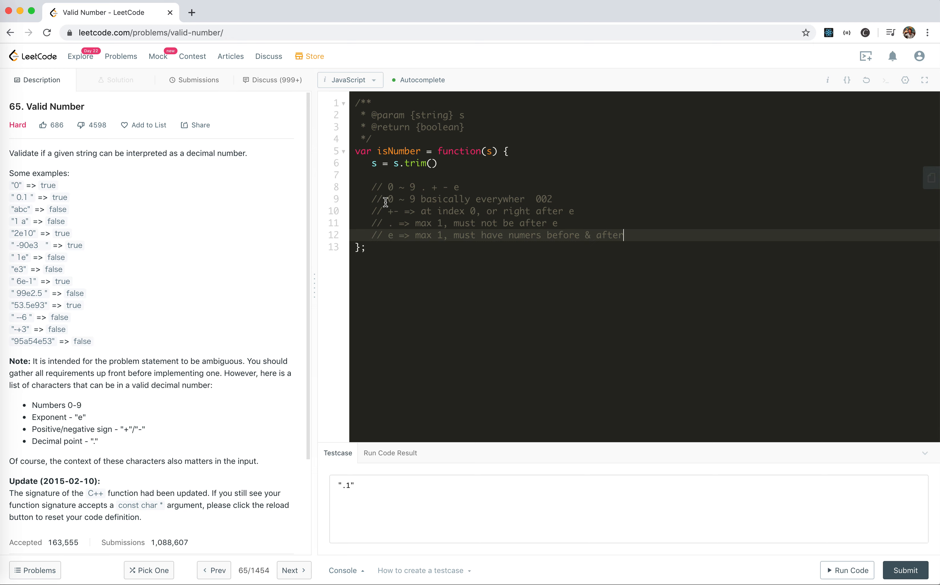
mouse_move(563, 281)
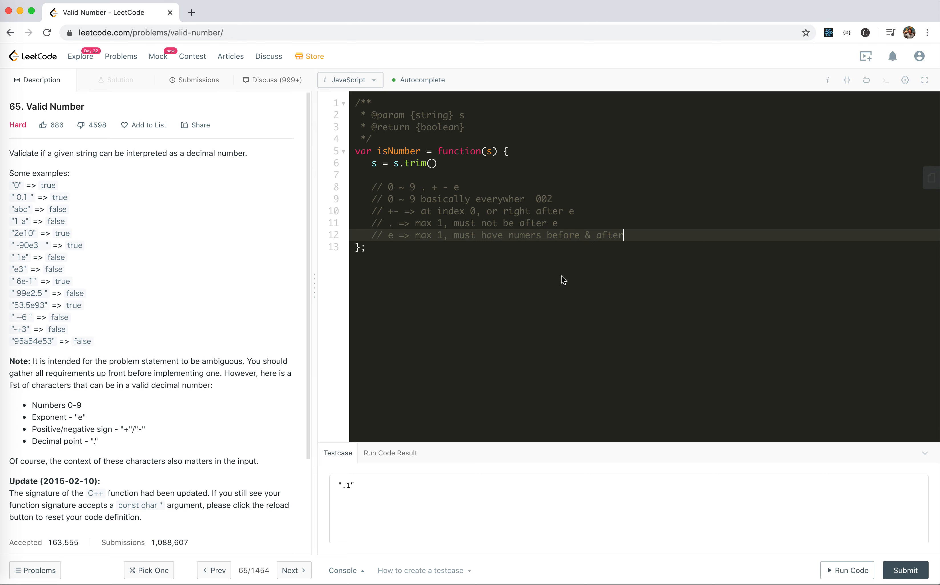
mouse_move(331, 332)
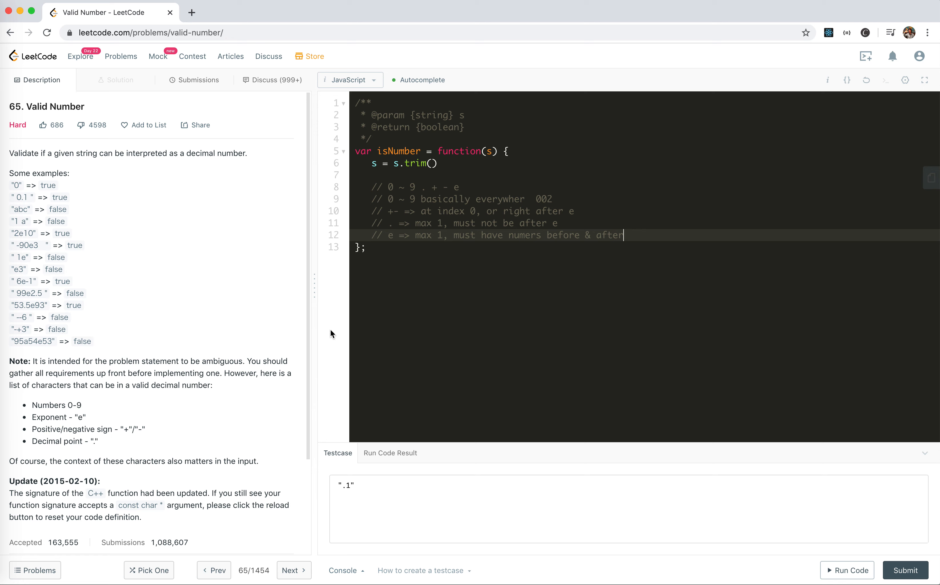
type("// loop throught each character")
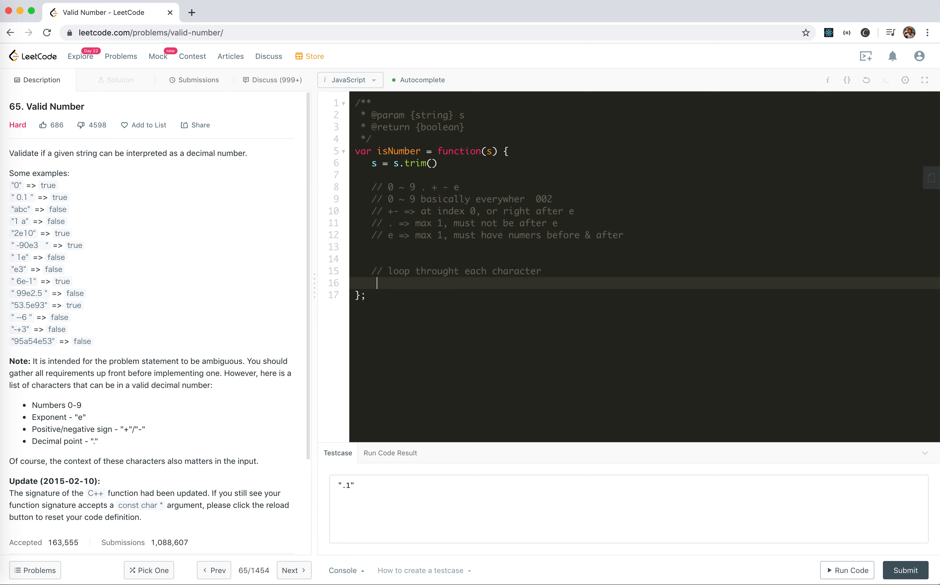
Step: Add a '// check if rules are broken' comment below the plan notes
type("//")
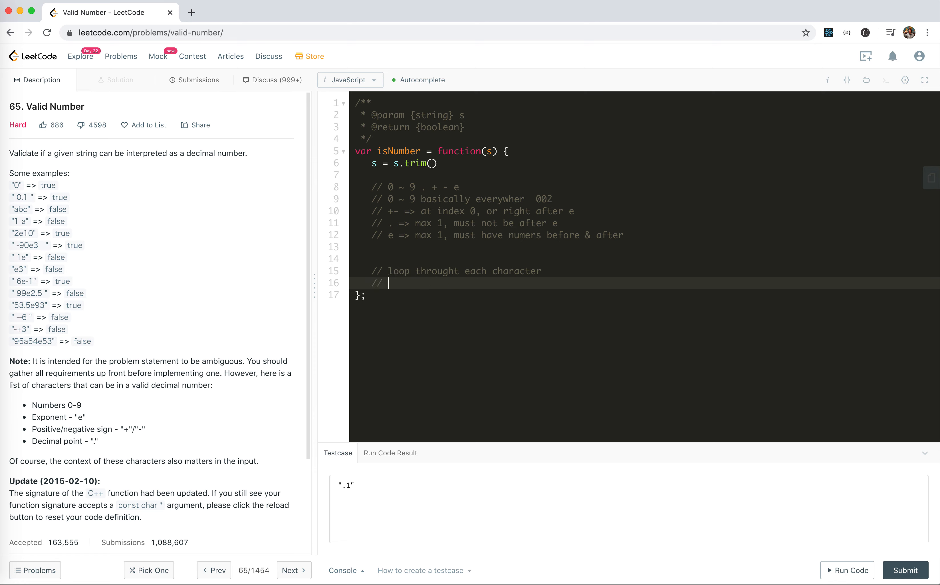
type("check if rules are bor")
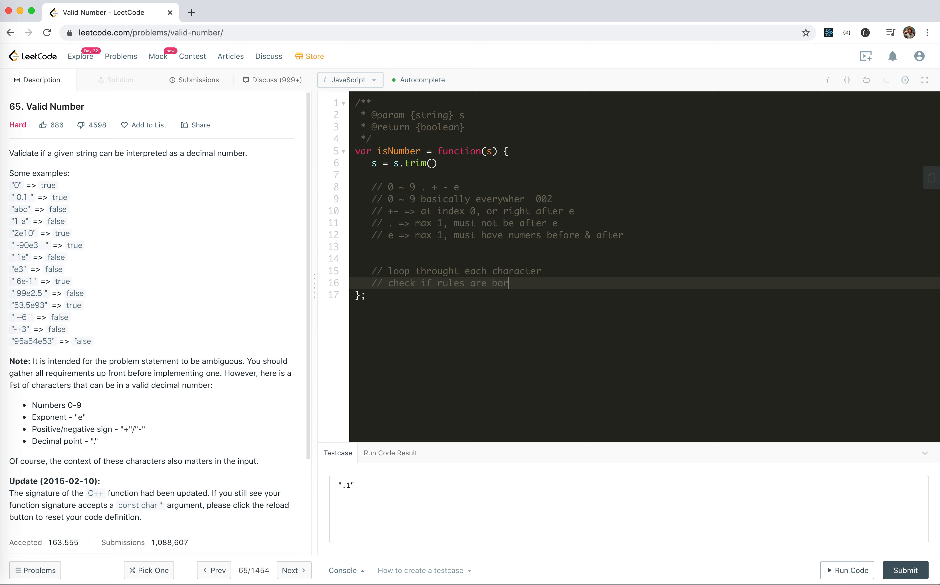
type("ken")
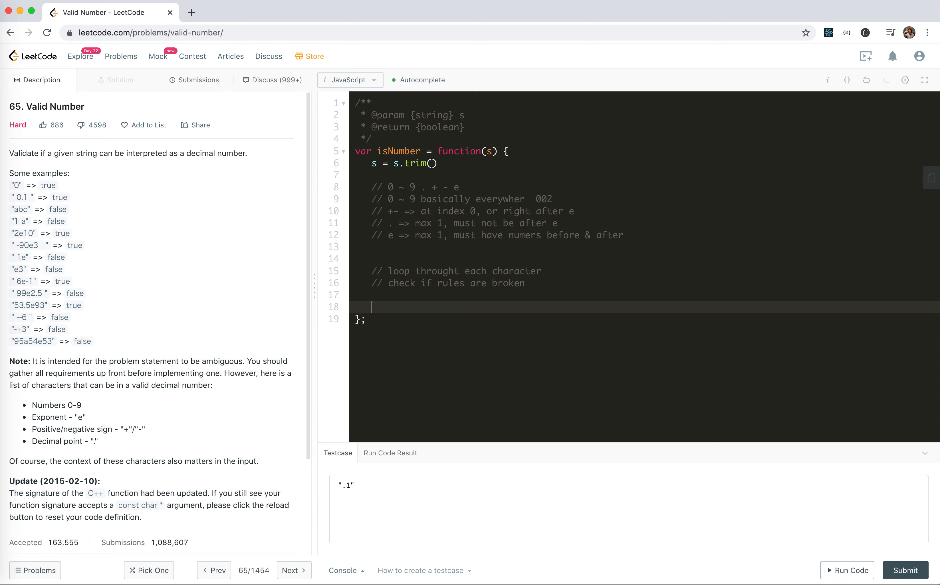
mouse_move(394, 235)
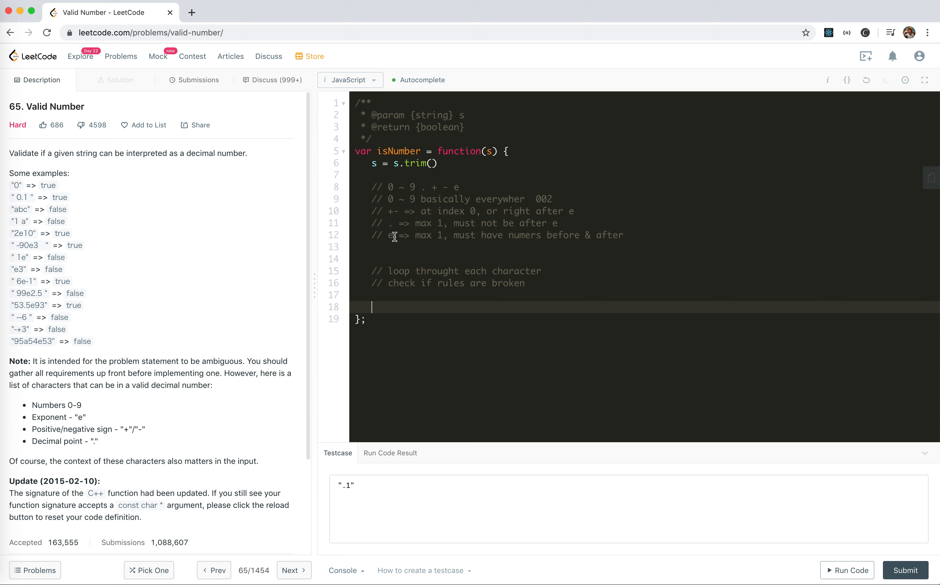
mouse_move(462, 239)
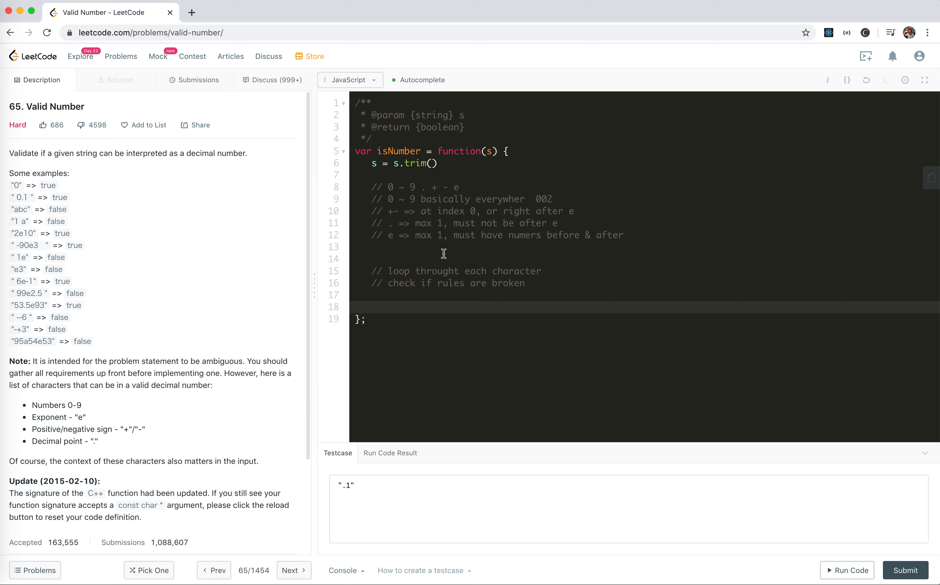
mouse_move(395, 236)
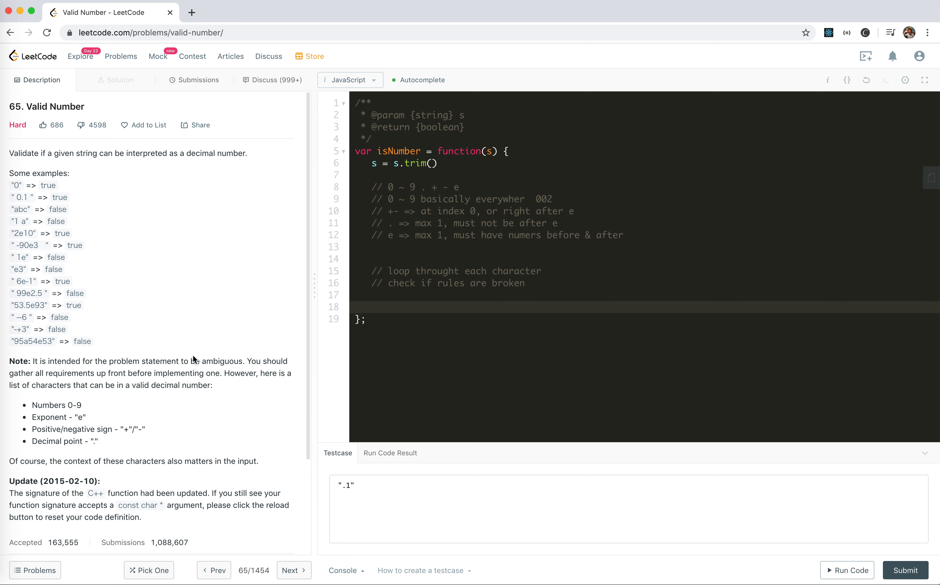
mouse_move(340, 258)
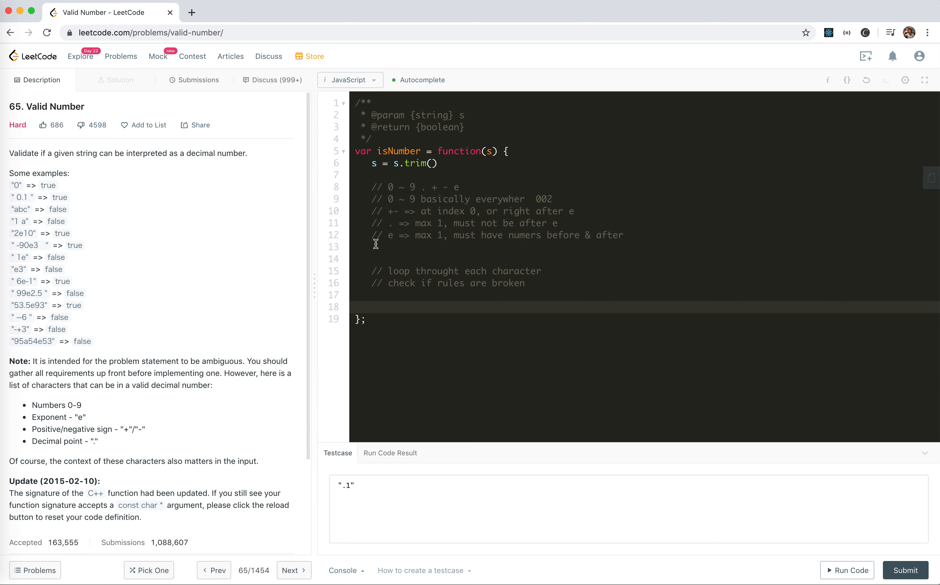
left_click(373, 306)
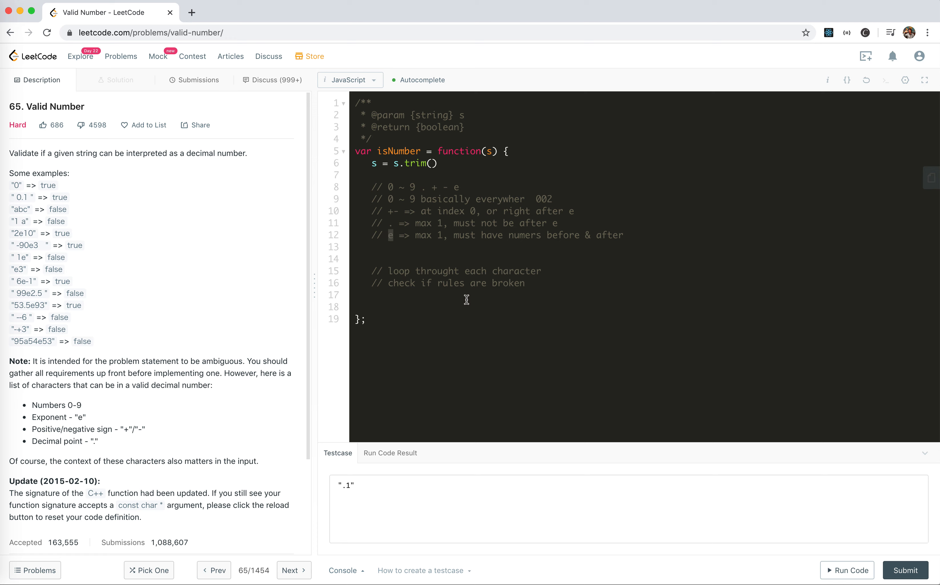
mouse_move(455, 298)
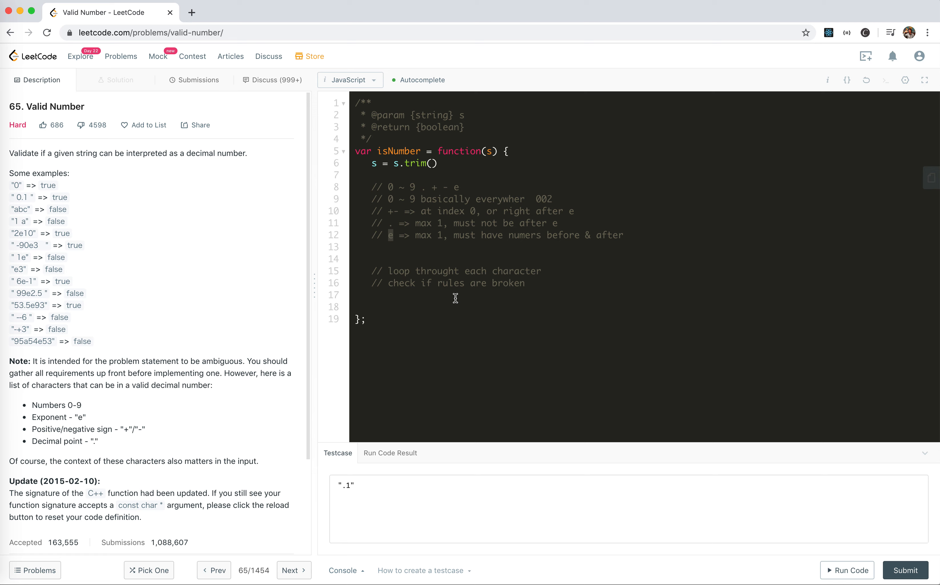
left_click(447, 304)
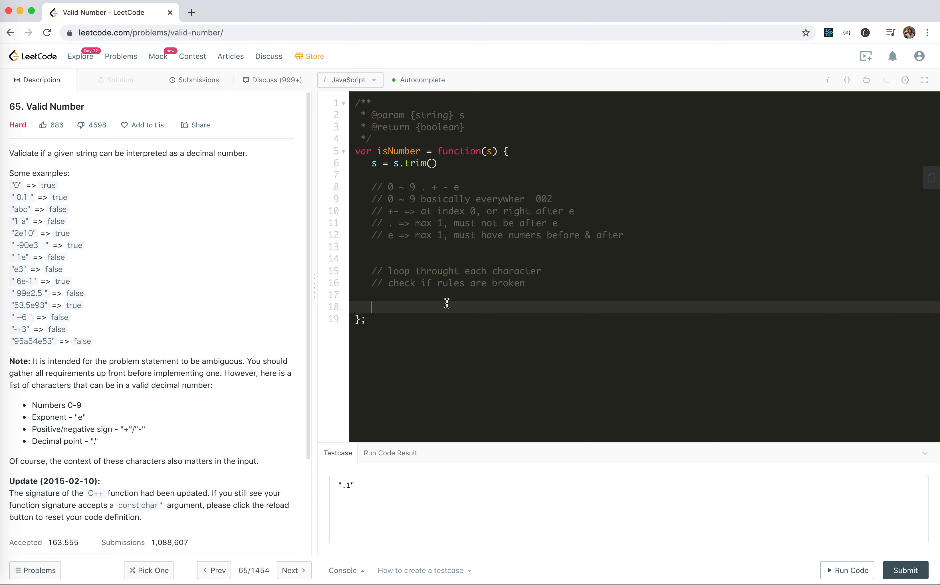
Step: Declare 'let hasDigits = false', renaming the initial hasNum variable
type("let ha")
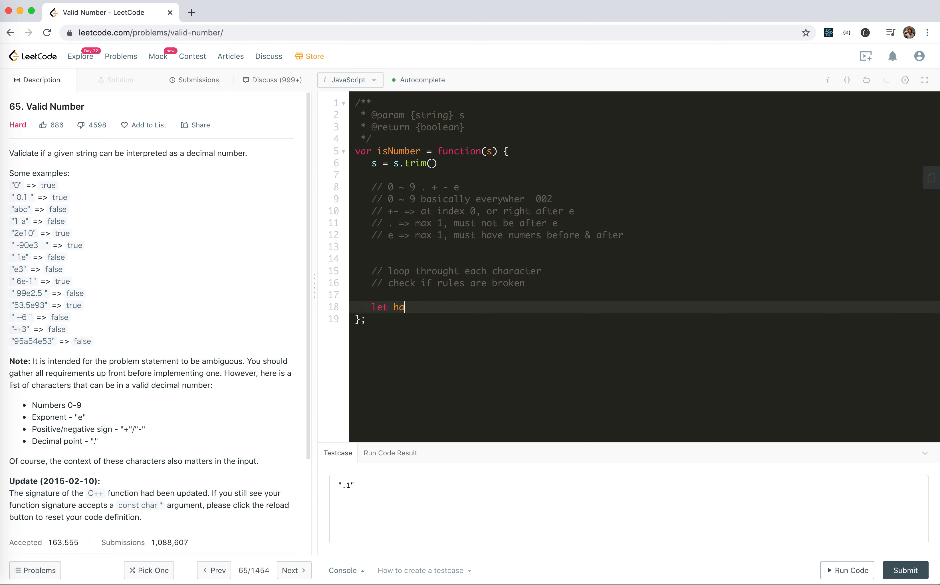
type("sNum = fa")
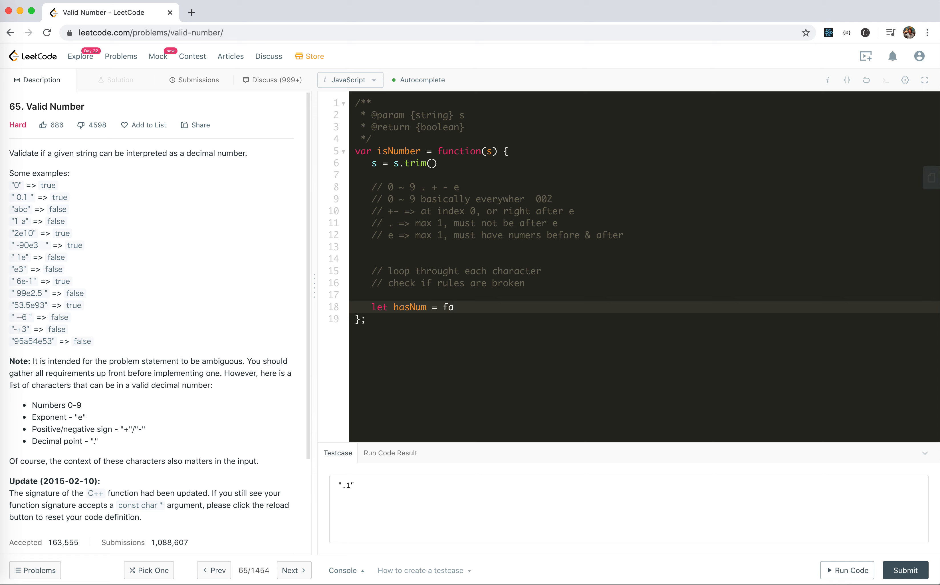
type("lse")
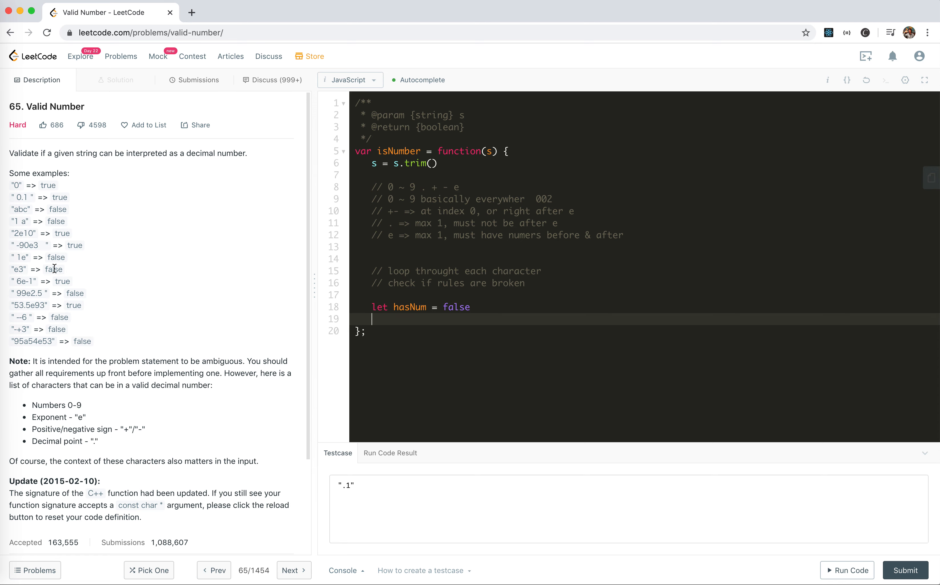
double_click(23, 257)
type("let")
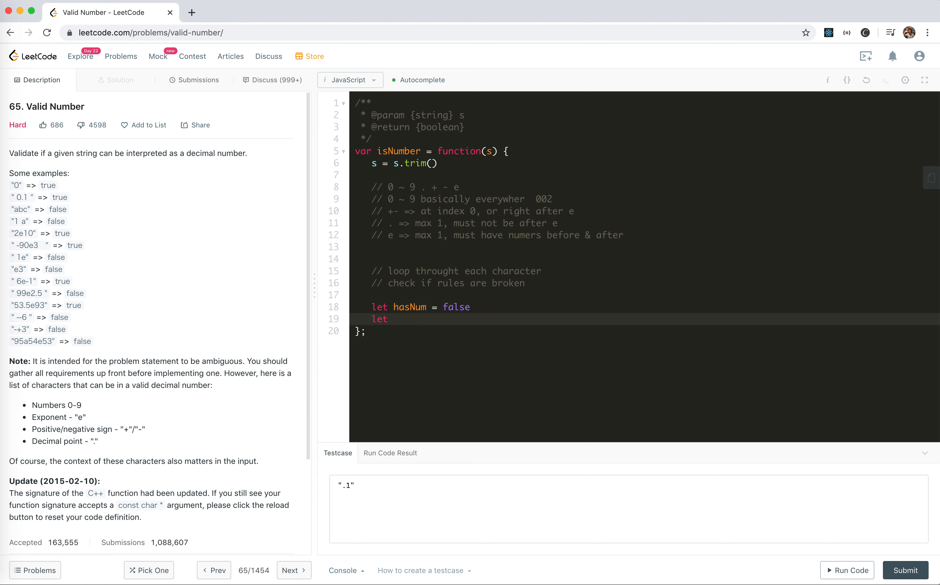
type("Di")
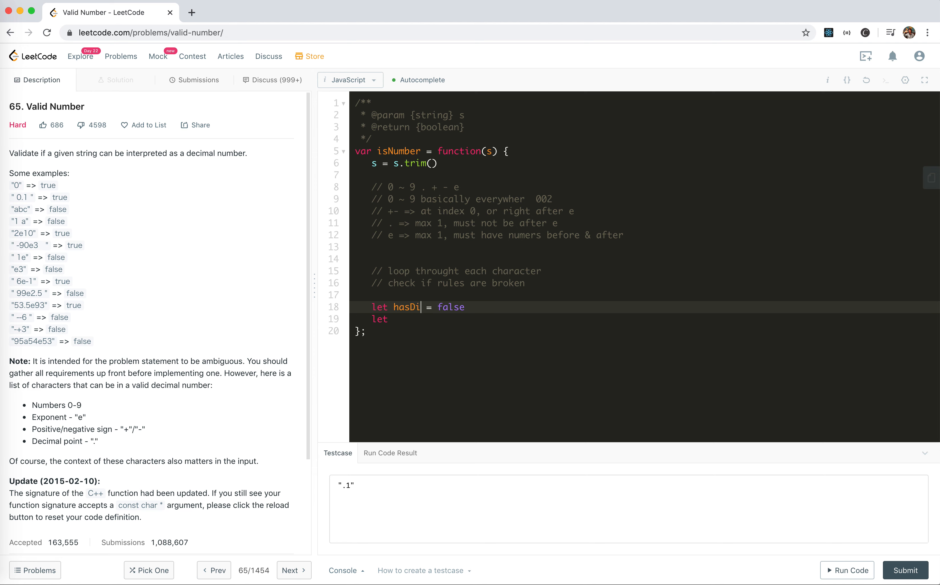
type("gits")
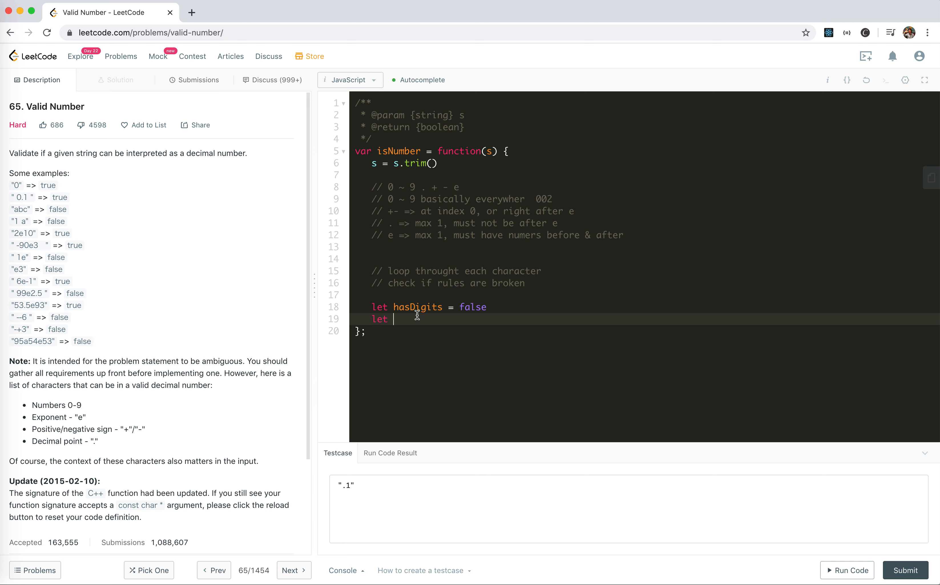
mouse_move(409, 235)
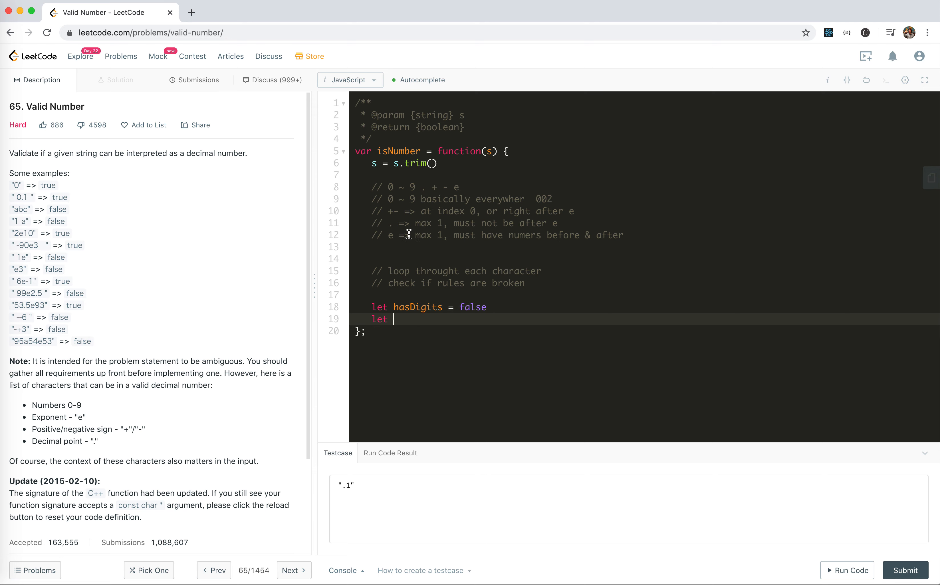
mouse_move(390, 332)
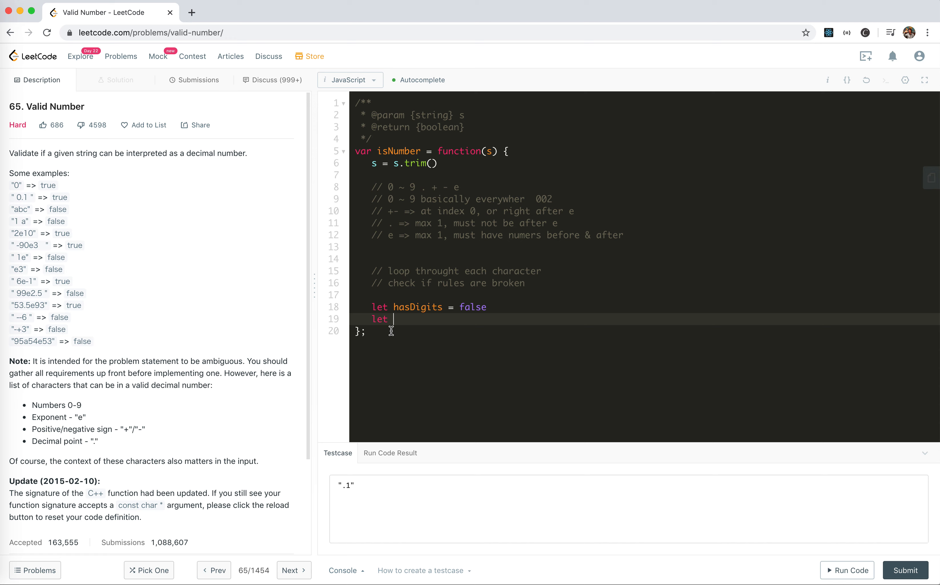
Step: Declare isDigitMissingAfterE, hasDot and hasE flags, each set to false
type("is")
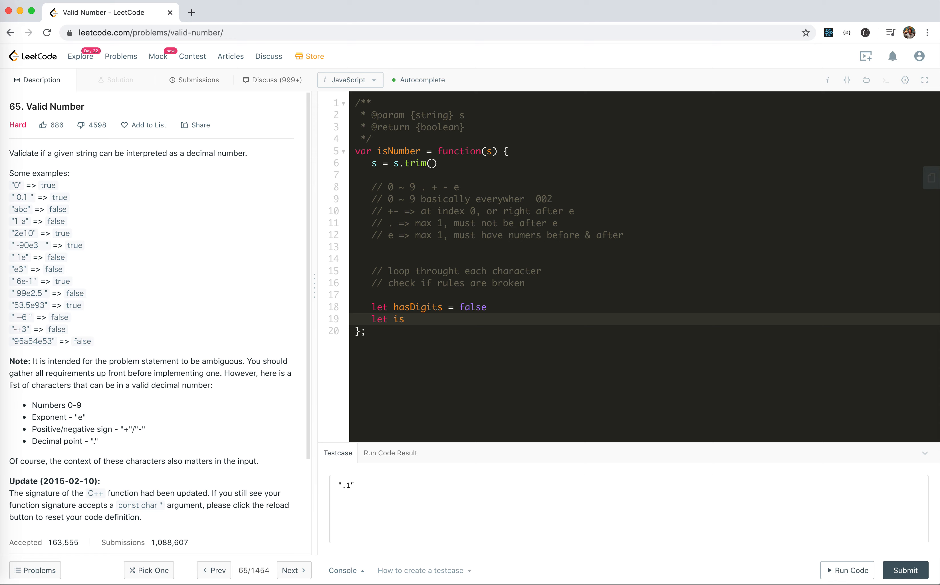
type("DigitMissing")
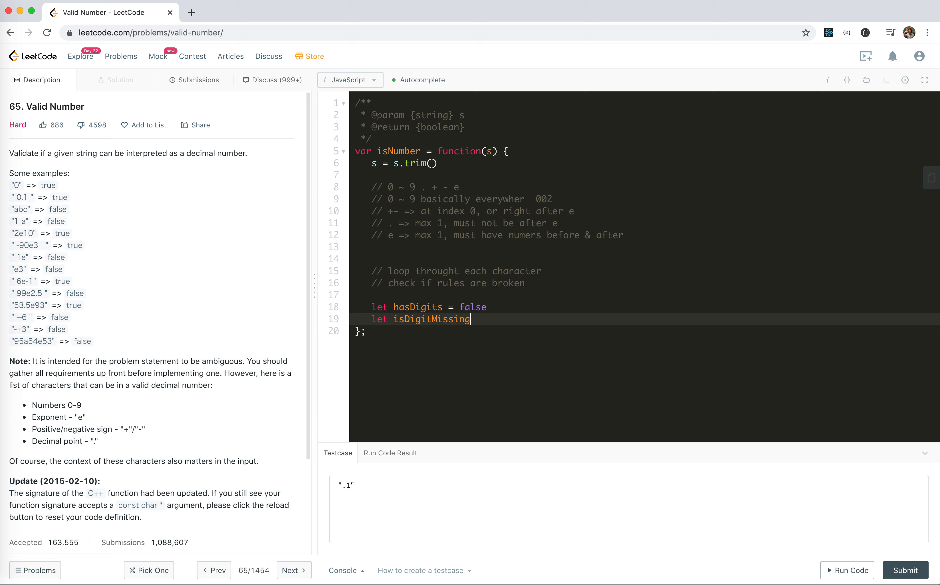
type("AfterE")
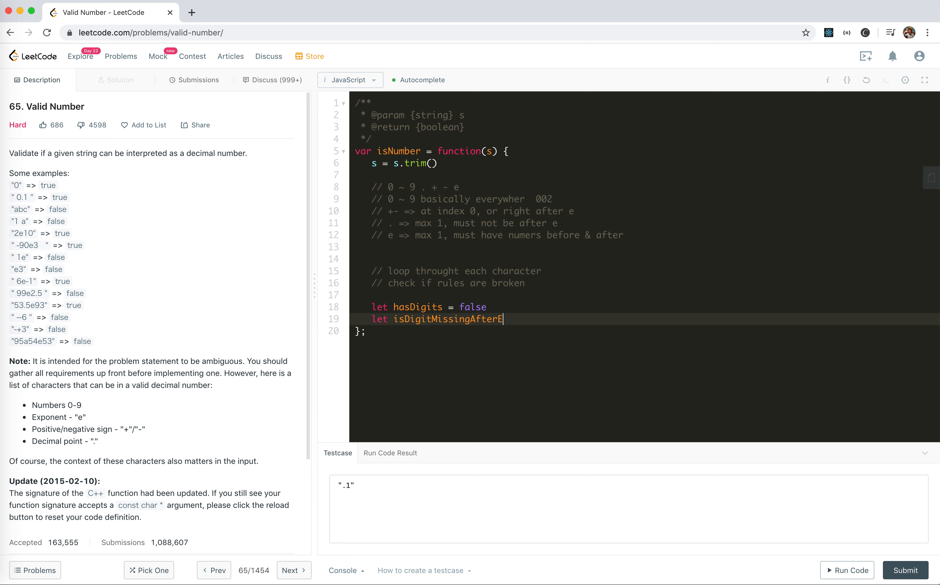
type("= false")
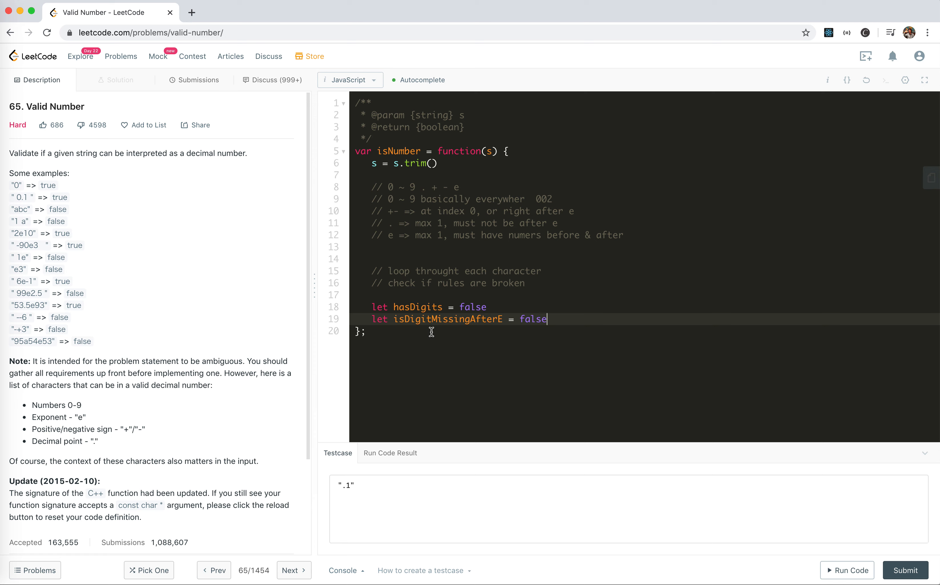
mouse_move(524, 318)
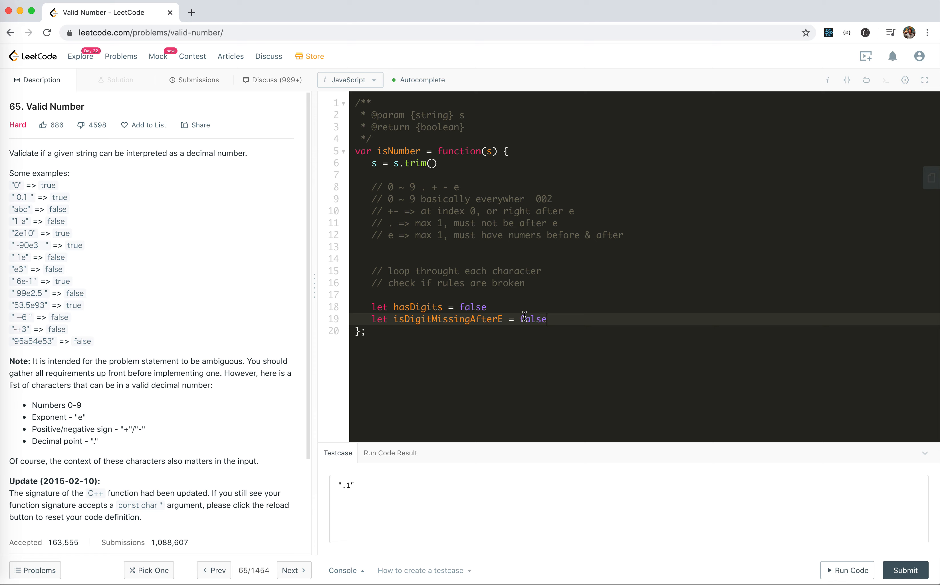
key("Enter")
type("let")
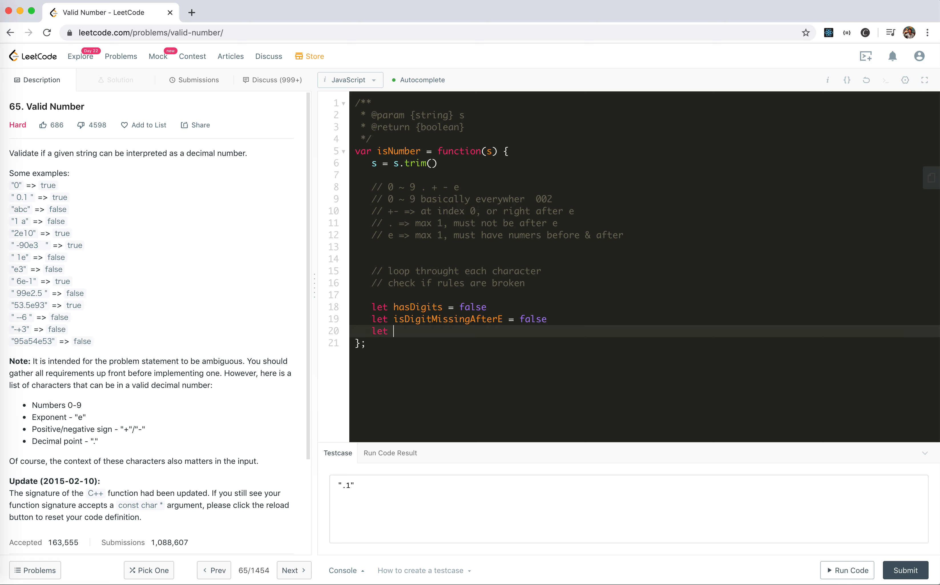
type("hasDot = false")
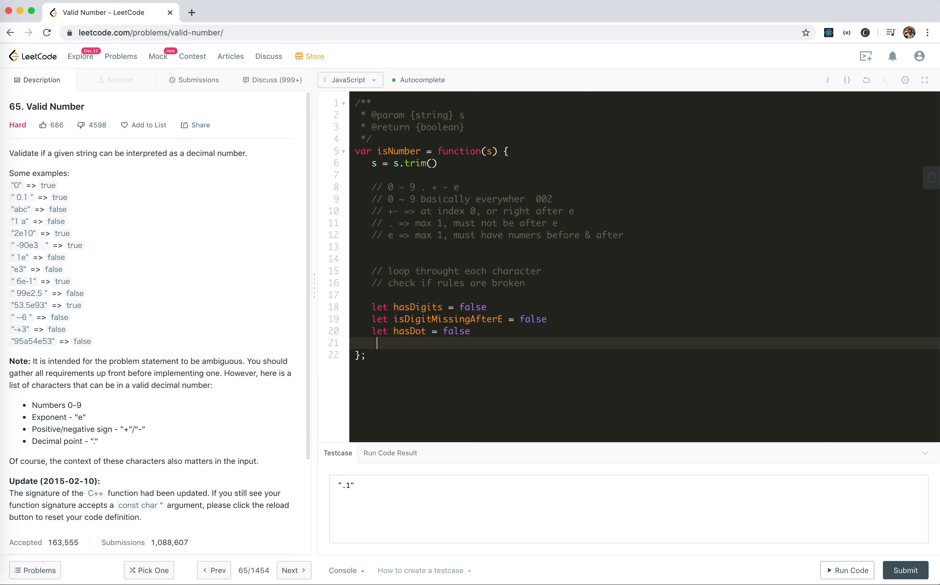
type("let hasE = false")
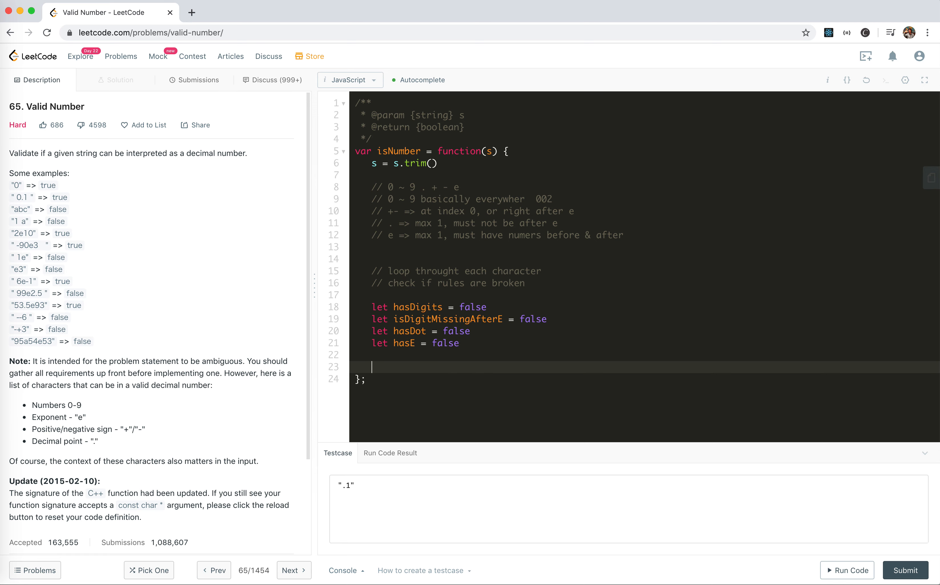
Step: Write a for loop over s.length containing switch (s[i])
type("l")
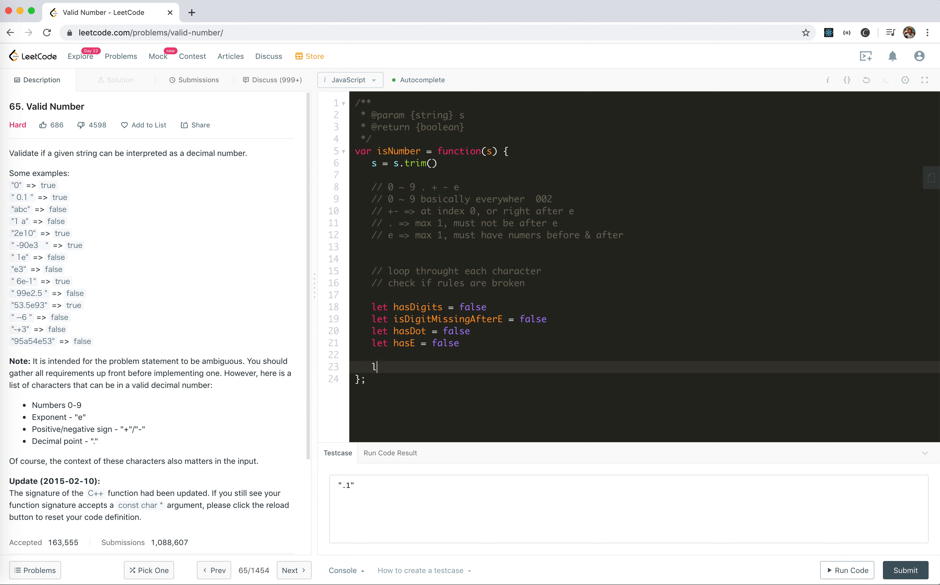
type("et ()")
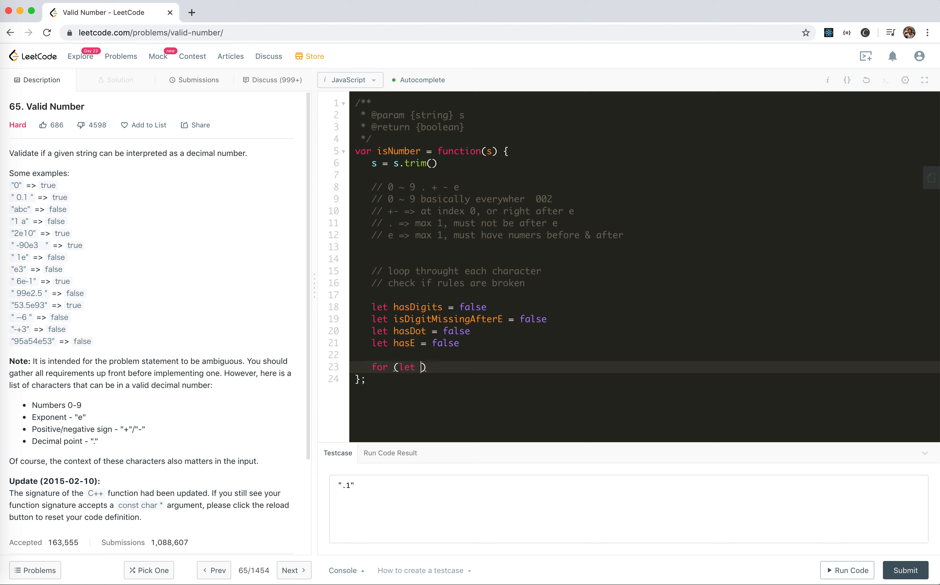
type("i = 0;")
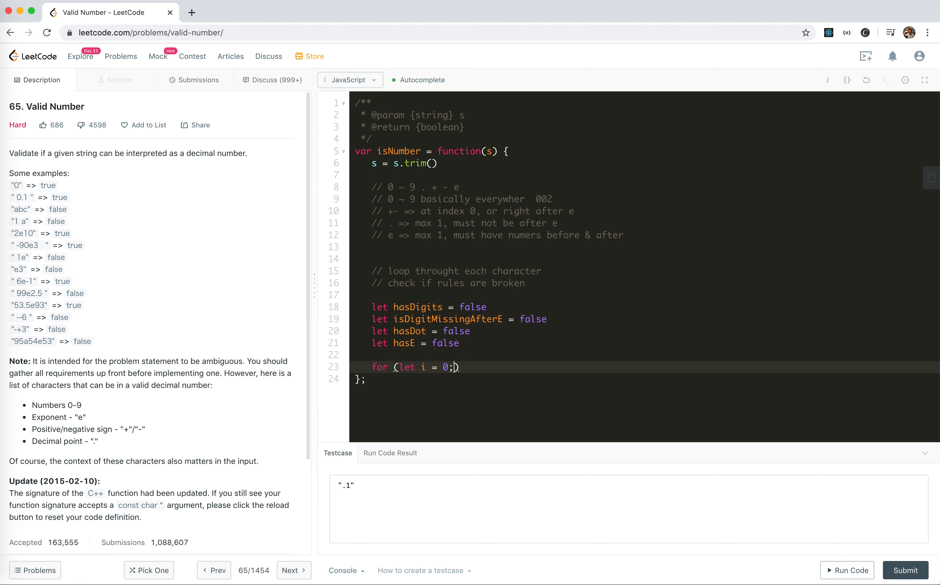
type("i < s")
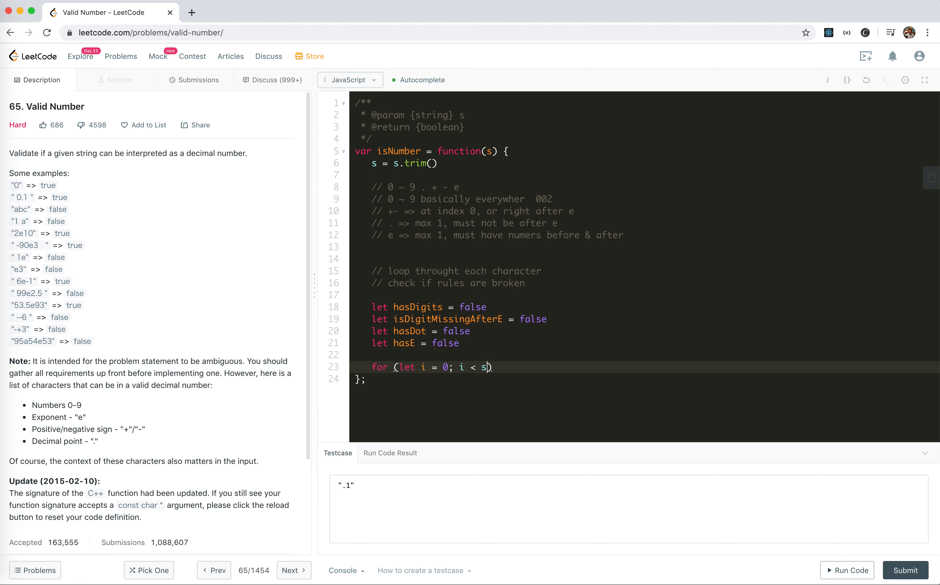
type(".length; i++")
type("case (")
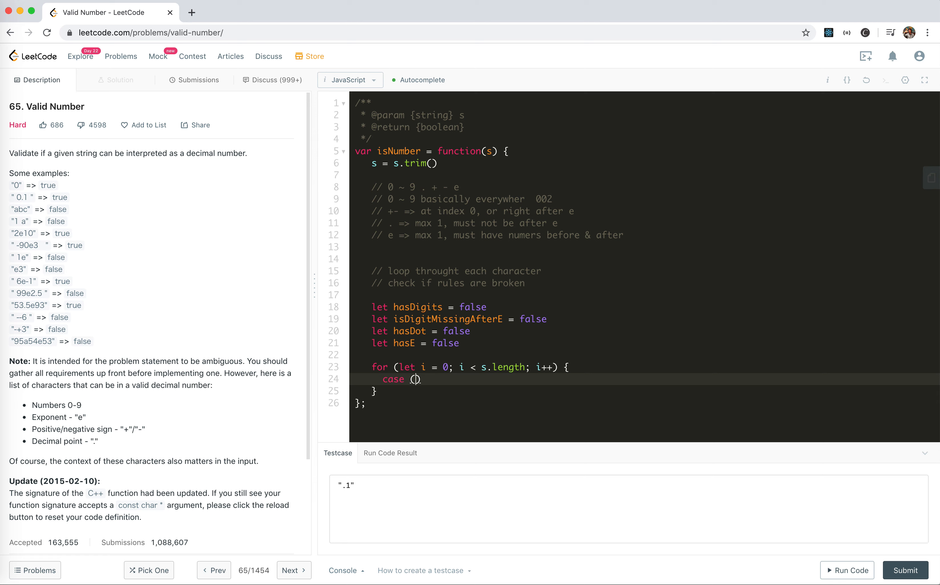
type("swit")
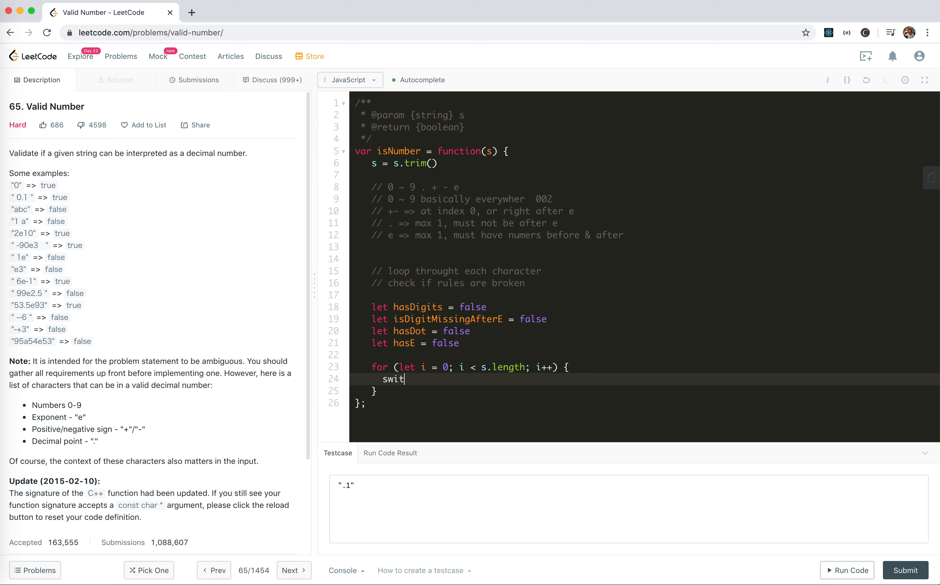
type("ch (s[i]) {")
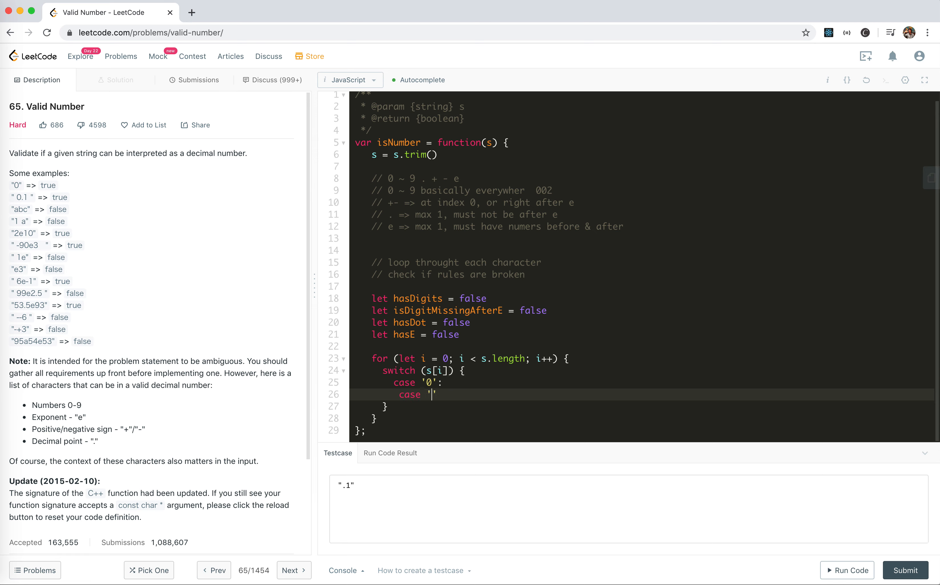
Step: List the switch cases '0' through '9' for digit characters
type("1':")
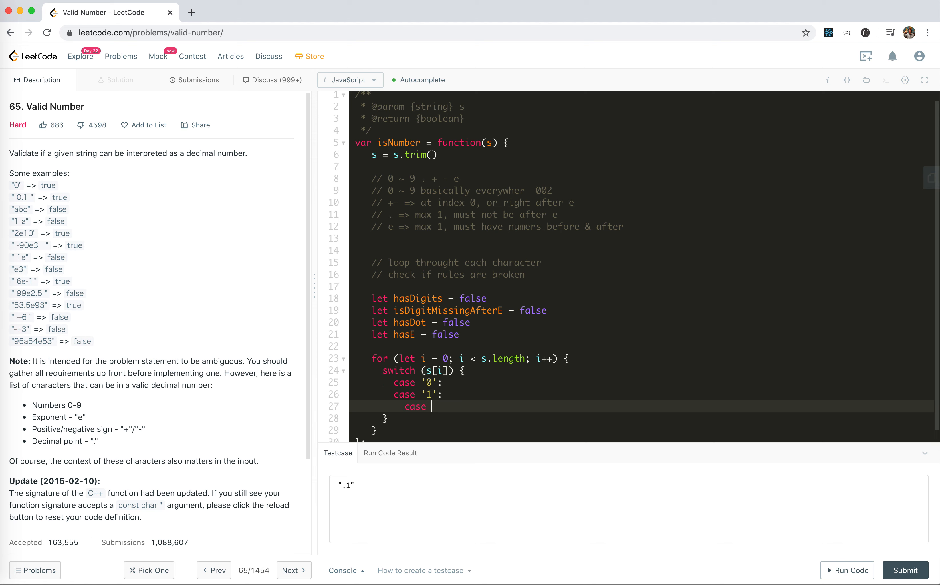
type("'2':")
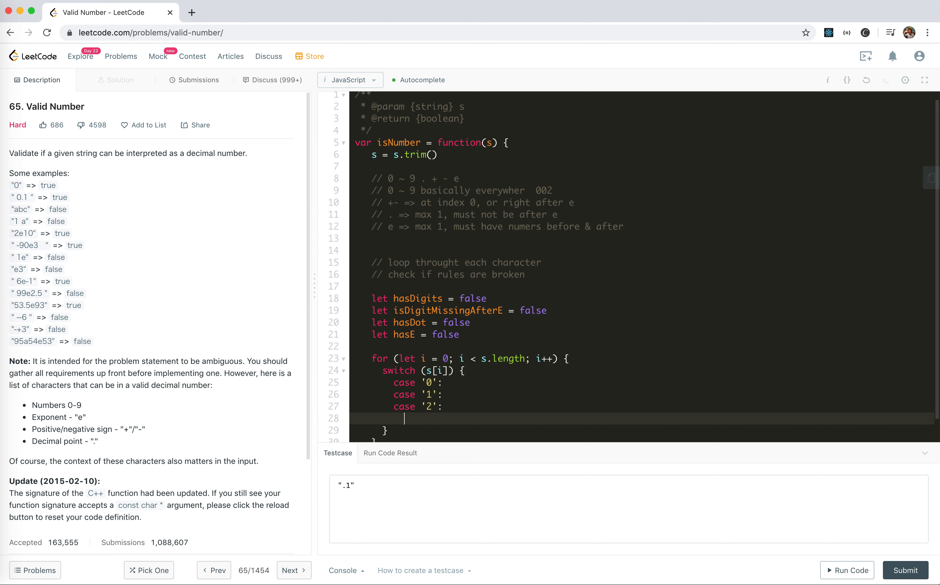
type("case '3':")
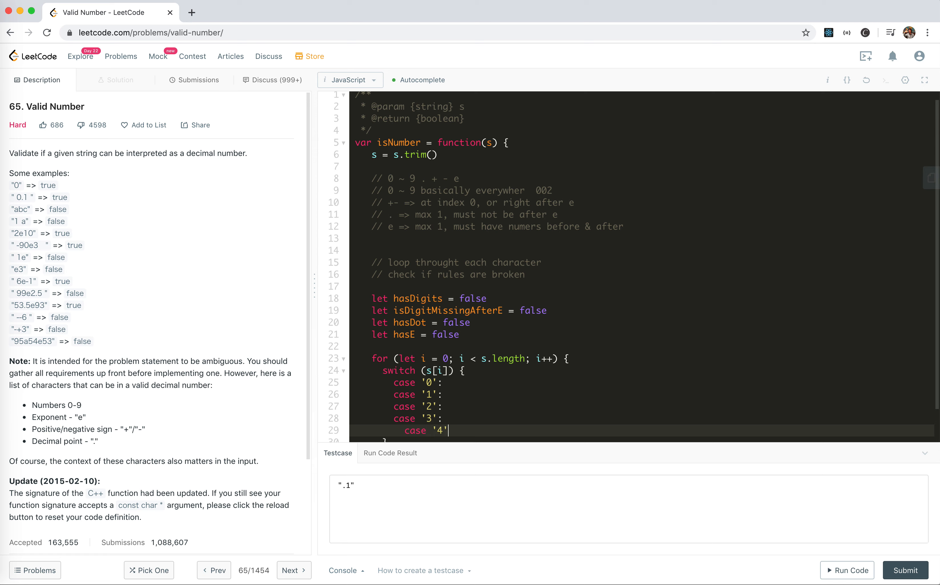
type("ca")
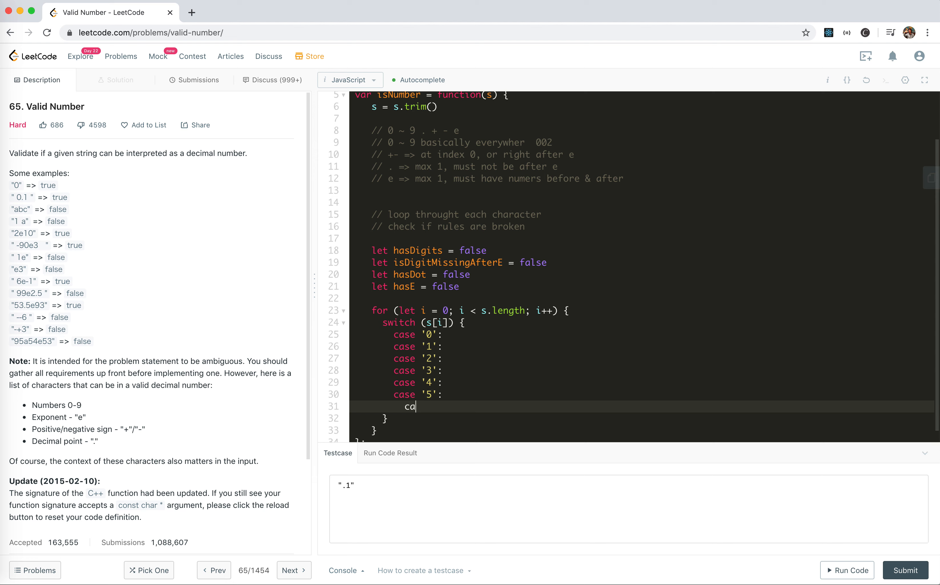
type("se '6':")
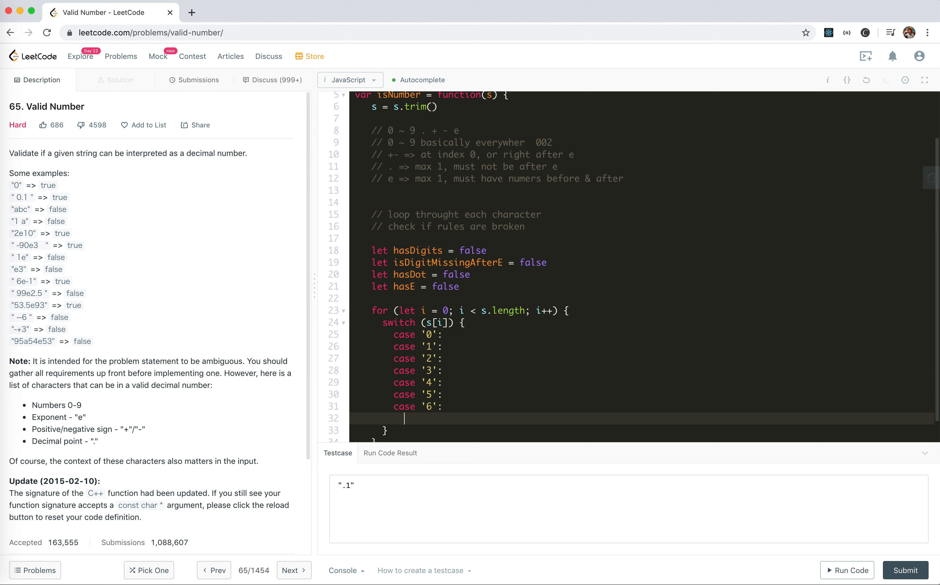
type("case '7':")
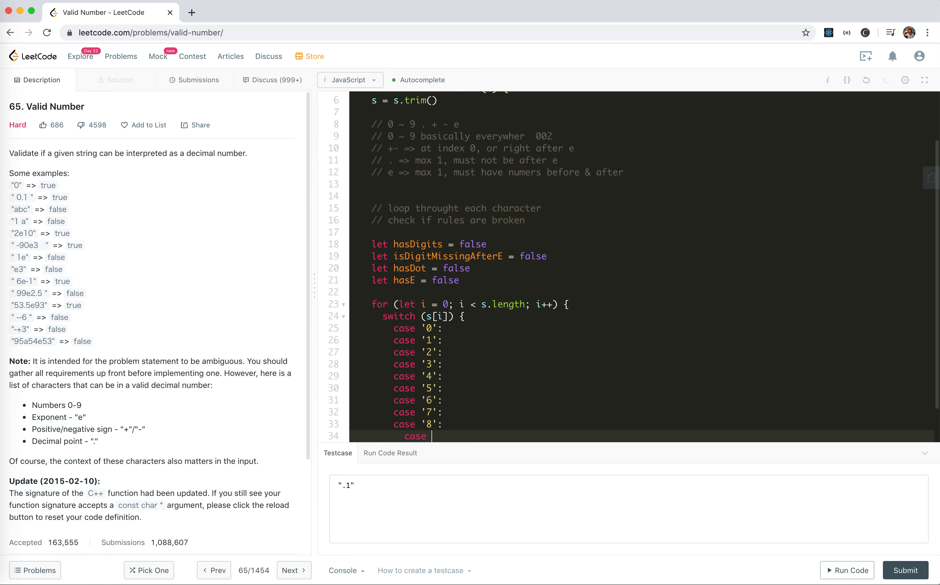
type("'9':")
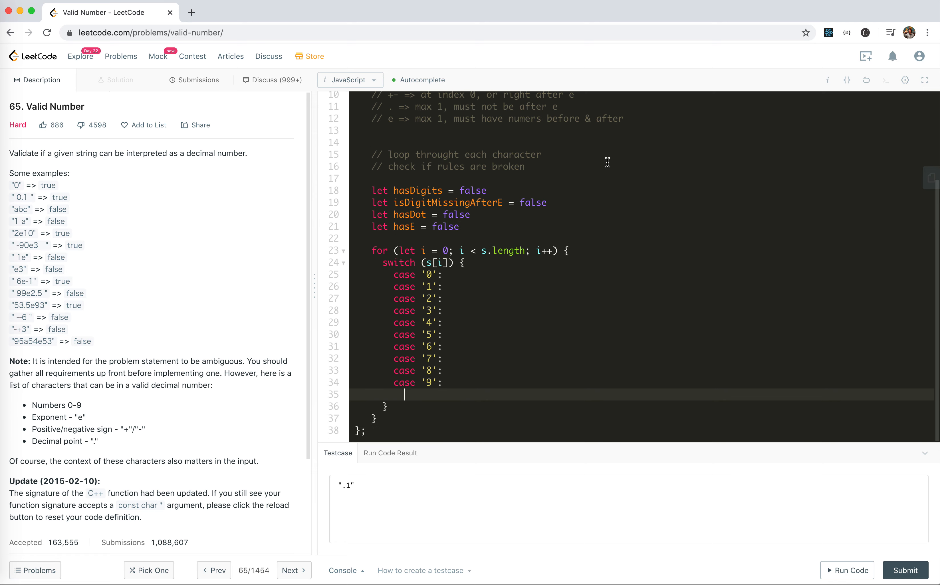
mouse_move(420, 213)
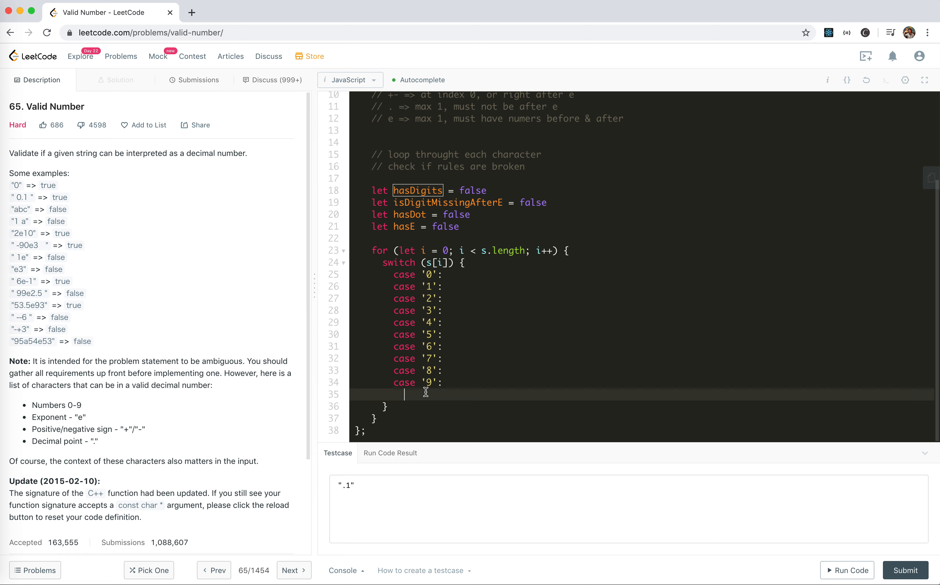
Step: Under the digit cases set hasDigits = true, isDigitMissingAfterE = false, then break; begin case '+'
type("hasDigits = tr")
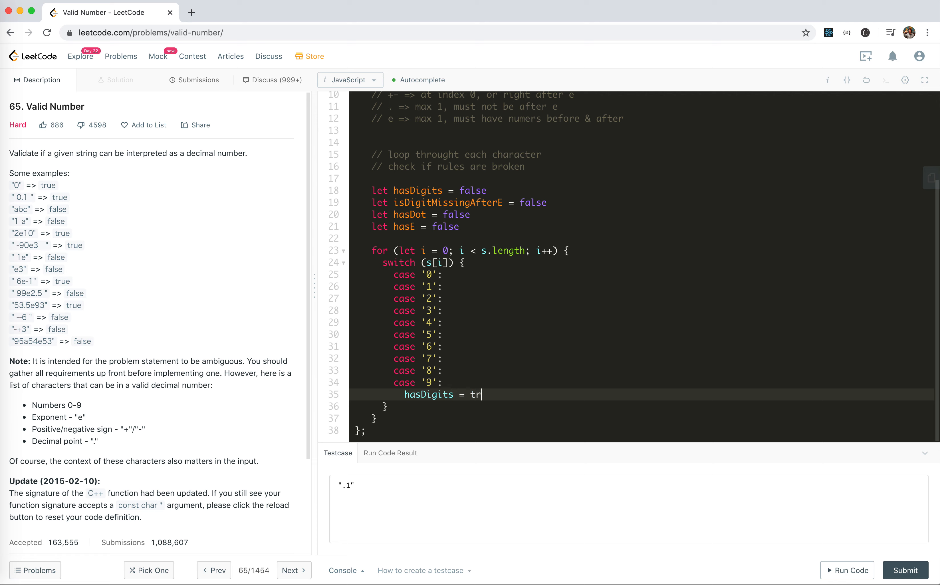
type("ue;")
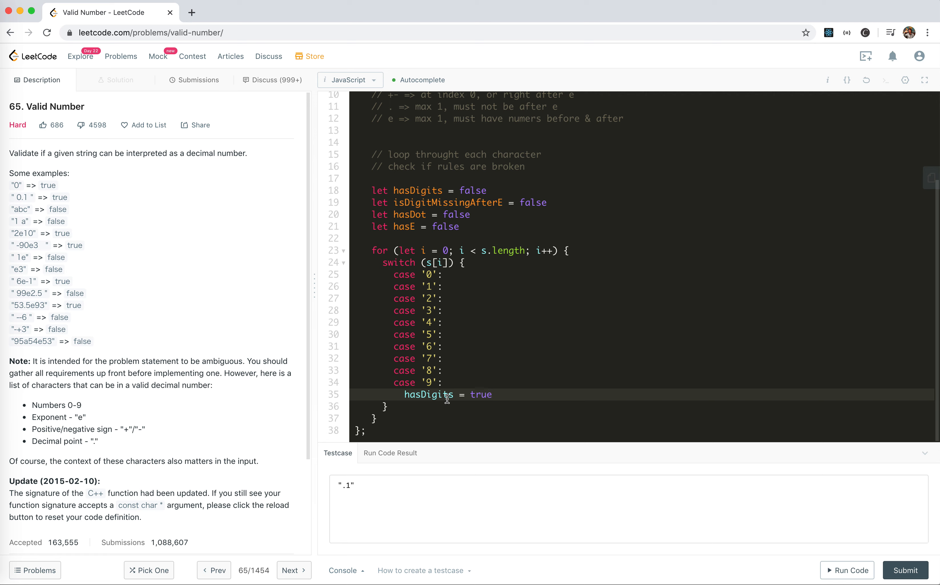
left_click(493, 394)
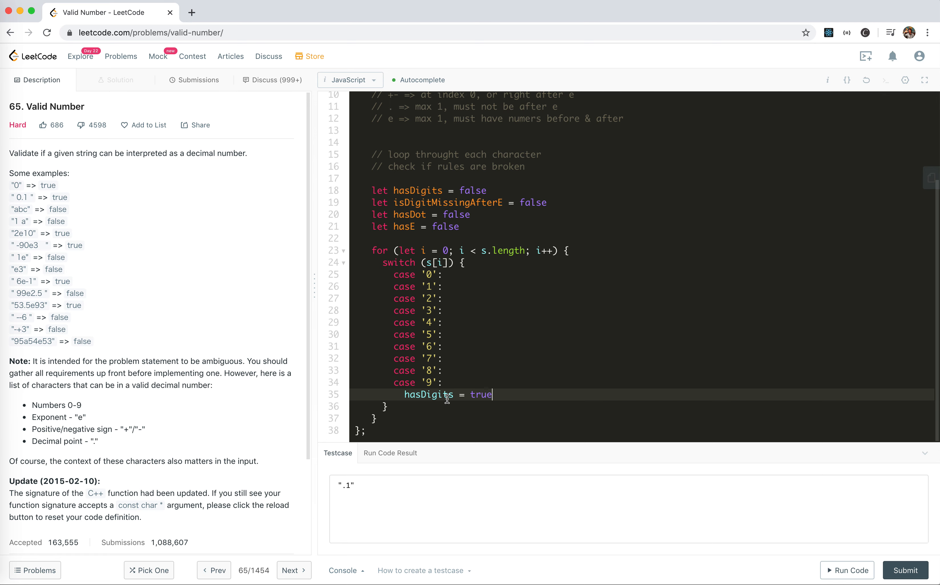
mouse_move(443, 204)
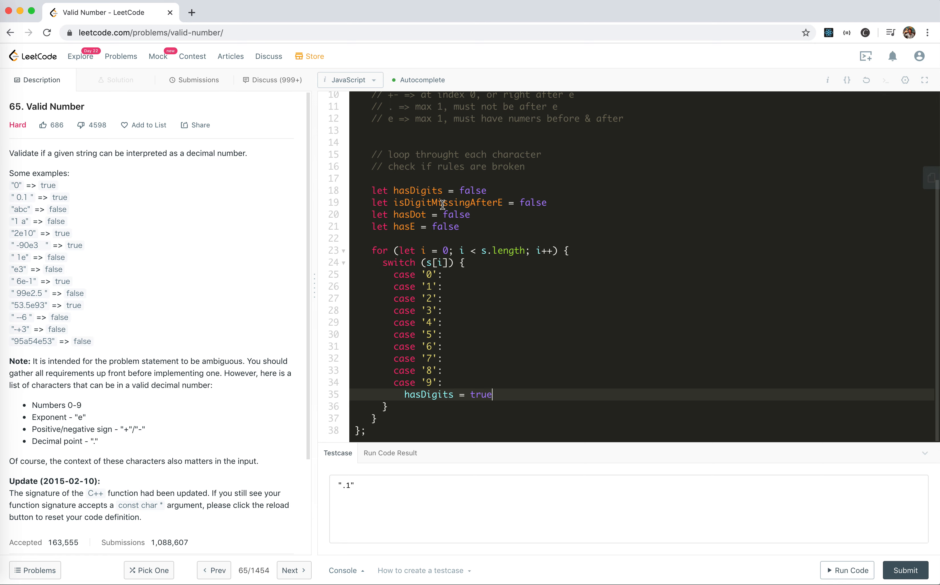
type("isDigitMissingAfterE = f")
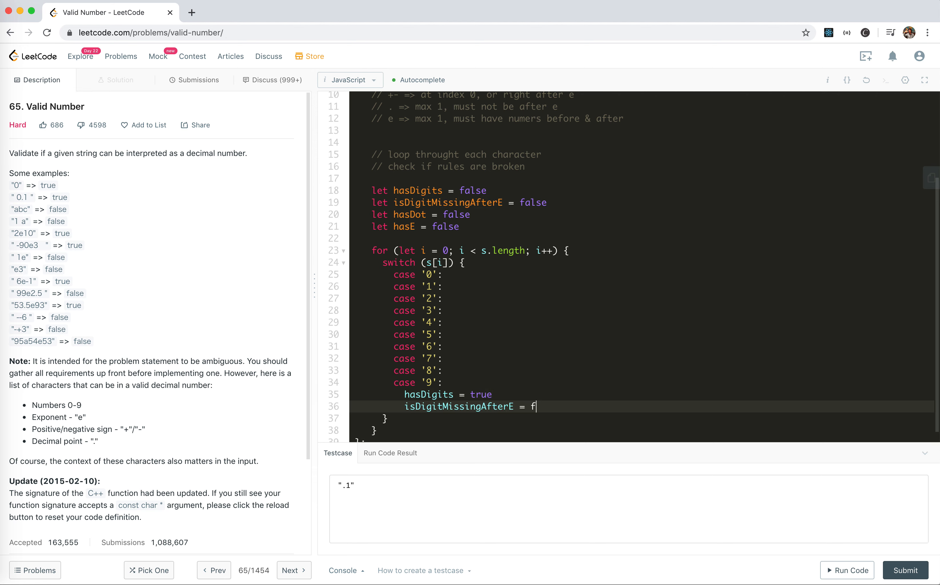
type("alse;")
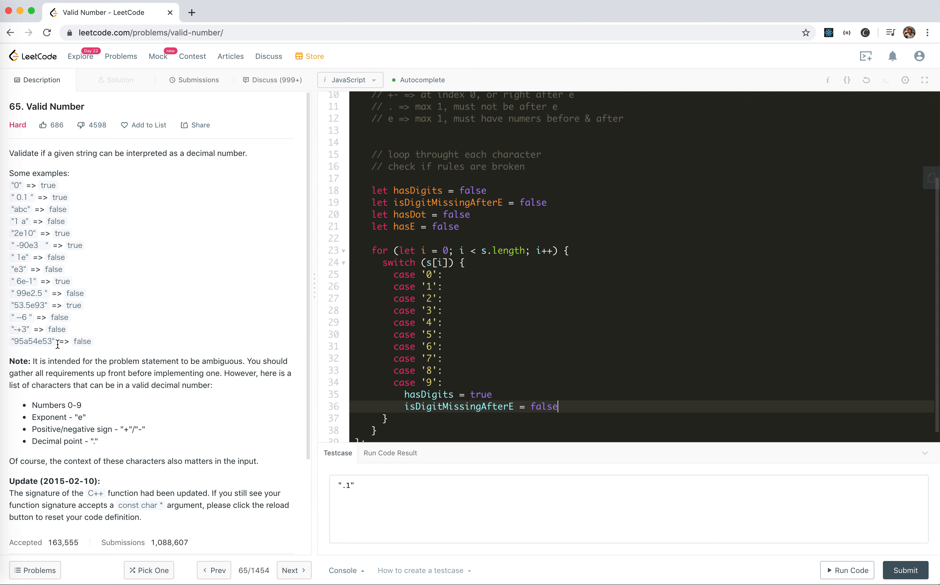
mouse_move(445, 214)
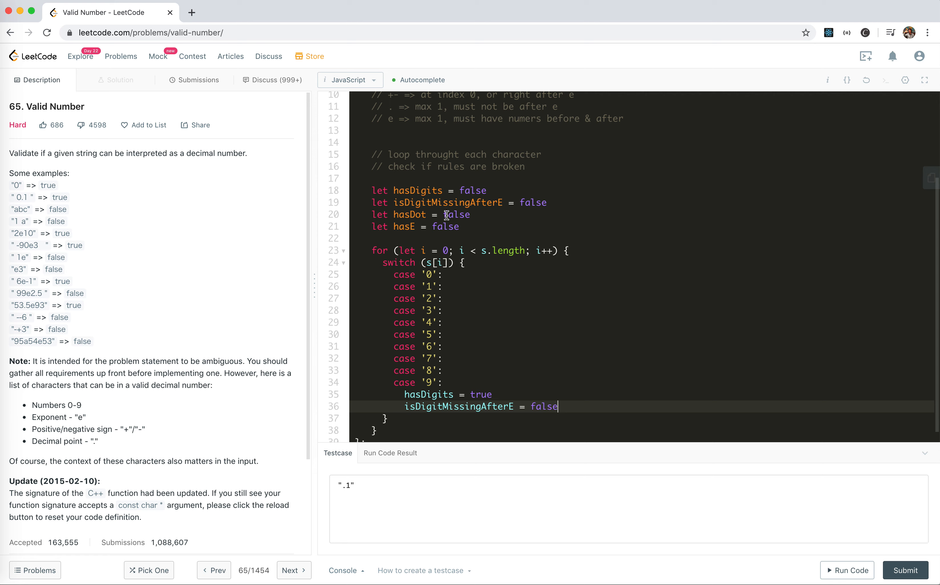
mouse_move(178, 332)
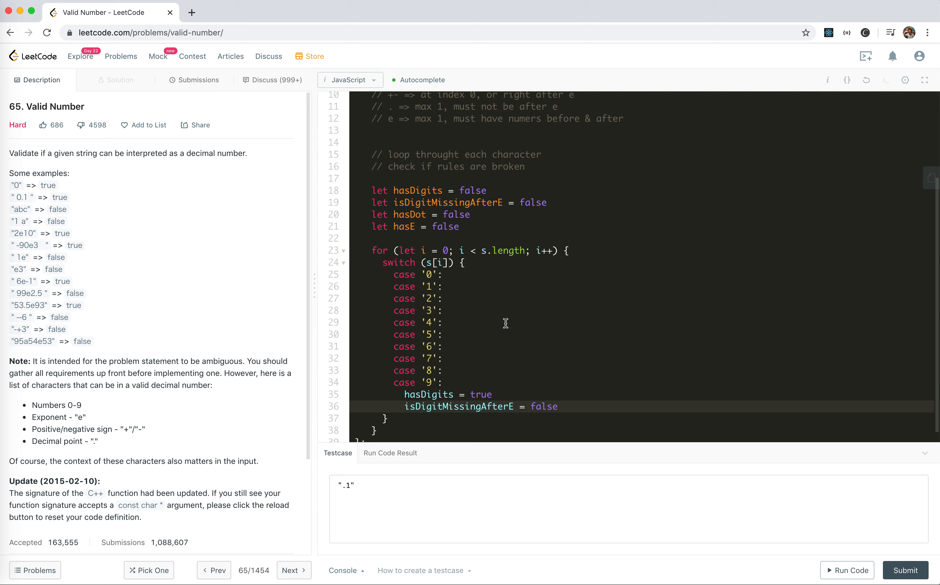
mouse_move(422, 292)
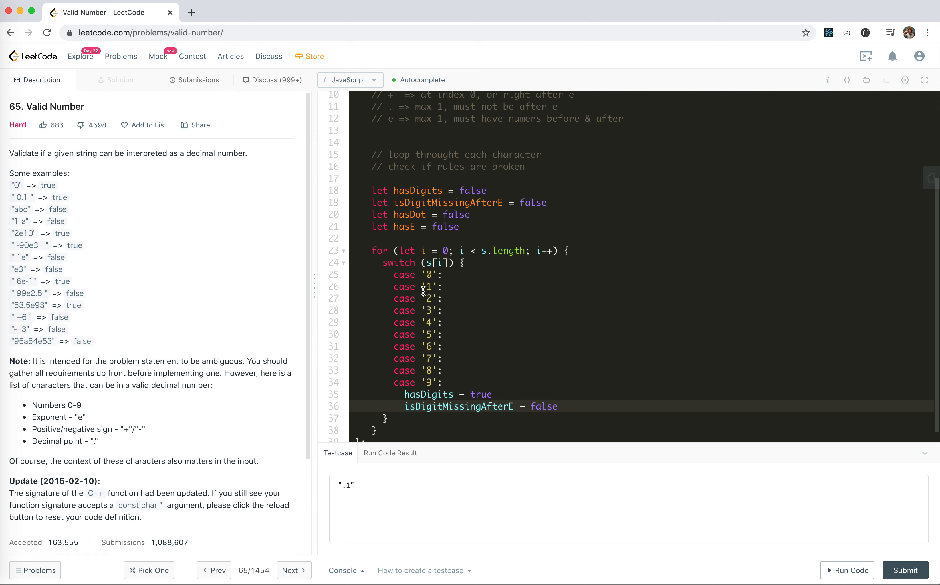
mouse_move(487, 349)
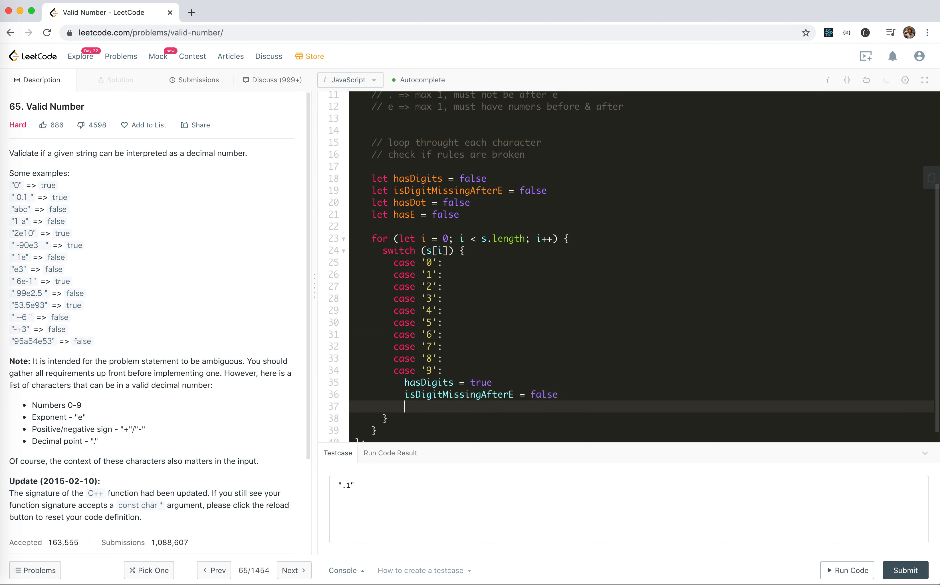
type("break")
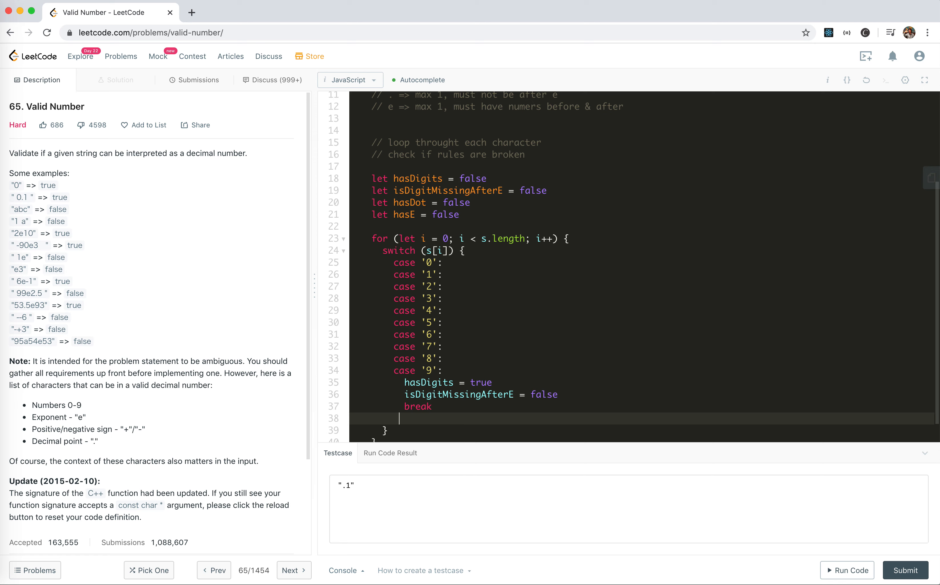
type("case ''")
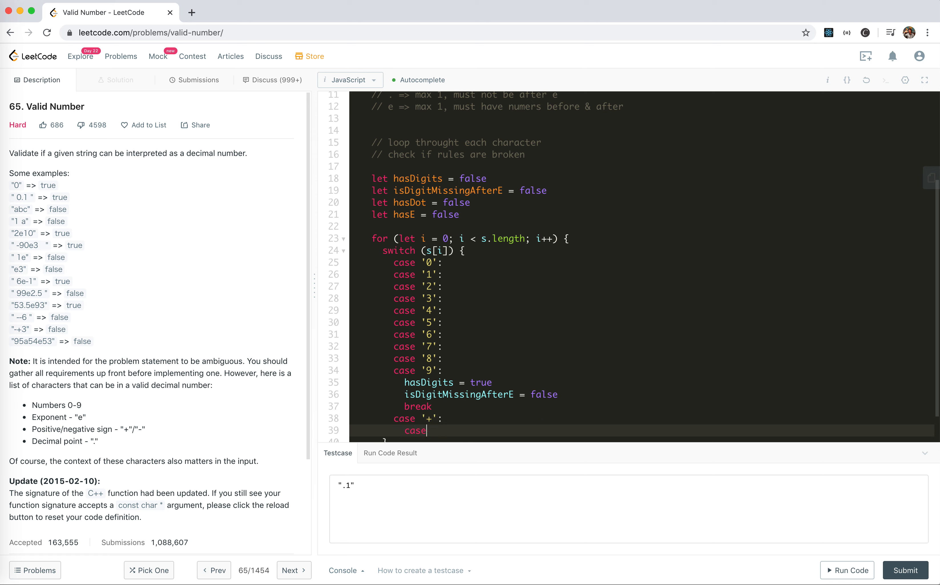
Step: Add case '+': case '-': with condition i !== 0 && s[i - 1] !== 'e'
type("'-':")
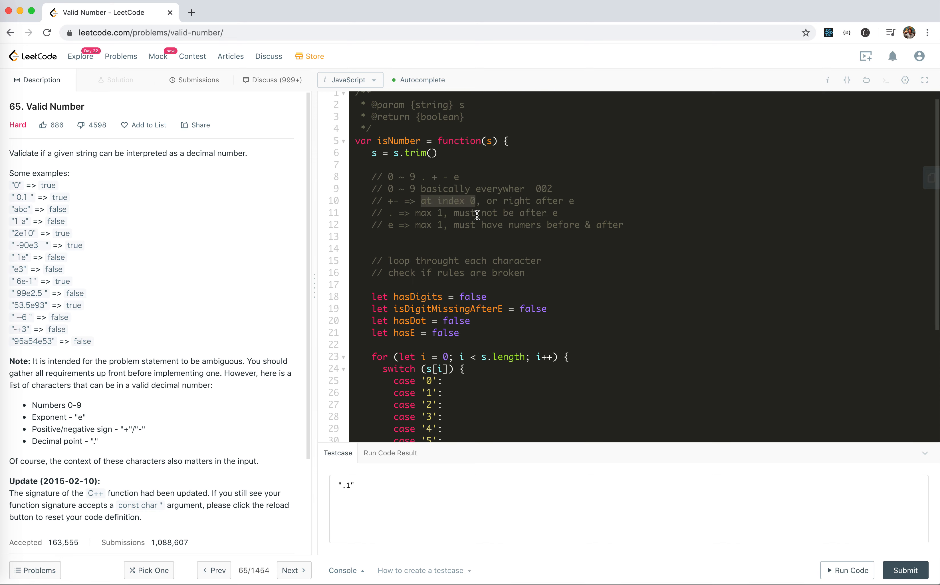
scroll("down", 3)
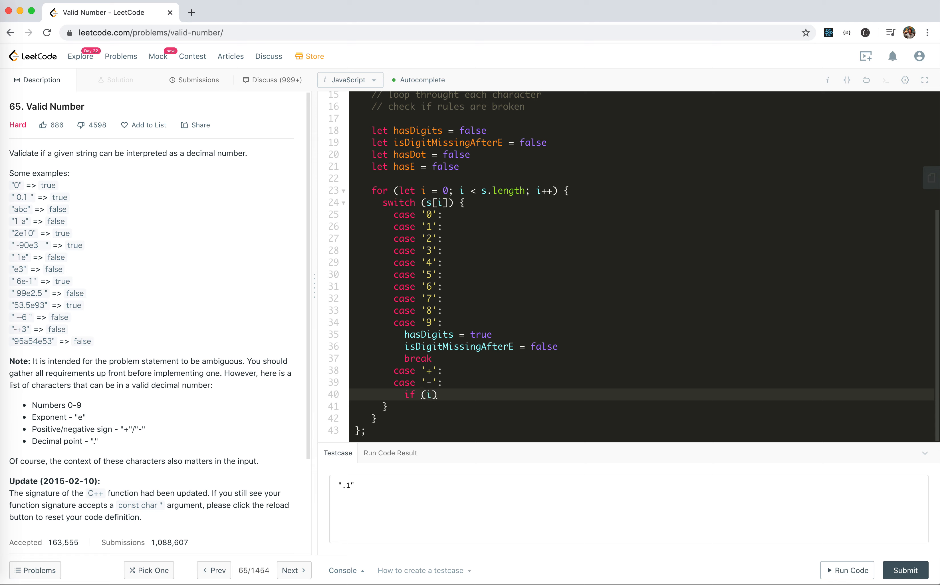
type("!== 0")
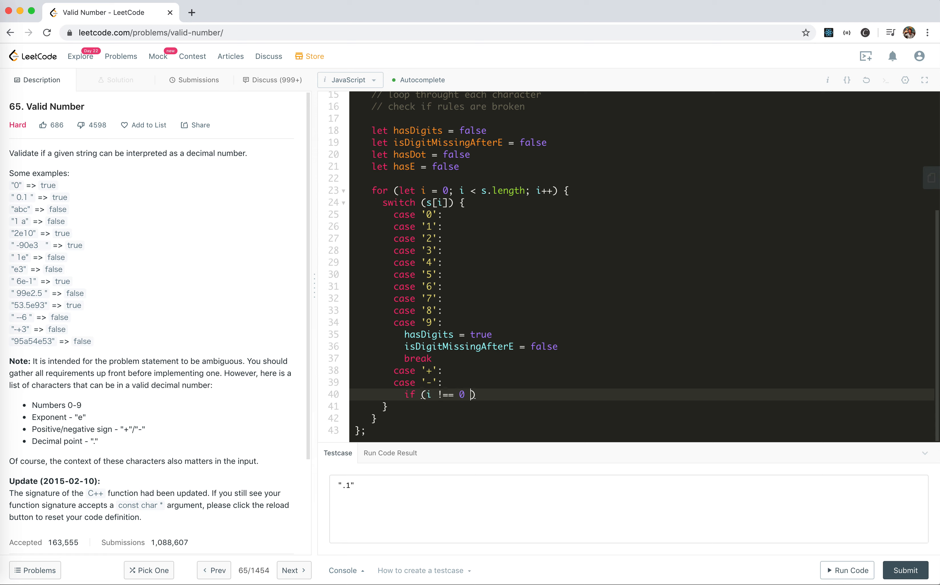
type("&&")
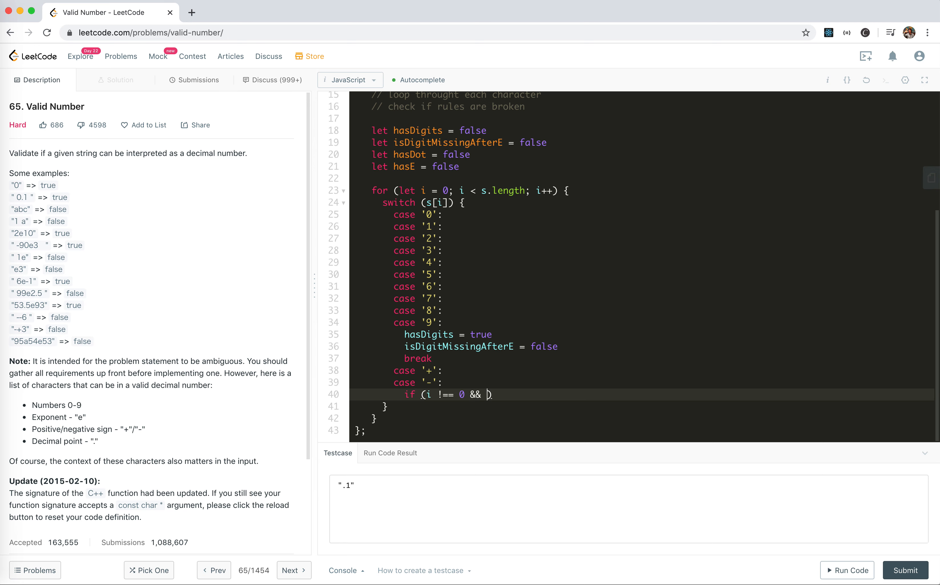
type("s[]")
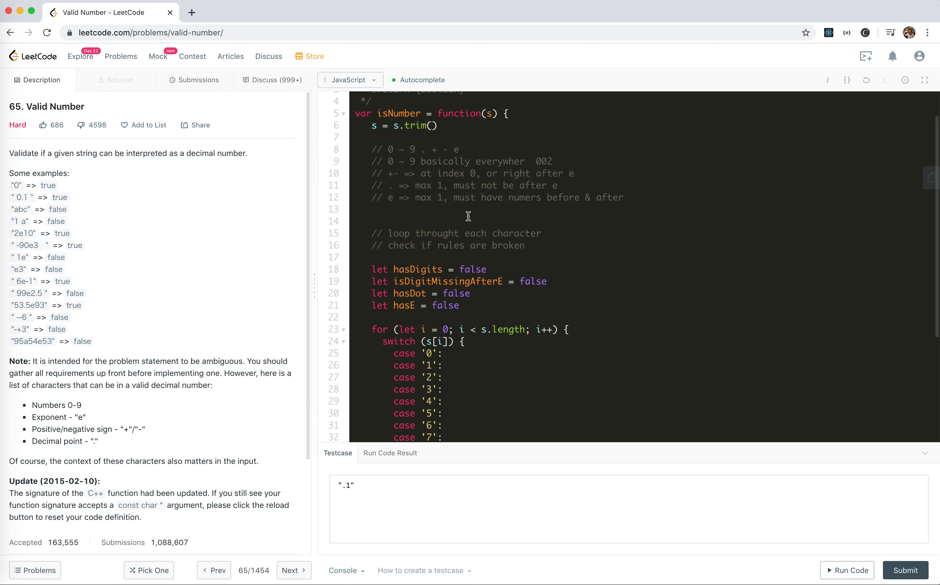
Step: Return false inside the sign check when the sign is misplaced
scroll("down", 3)
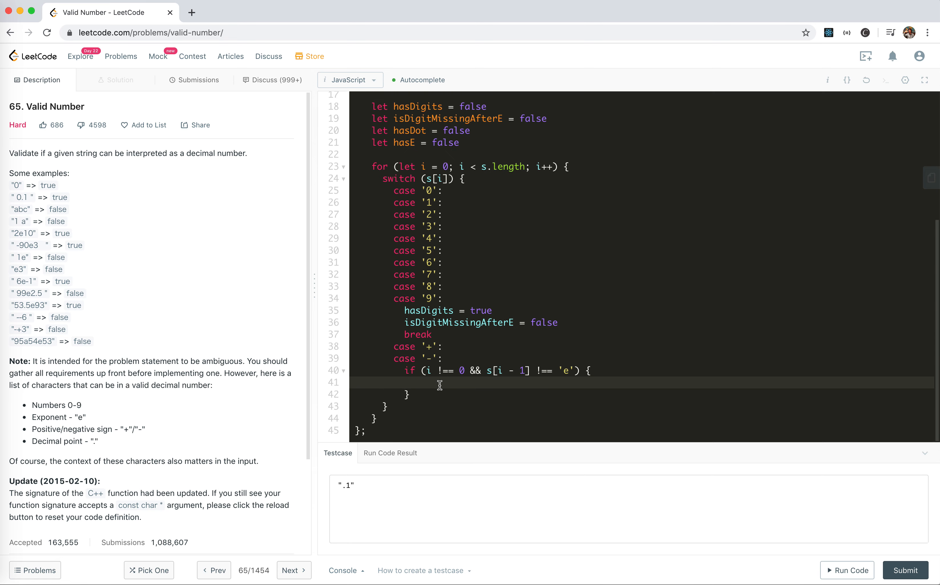
type("r")
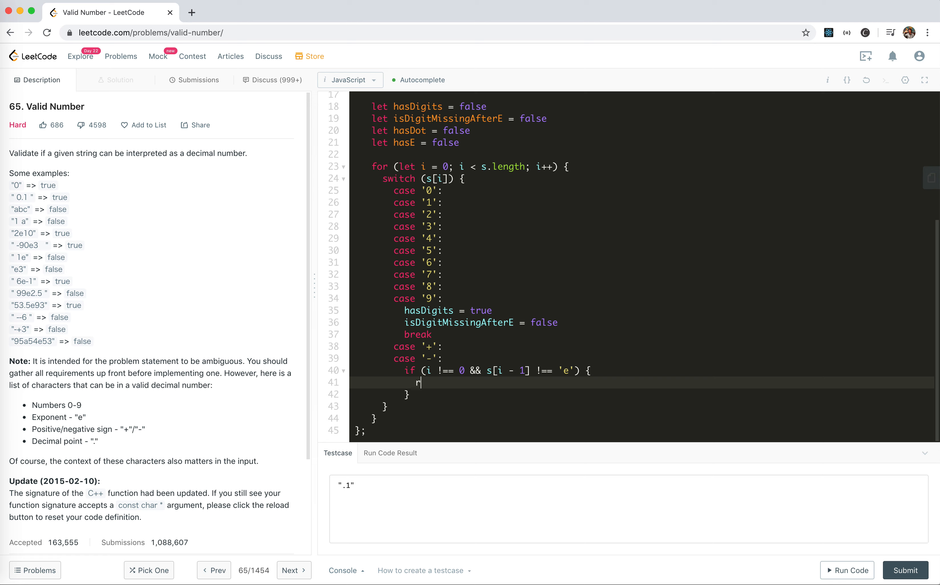
type("eturn false")
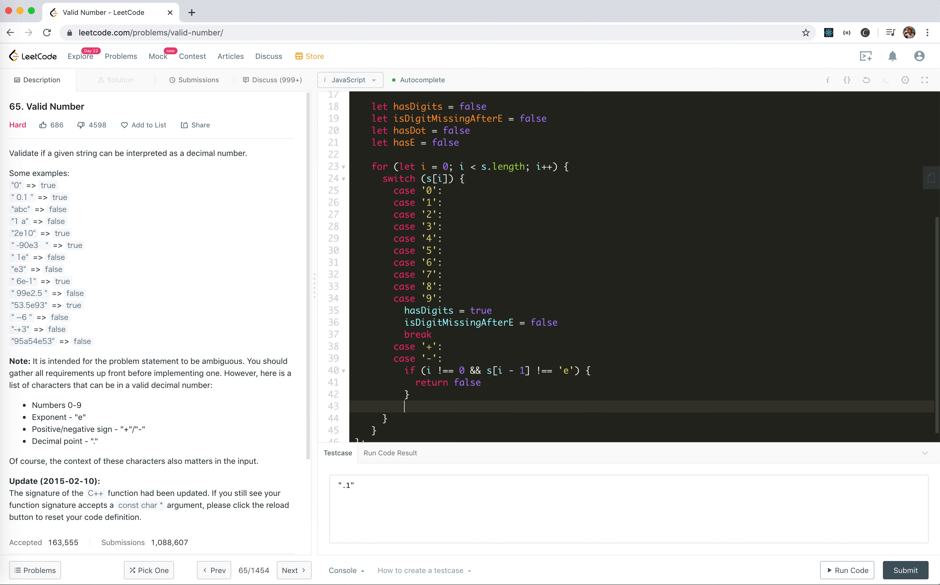
Step: Add case '.': returning false if hasDot or hasE is already set
type("case '.':")
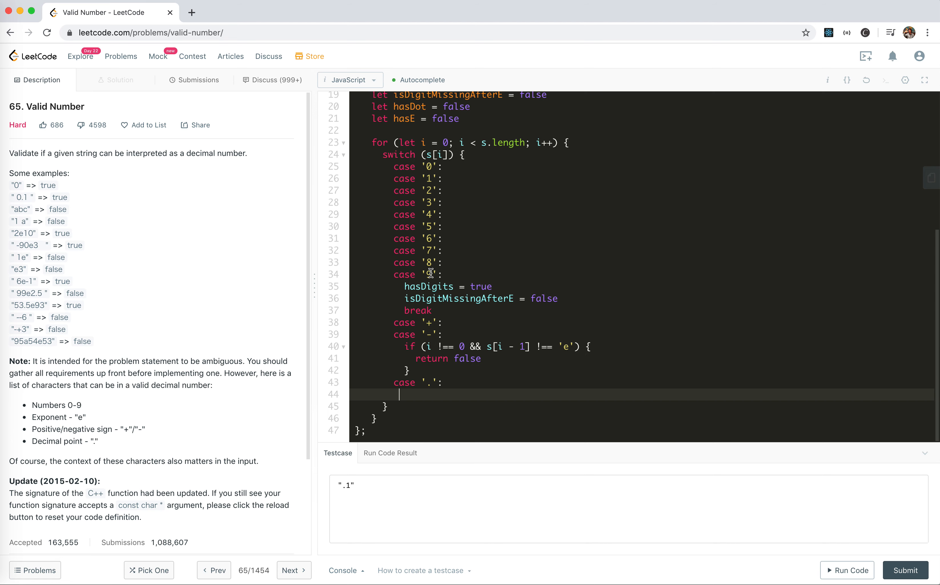
type("if (hasDot)")
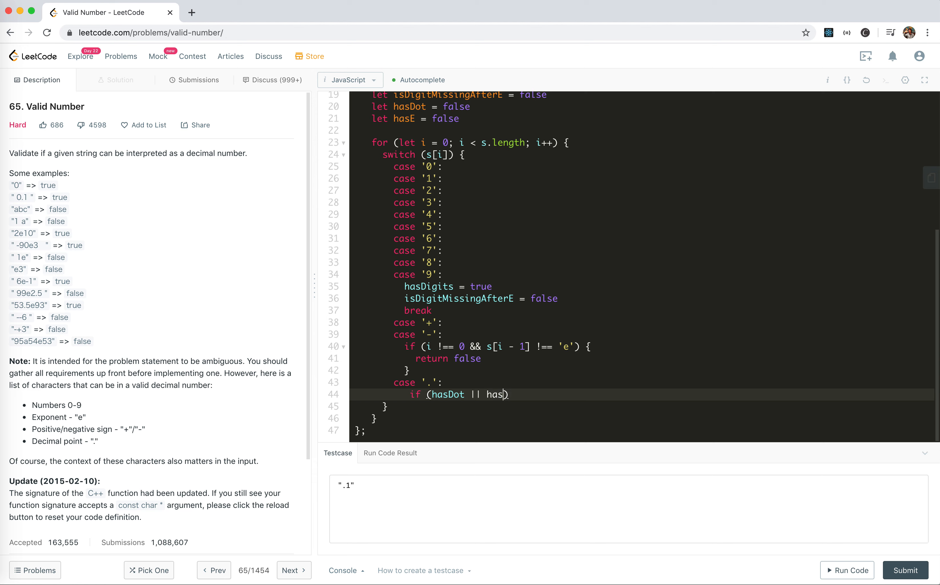
type("E)")
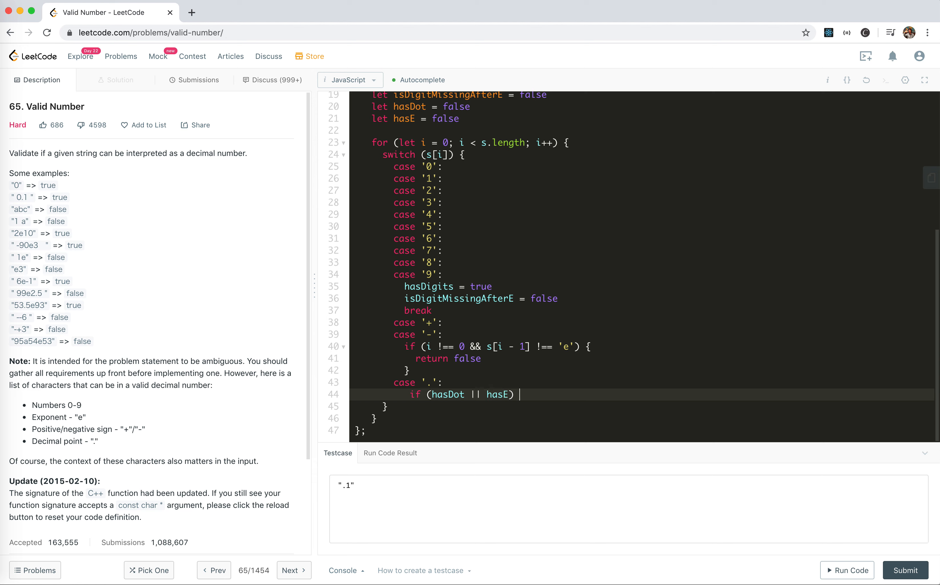
type("return fal")
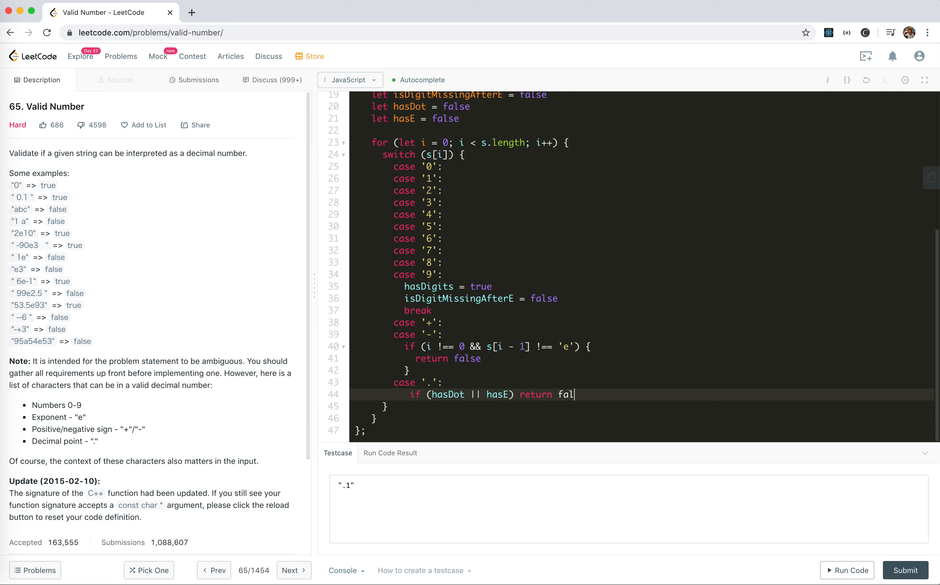
type("se")
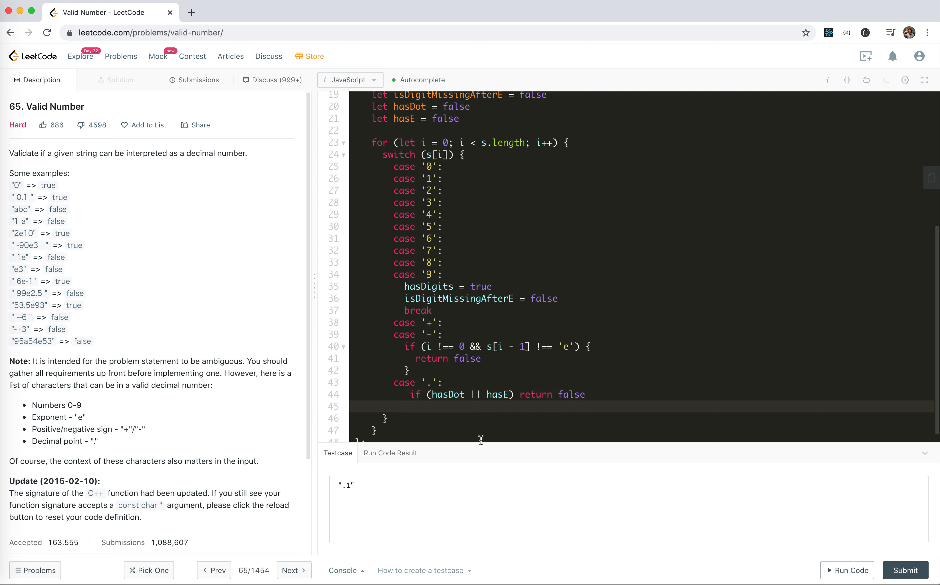
Step: Set hasDot = true after the dot check and begin the next case
left_click(411, 394)
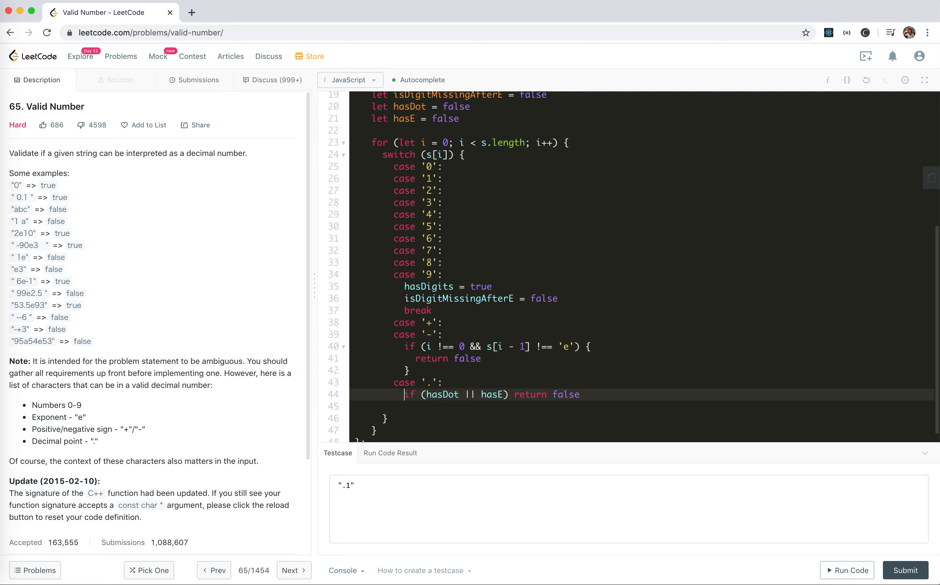
key("Enter")
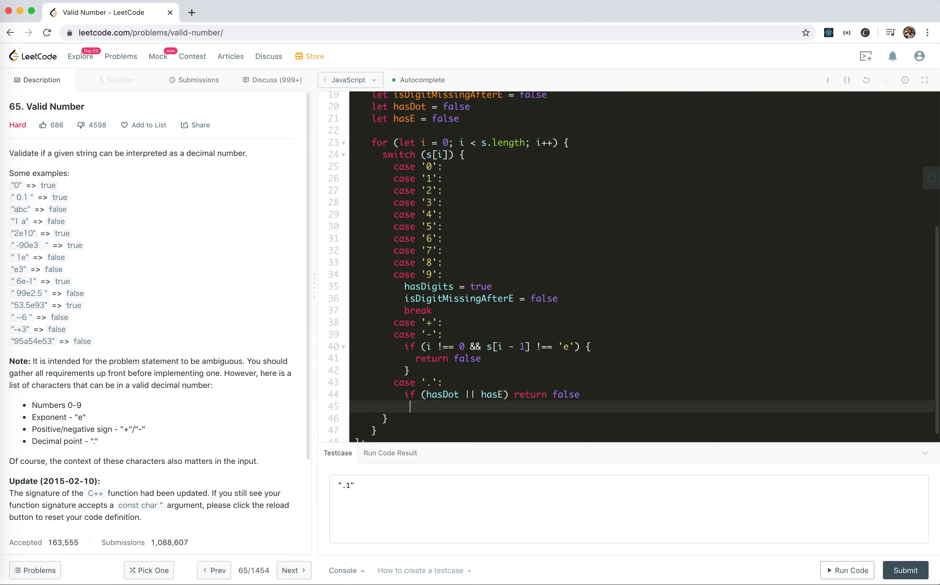
type("hasDot = true")
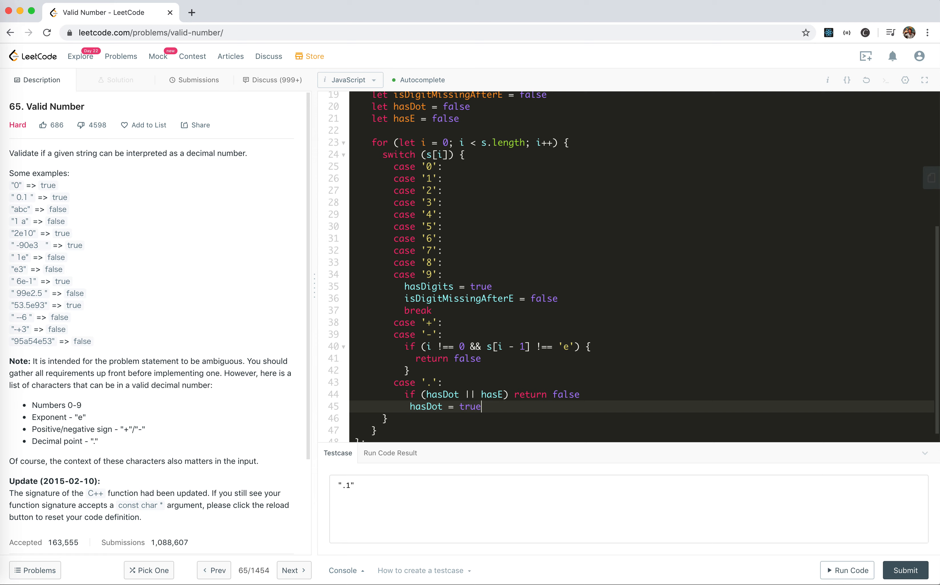
key("Enter")
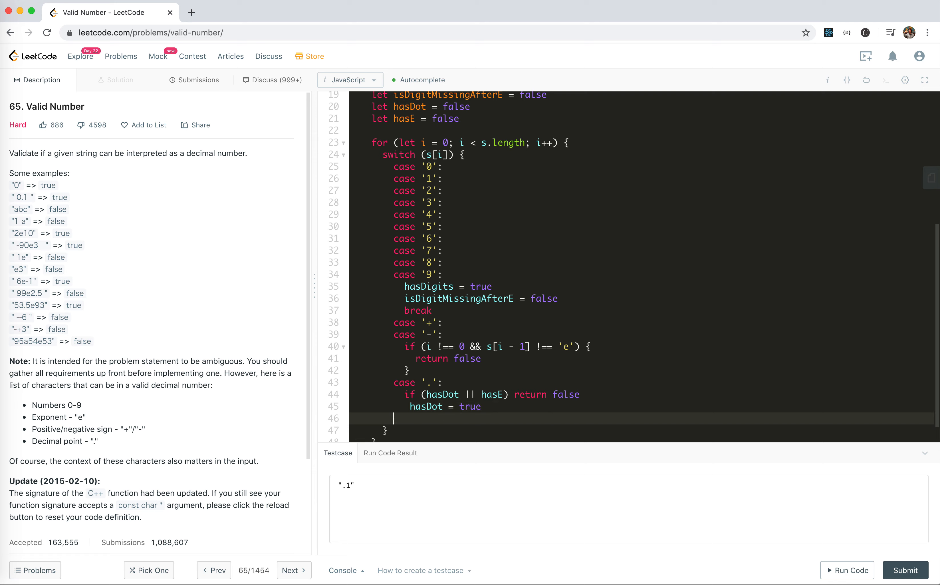
type("cas")
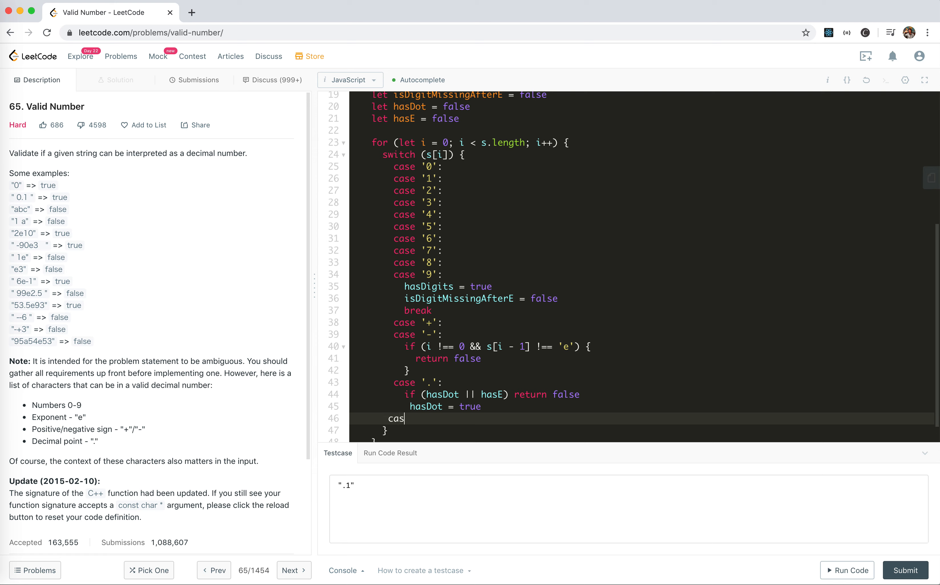
Step: Add case 'e': returning false if hasE is set, otherwise hasE = true
type("e ''")
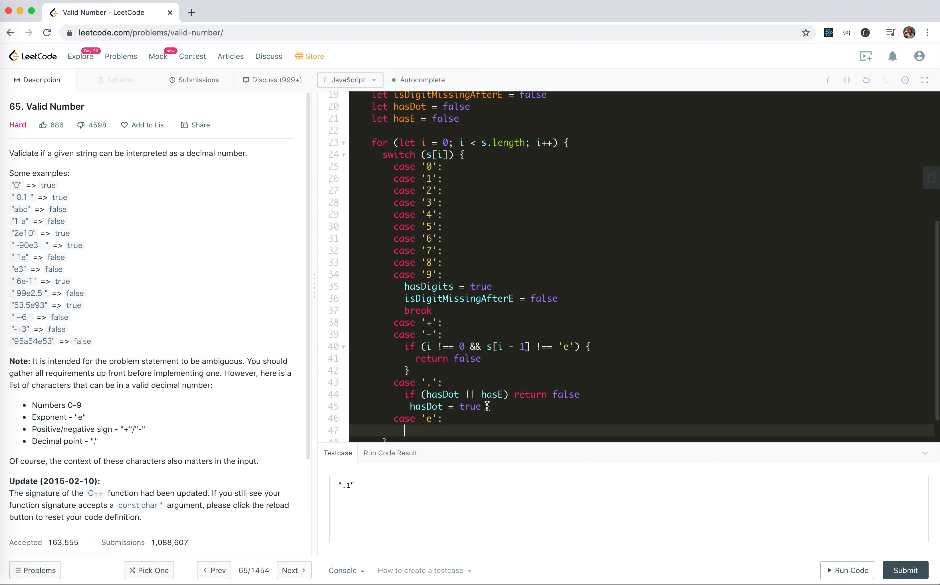
type("break")
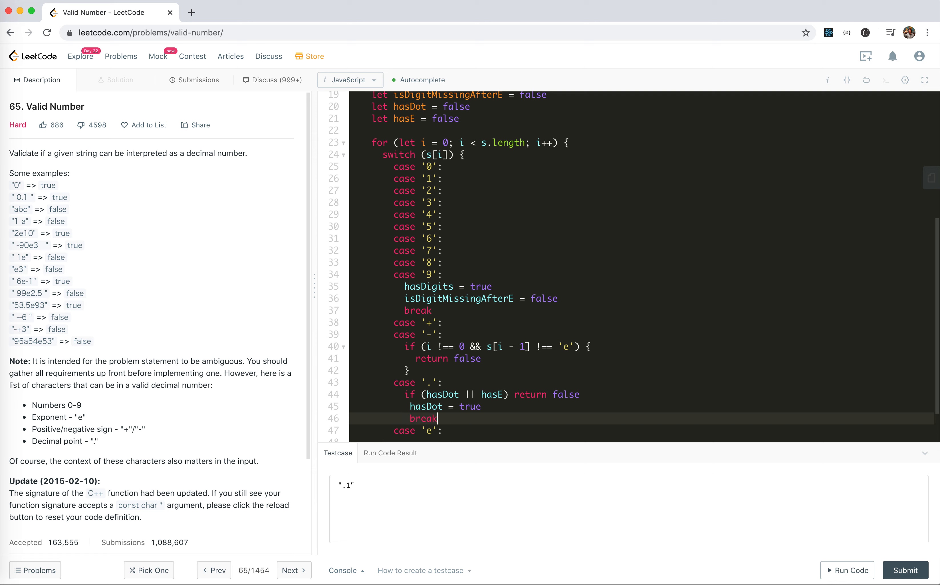
scroll("up", 3)
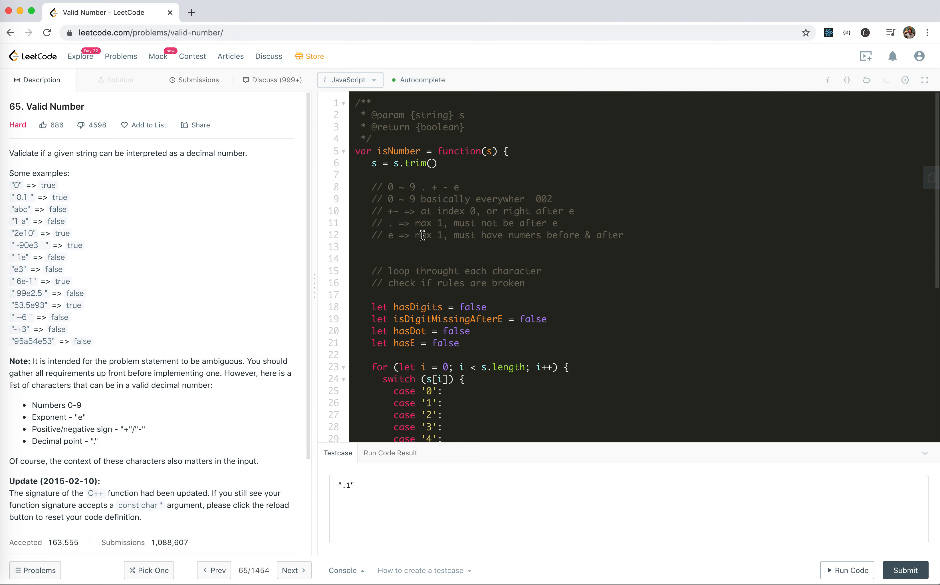
mouse_move(416, 236)
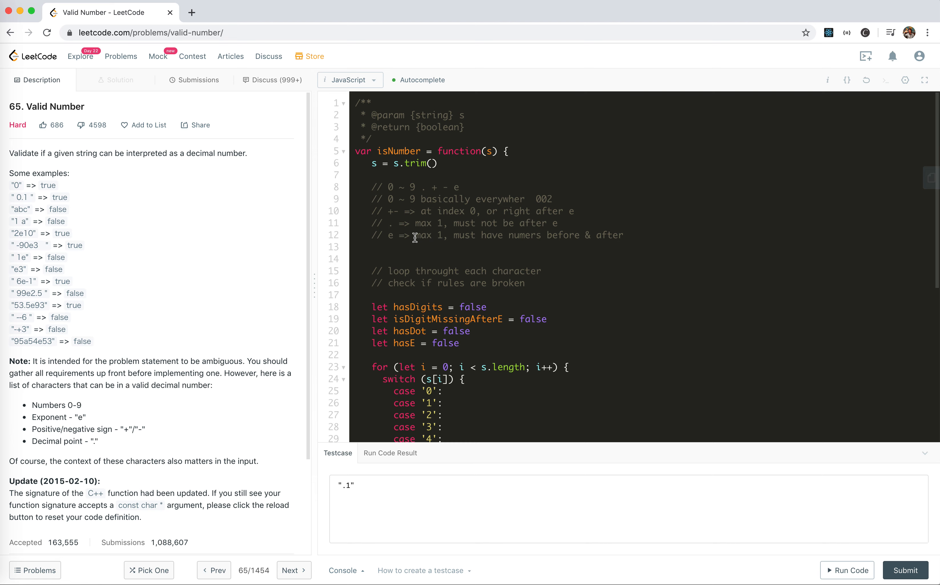
scroll("down", 3)
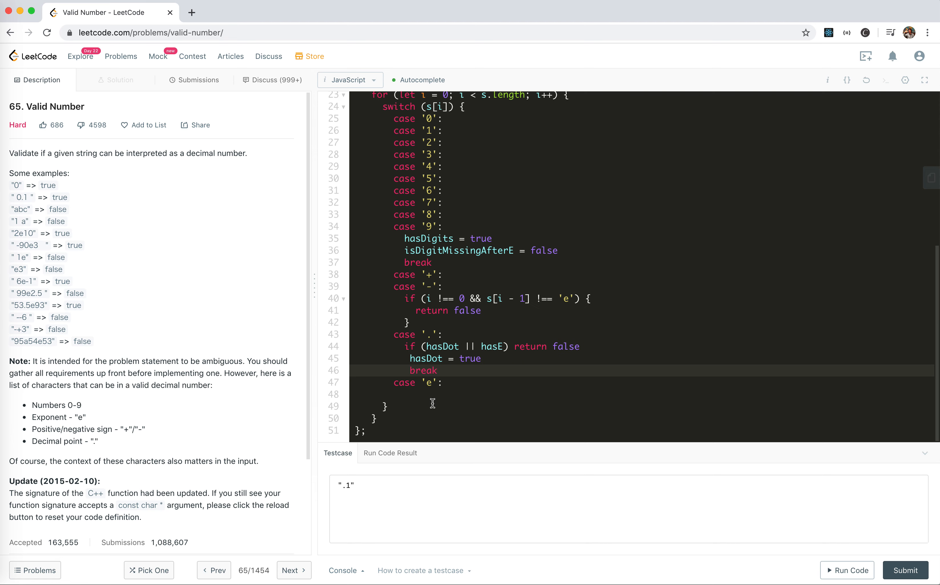
type("if (has)")
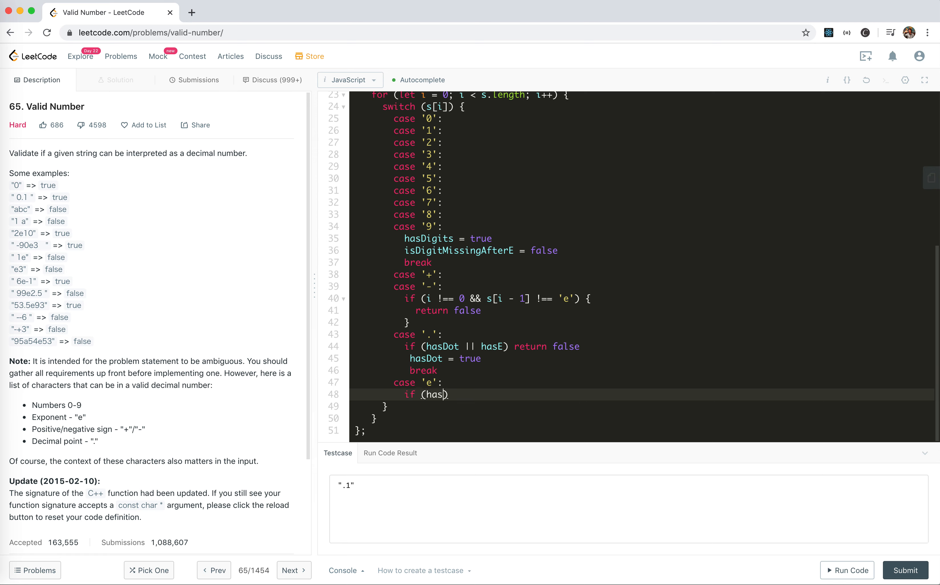
type("E")
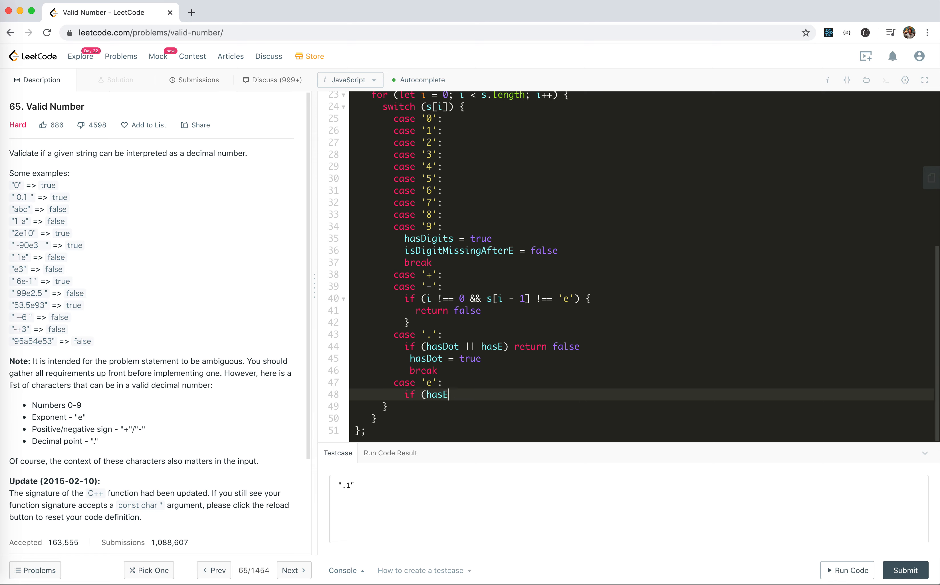
type(") return false")
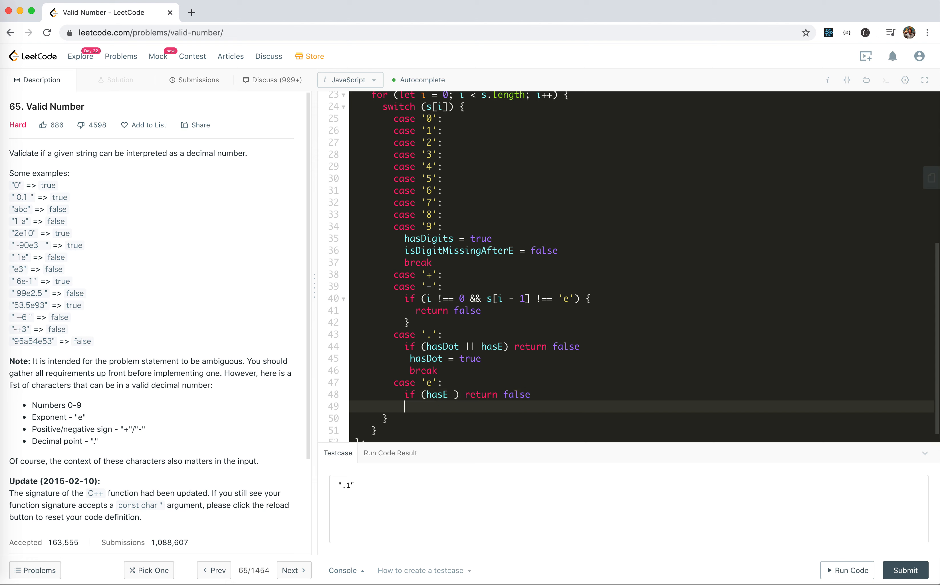
type("r")
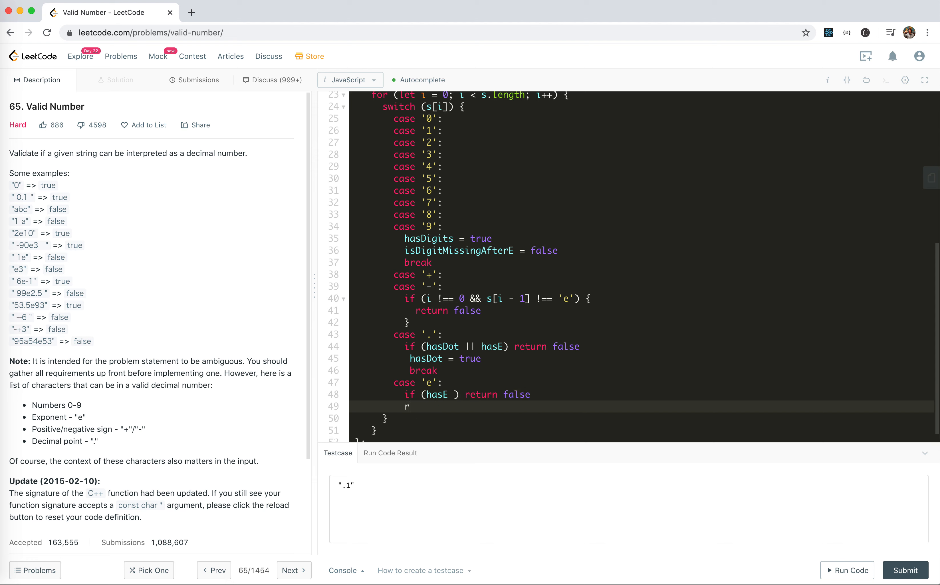
type("eak")
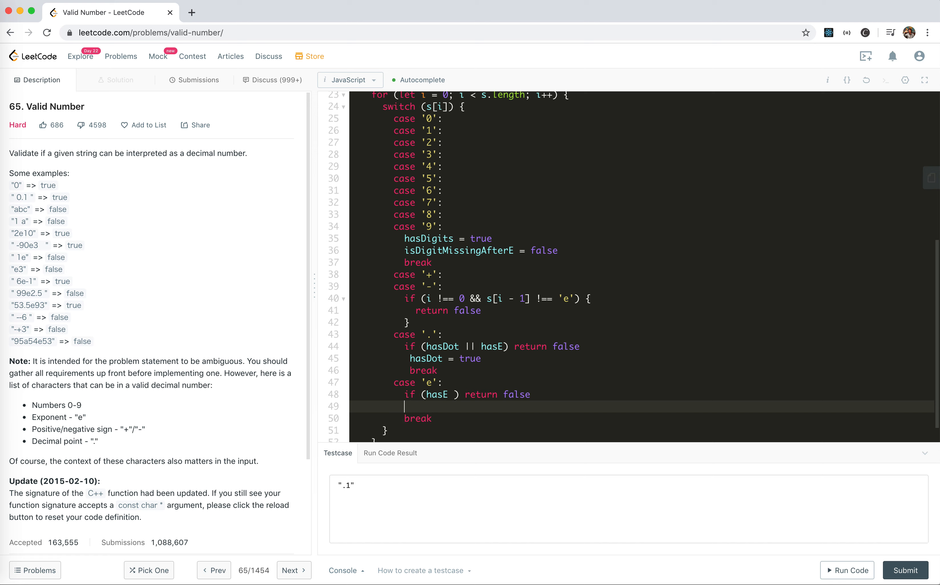
type("has")
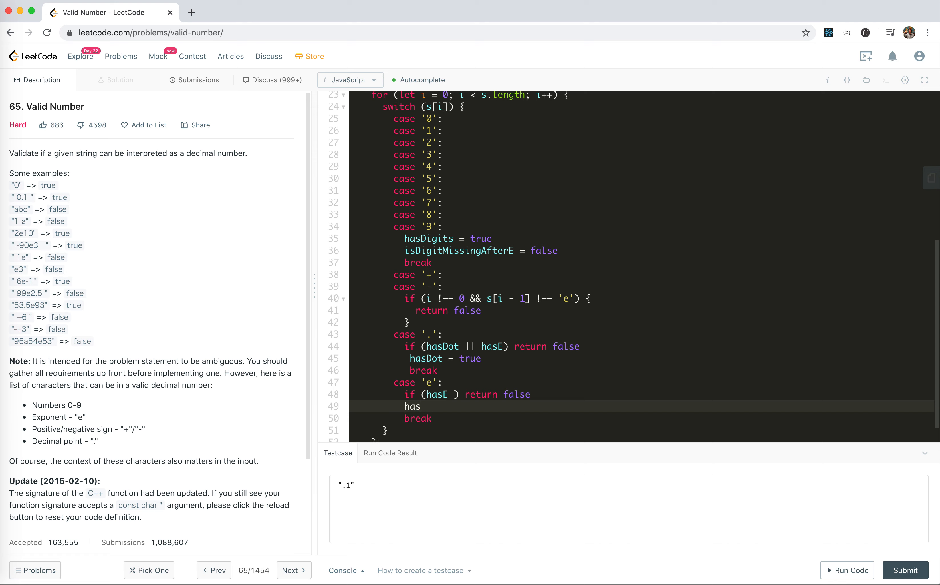
type("E = true")
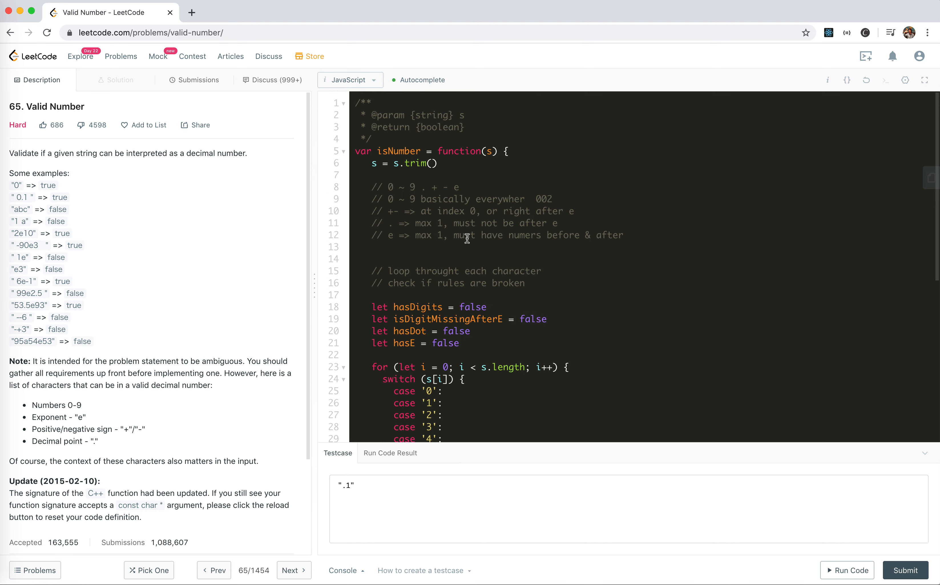
Step: Extend the e check with || !hasDigits and set isDigitMissingAfterE = true
scroll("down", 3)
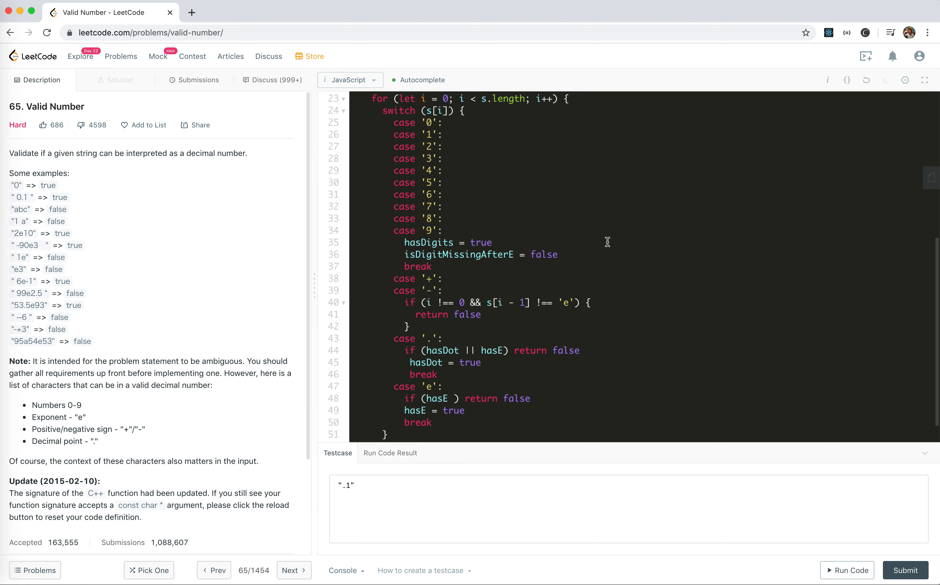
scroll("down", 3)
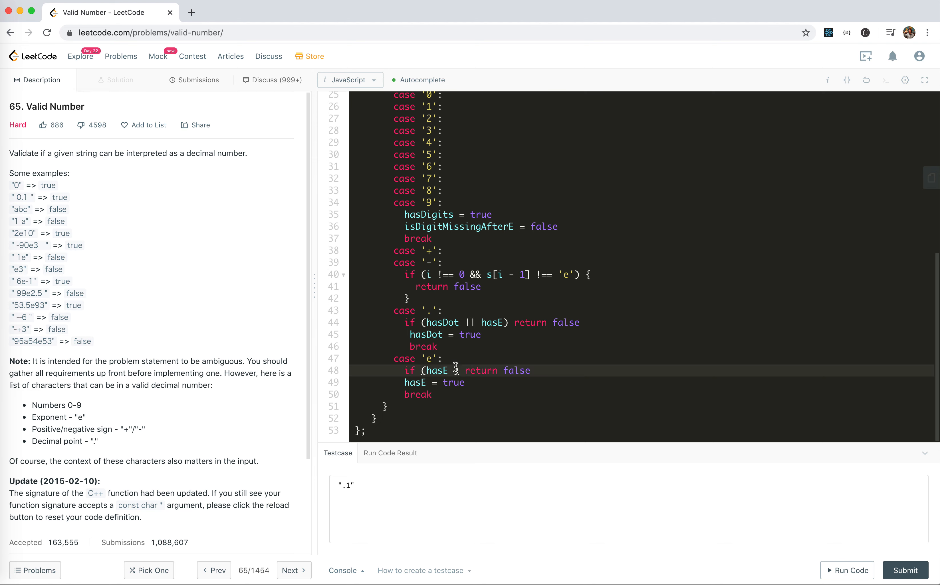
type("&&")
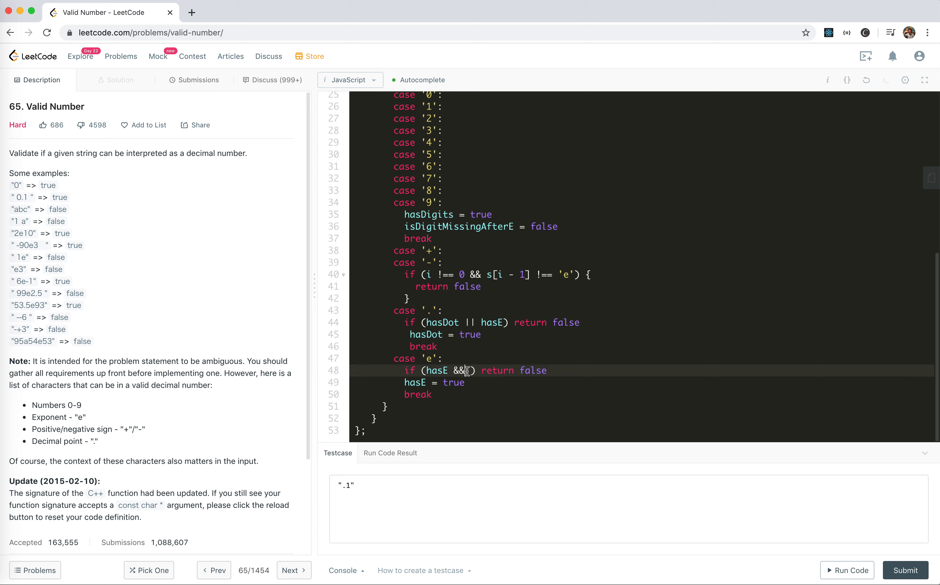
type("|| !hasDigits")
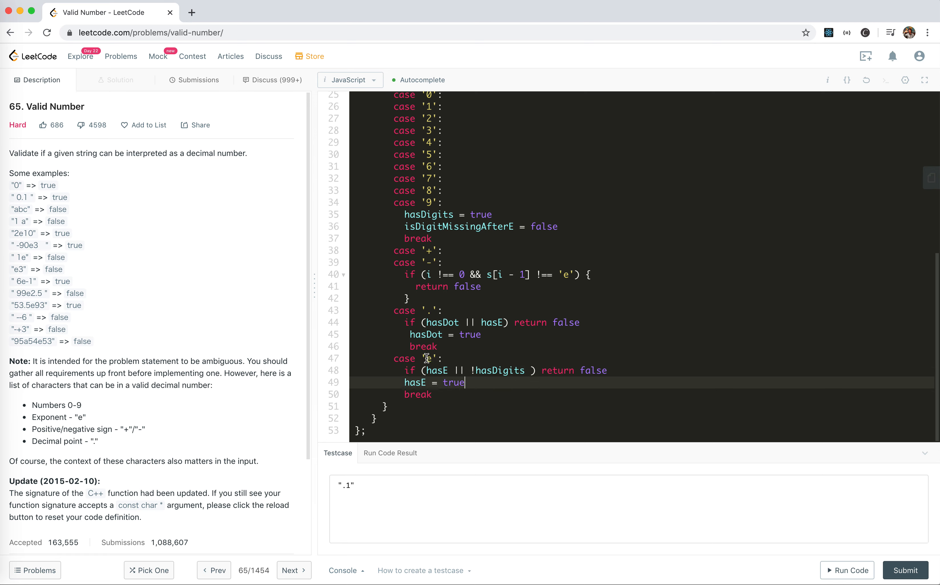
mouse_move(449, 374)
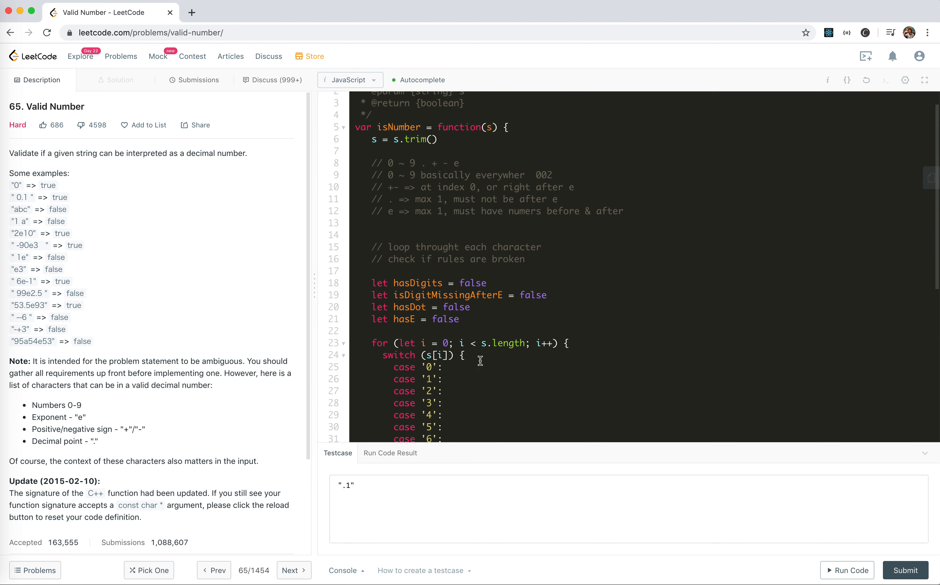
scroll("down", 3)
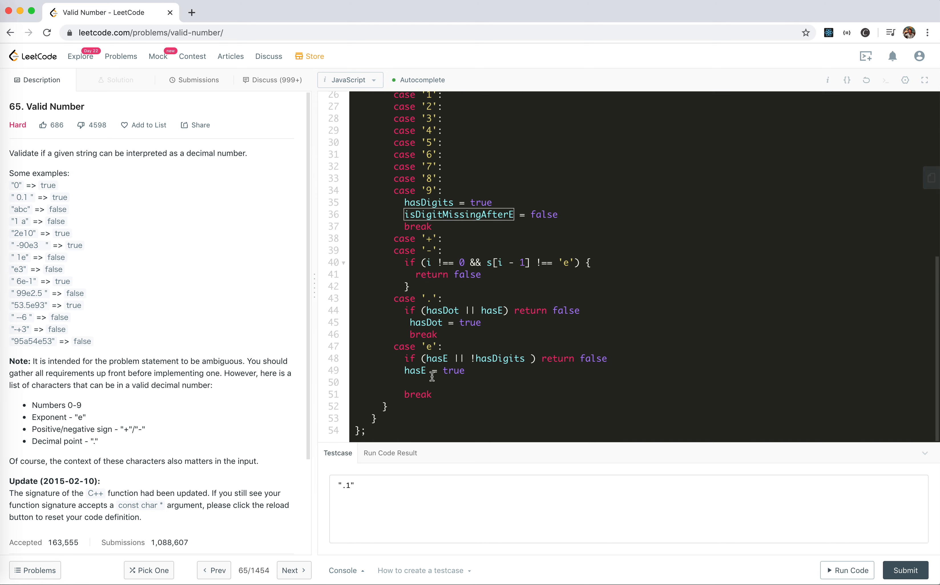
type("isDigitMissingAfterE = true")
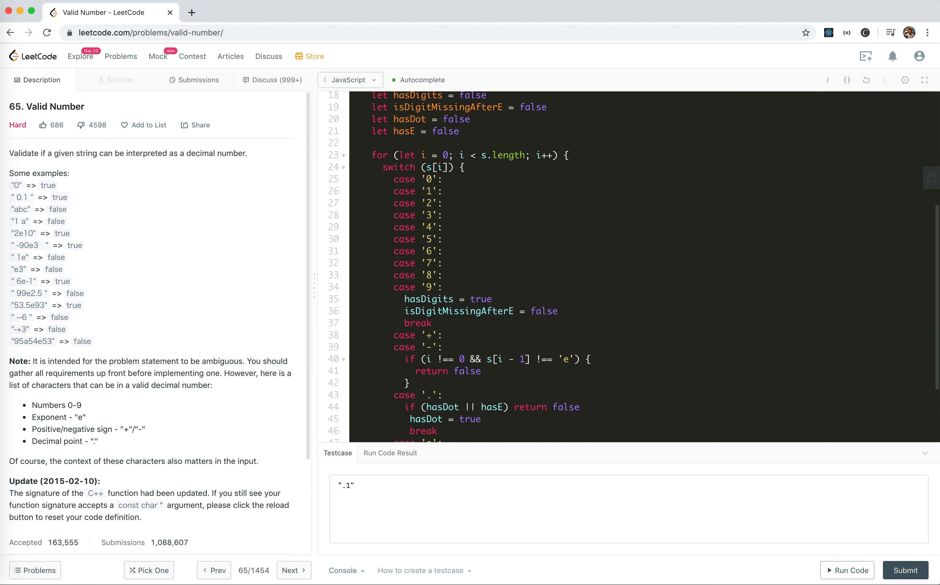
scroll("down", 3)
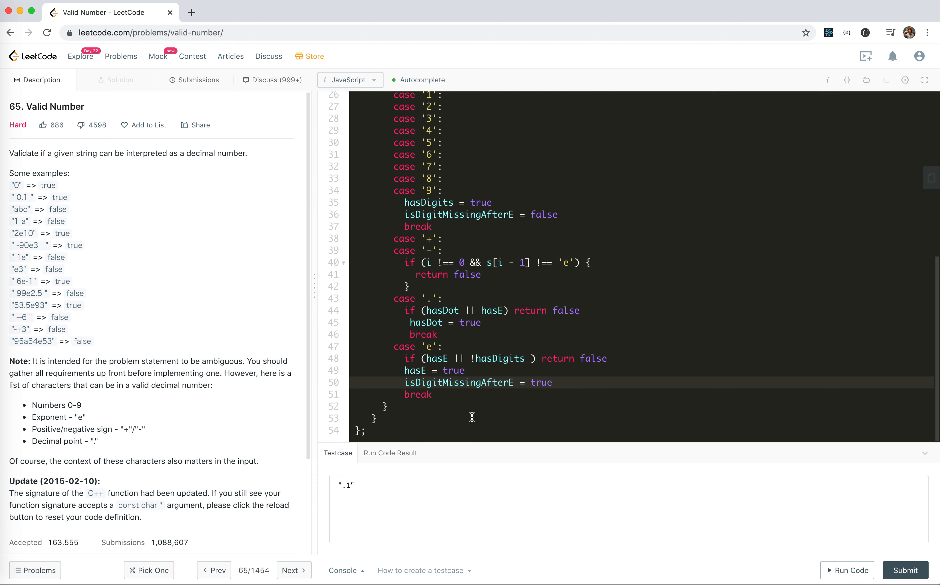
mouse_move(26, 271)
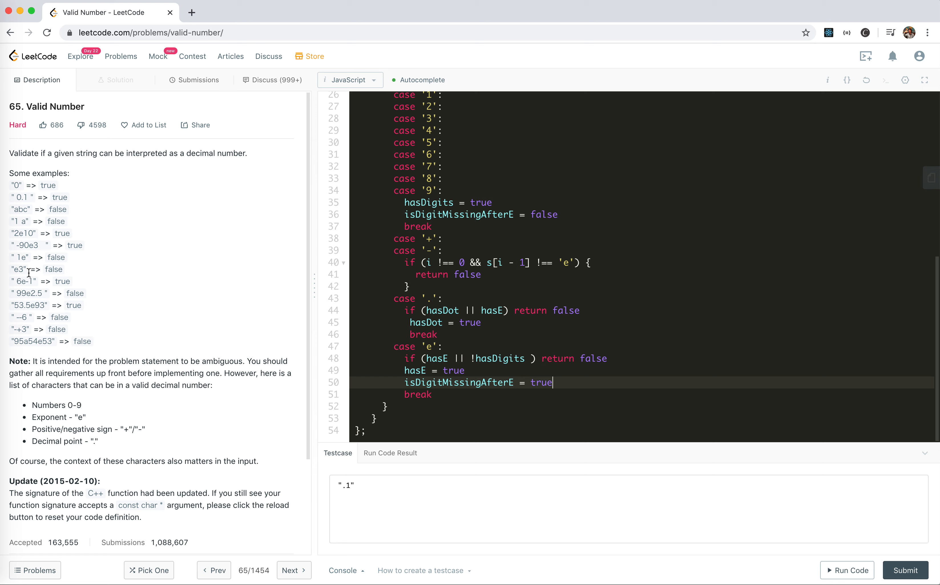
mouse_move(580, 311)
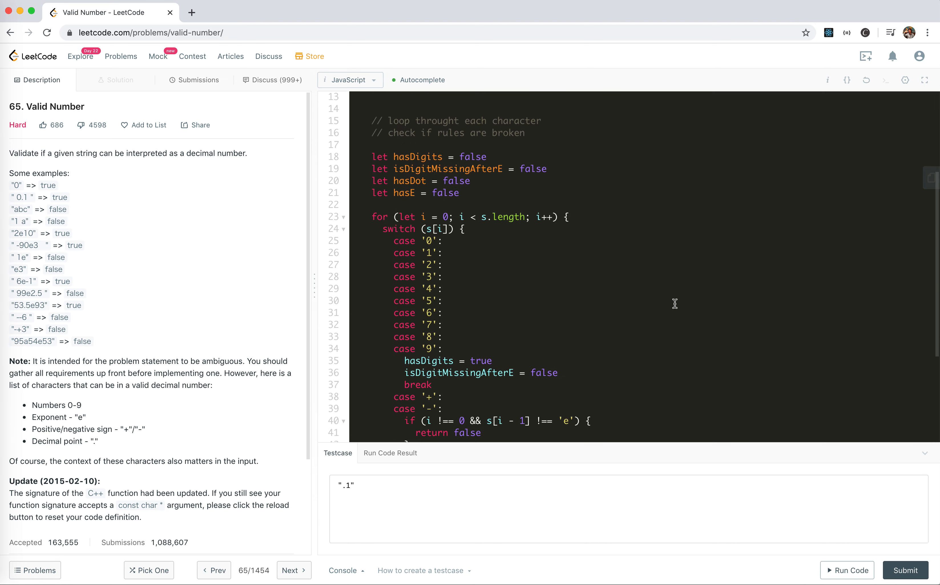
Step: Add default: return false, return hasDigits && !isDigitMissingAfterE, and run on ".1"
scroll("down", 3)
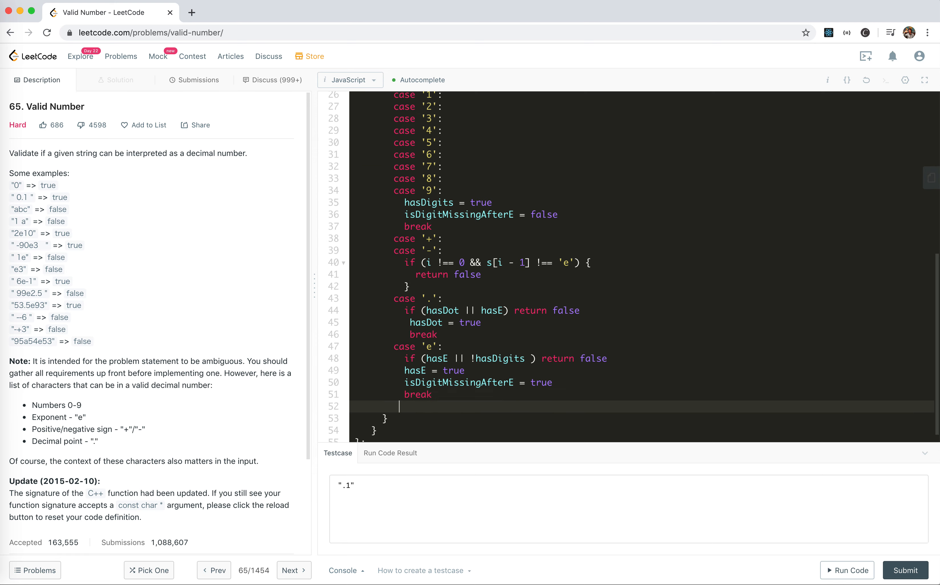
type("default:")
type("r")
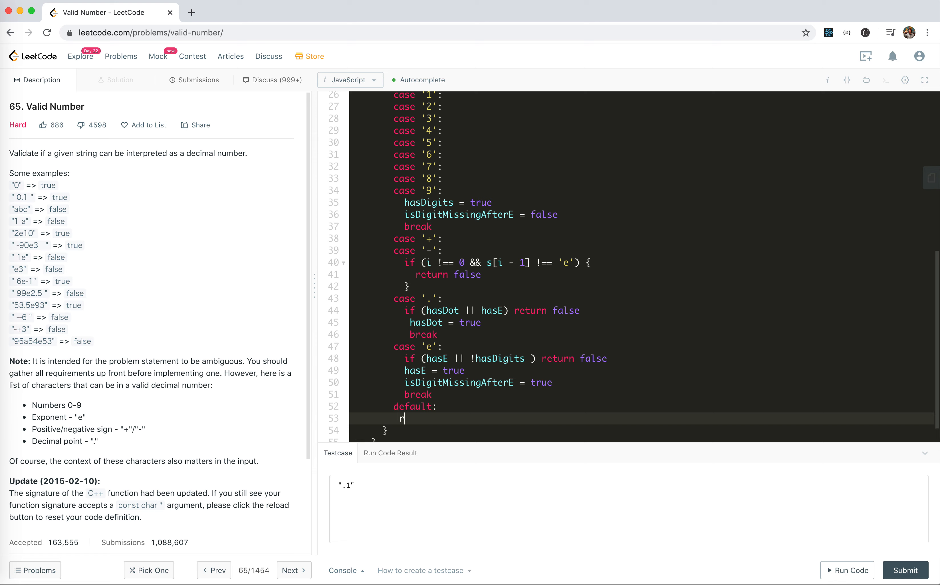
type("eutrn")
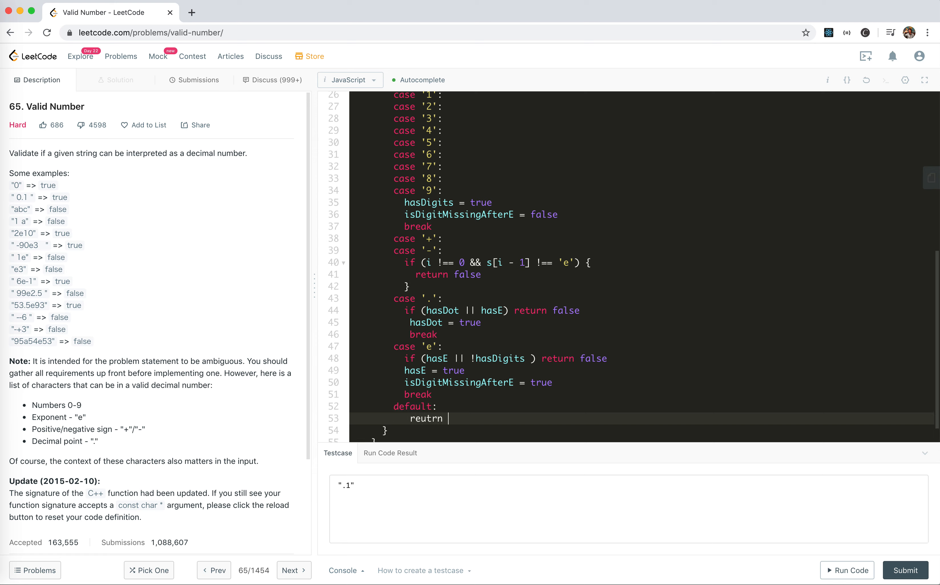
type("return")
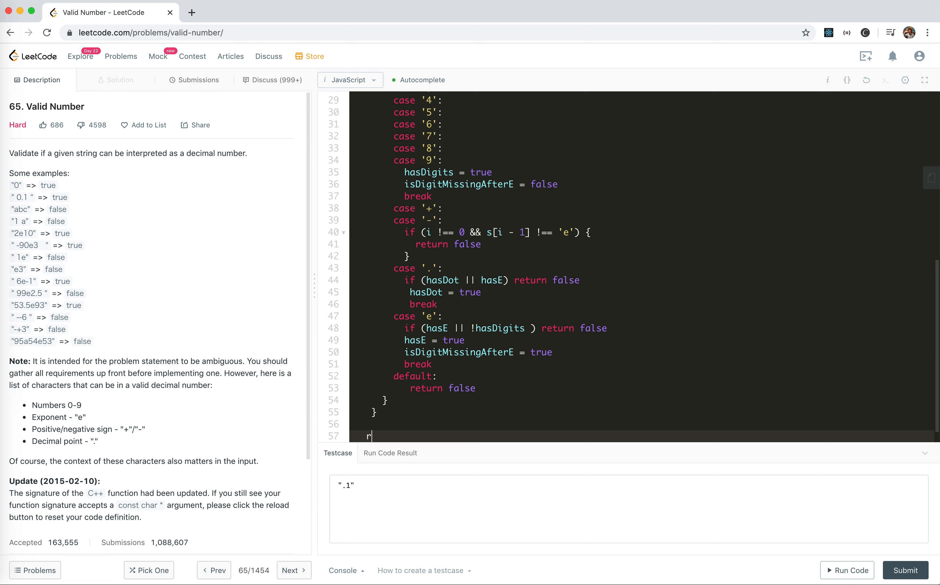
type("eturn")
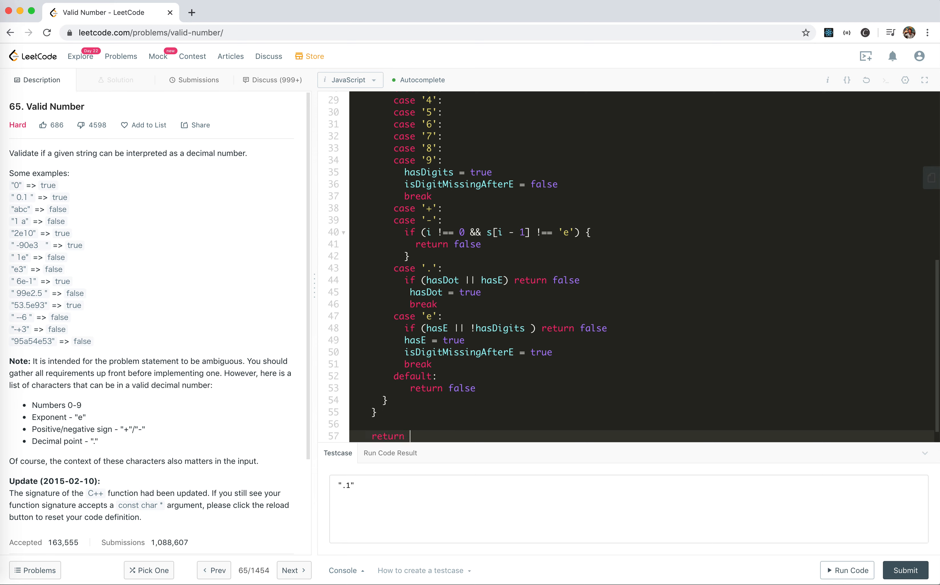
double_click(499, 328)
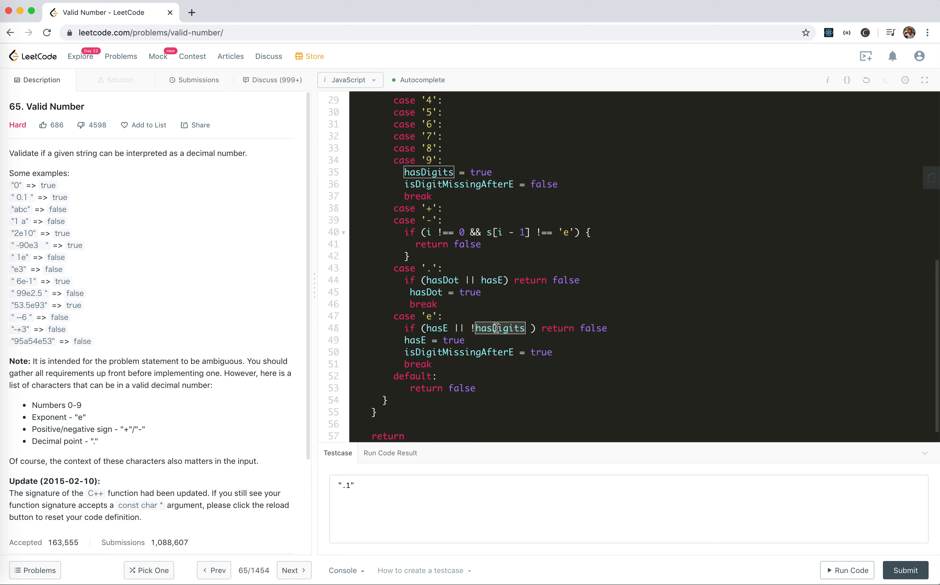
type("hasDigits && !isDigitMissingAfterE")
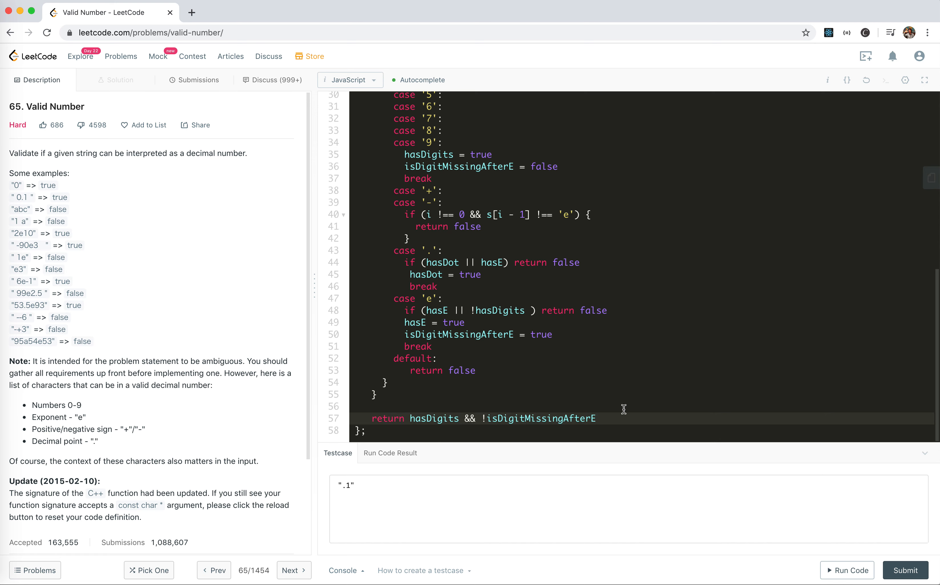
left_click(847, 578)
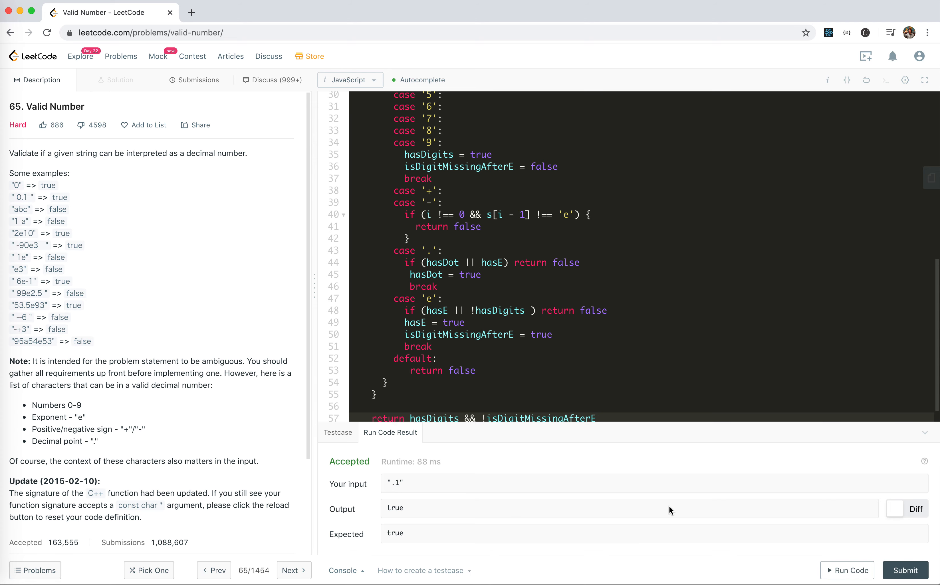
Step: Submit, then add break after the +/- case following the "-1." wrong answer and resubmit to Accepted
left_click(198, 80)
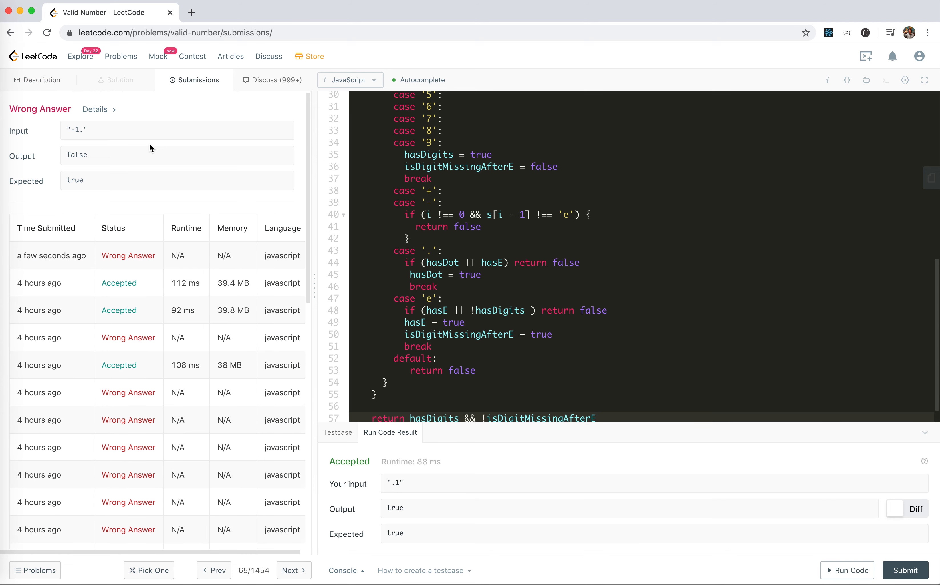
mouse_move(421, 203)
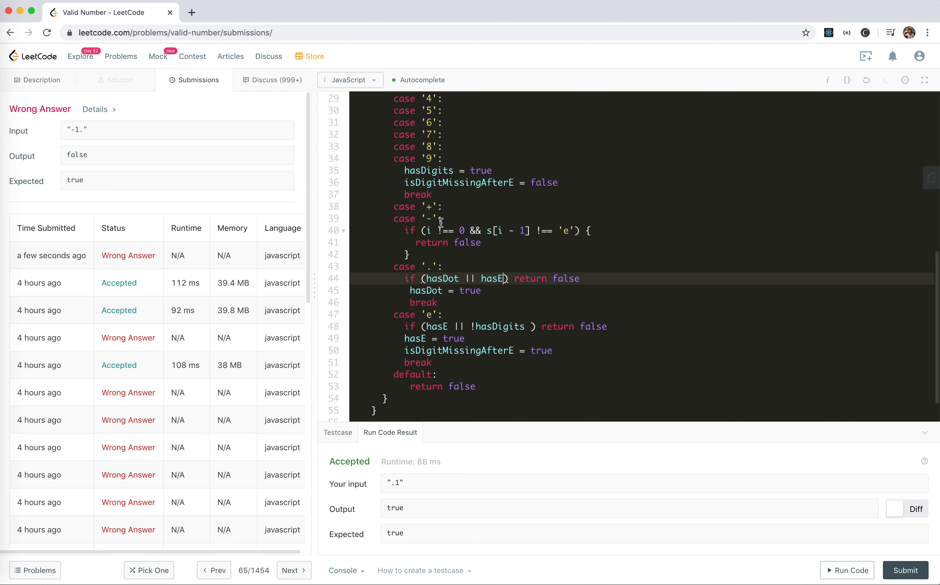
mouse_move(439, 232)
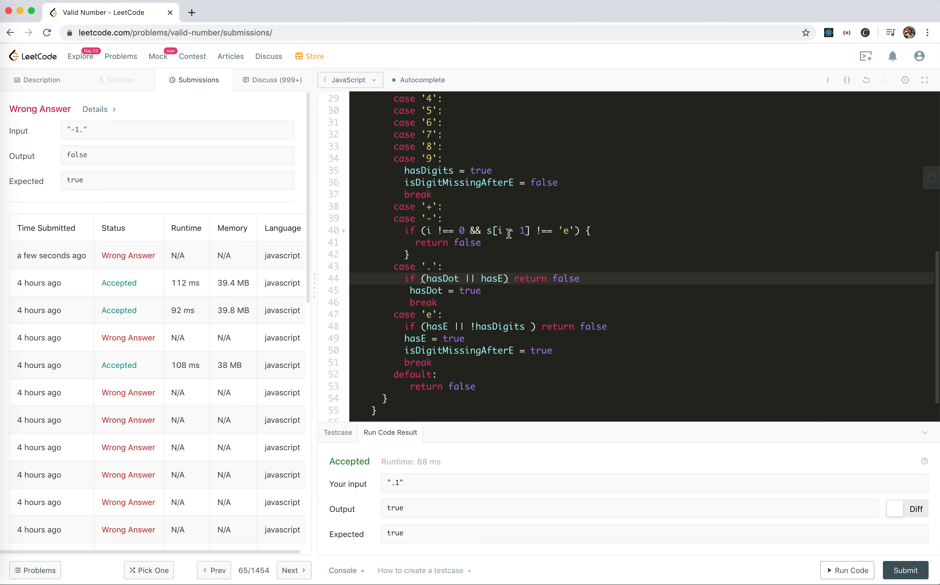
mouse_move(475, 231)
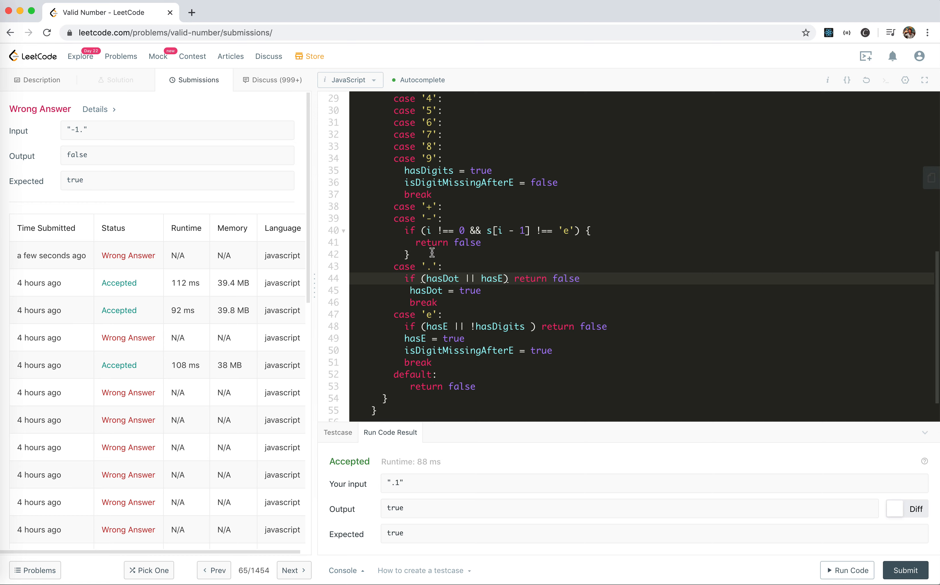
type("break")
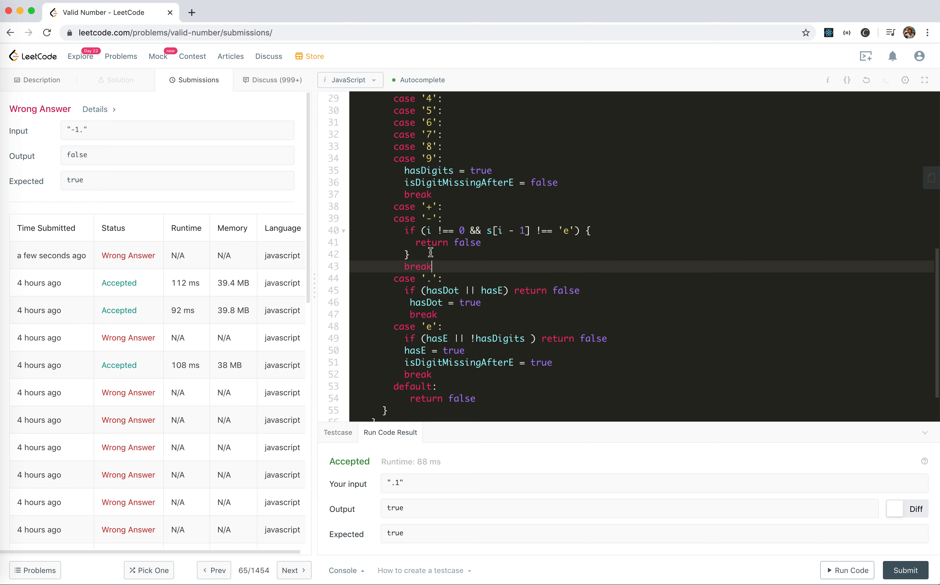
left_click(905, 578)
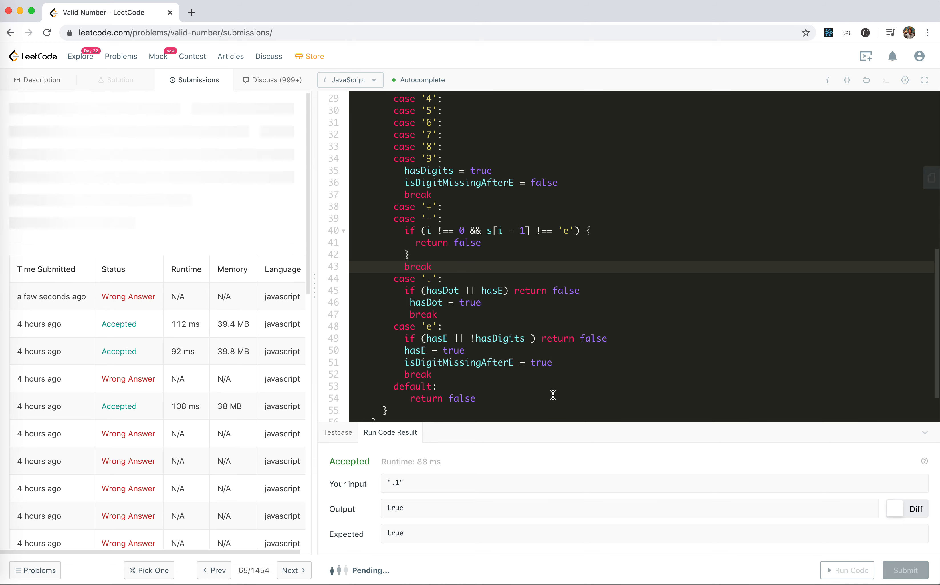
left_click(903, 570)
type("//")
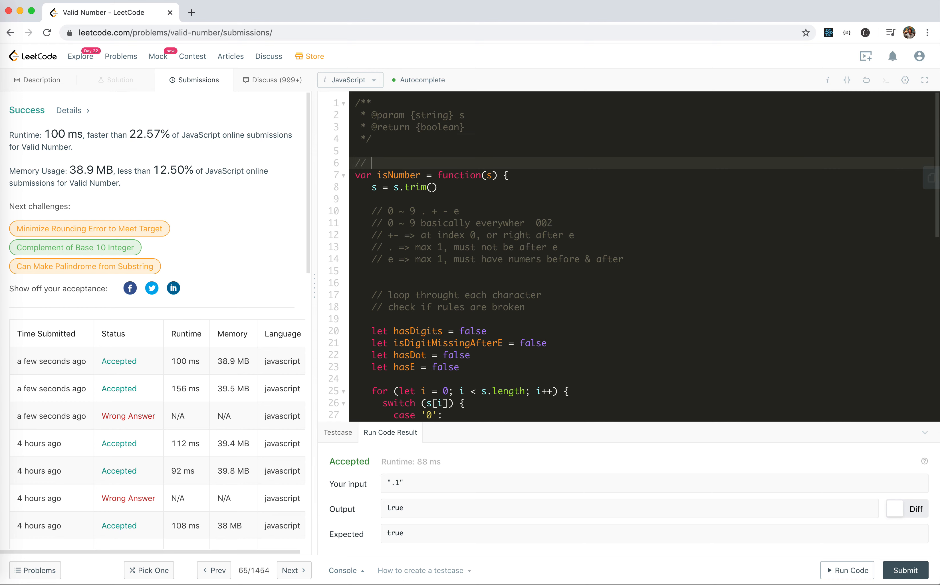
Step: Add Time: O(n) and Space: O(1) complexity comments and submit again
type("Time: O(n)")
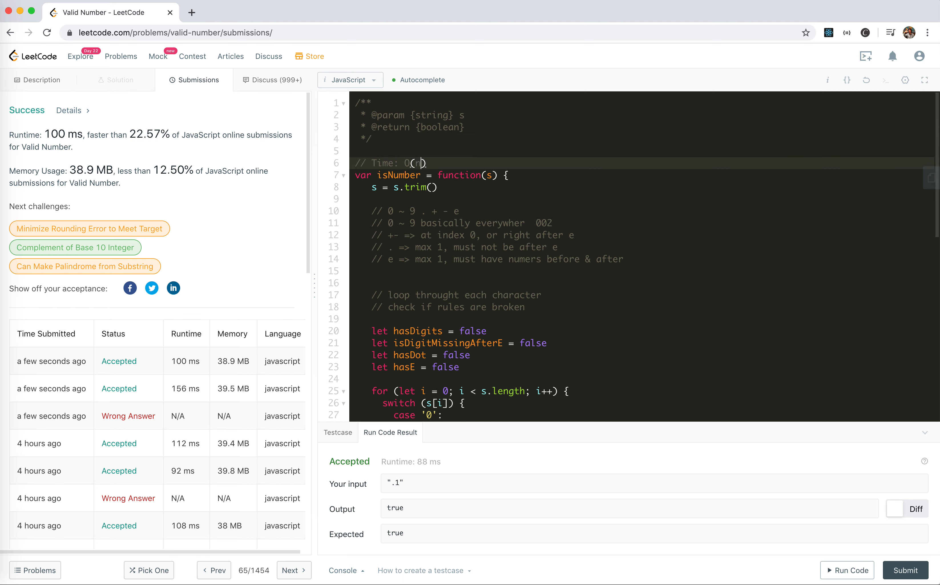
scroll("down", 3)
type("// Space:")
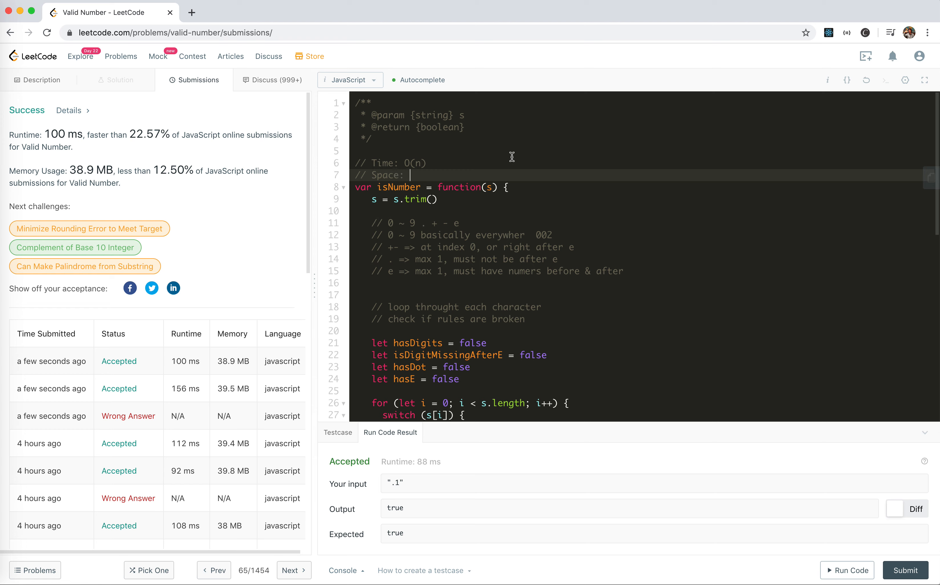
type("O(1)")
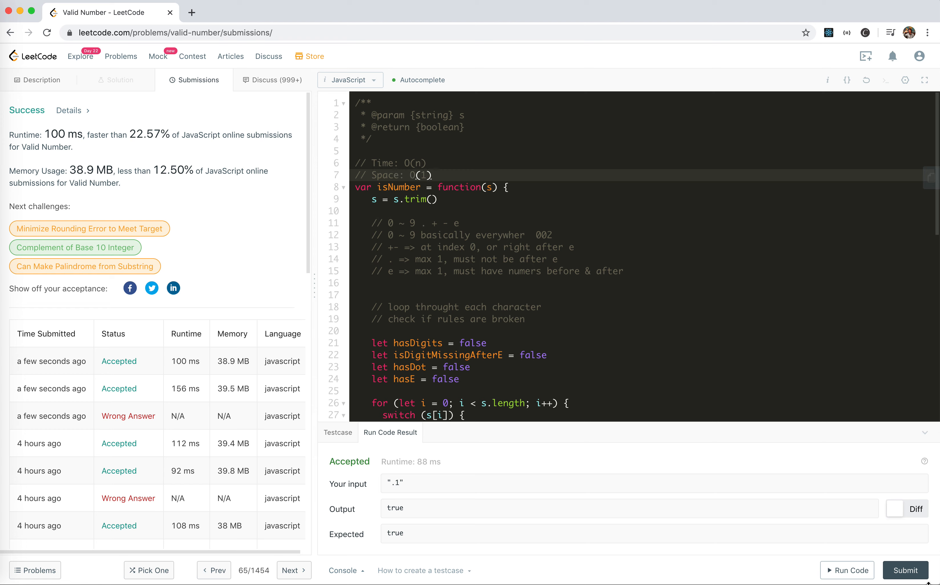
left_click(906, 570)
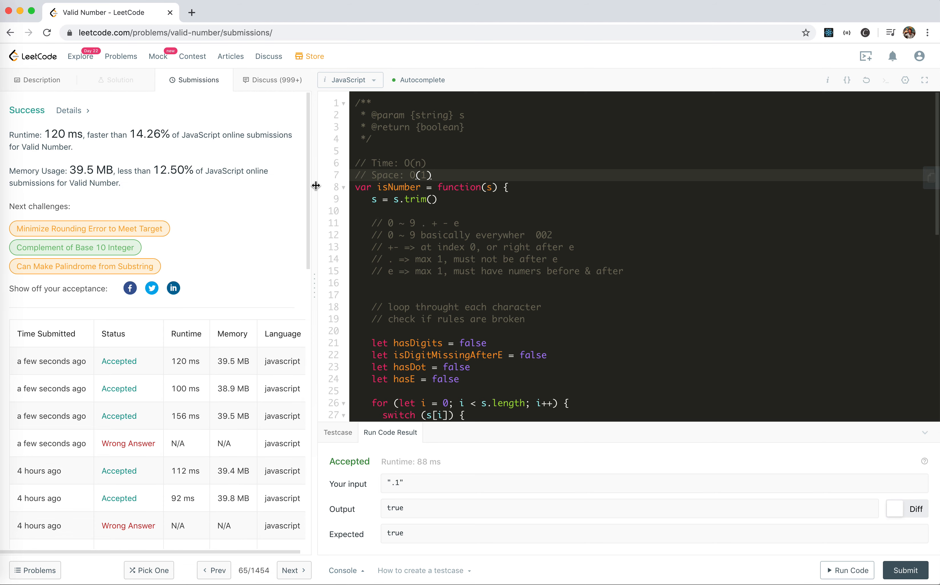
Step: Scroll back through the switch statement of the accepted solution
scroll("down", 3)
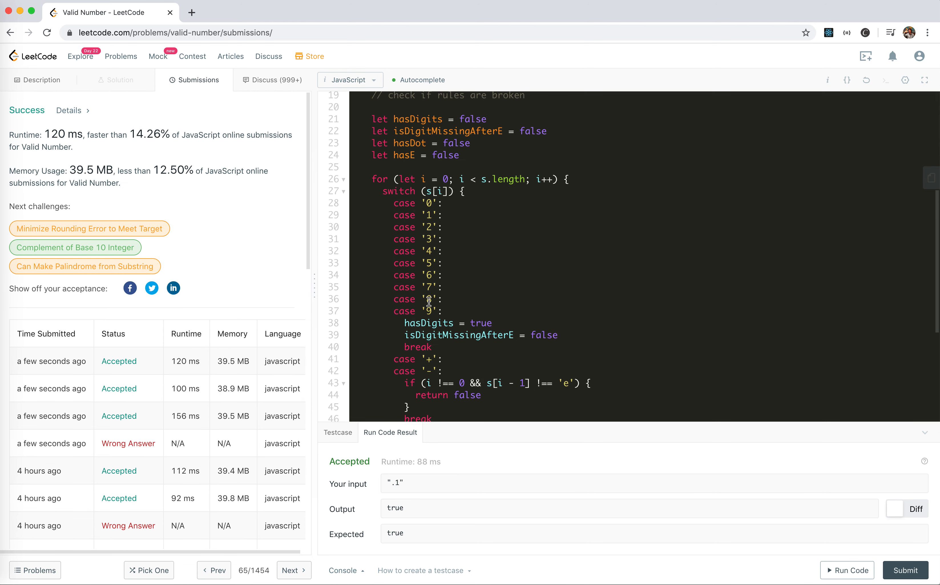
scroll("down", 3)
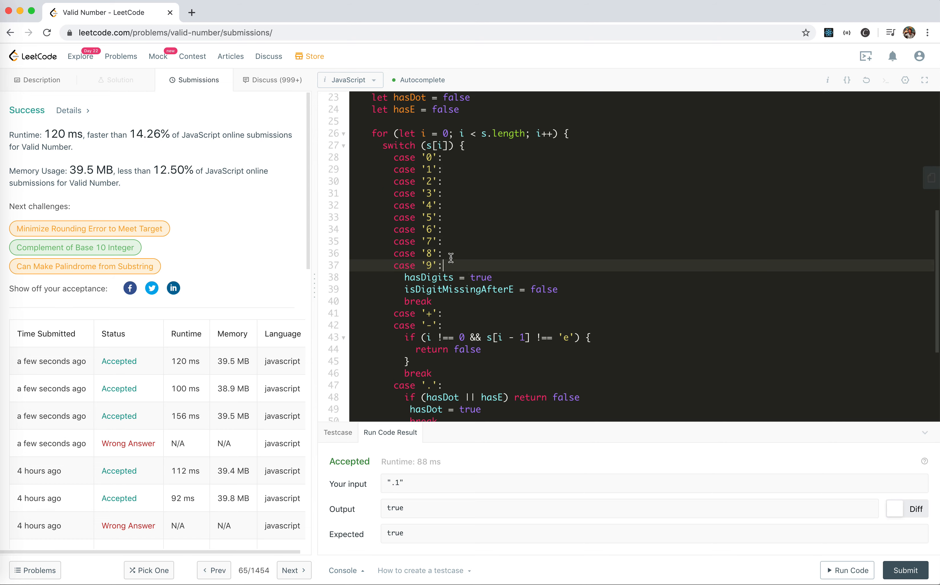
left_click(444, 253)
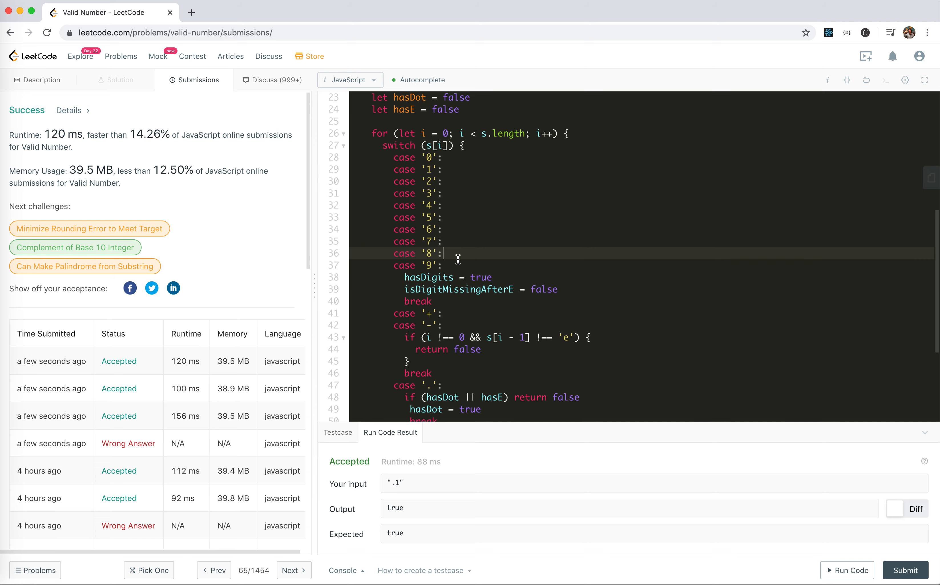
scroll("down", 3)
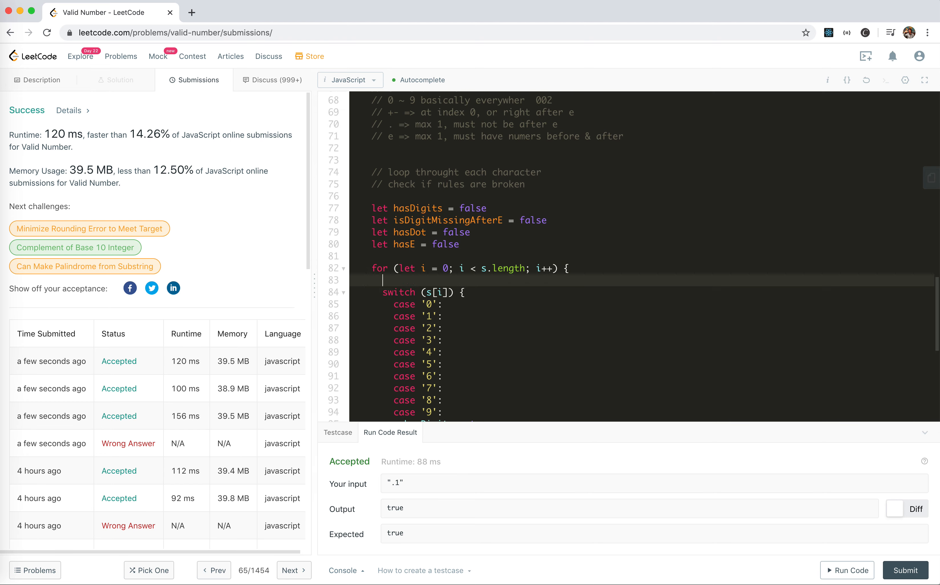
Step: Add const char = s[i] and an if branch checking char is a digit between '0' and '9'
type("const char = s")
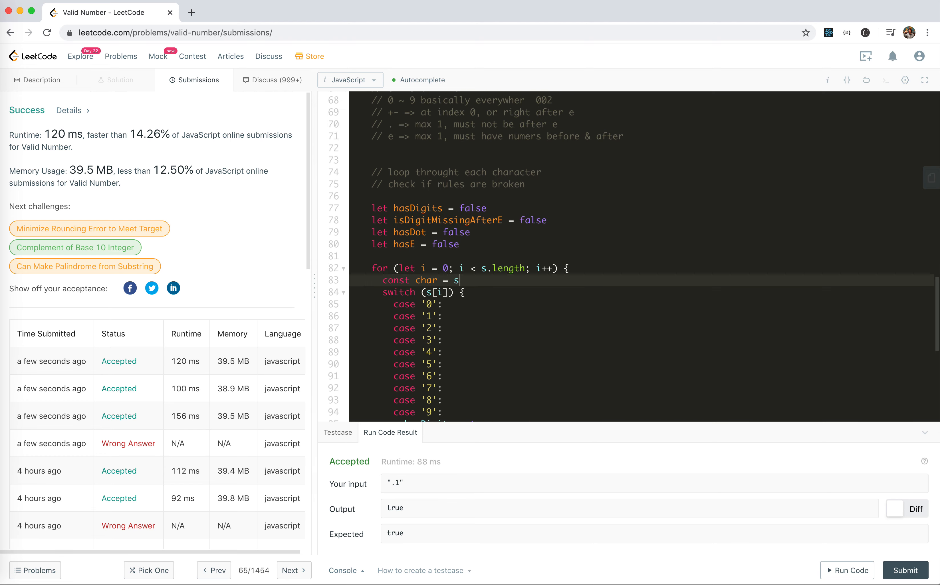
type("if")
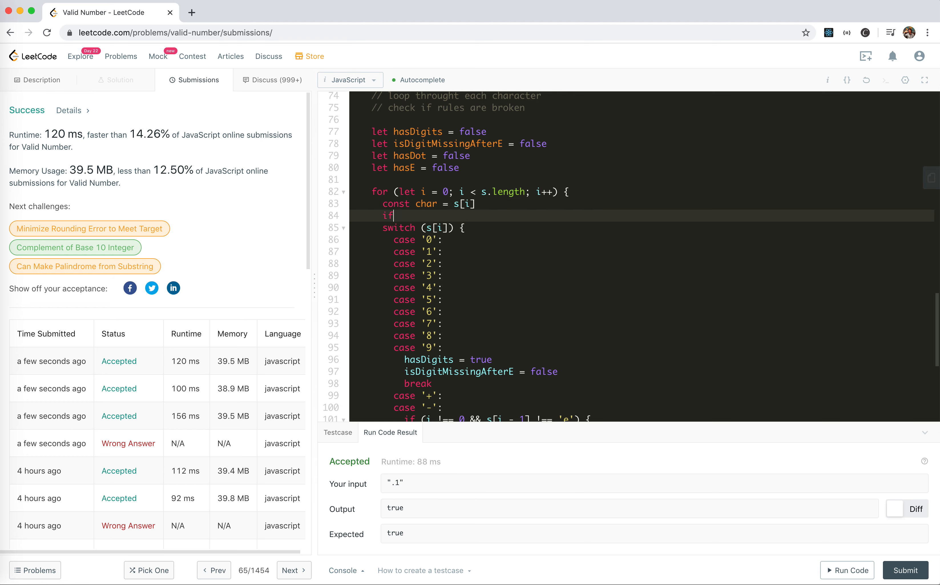
type("()")
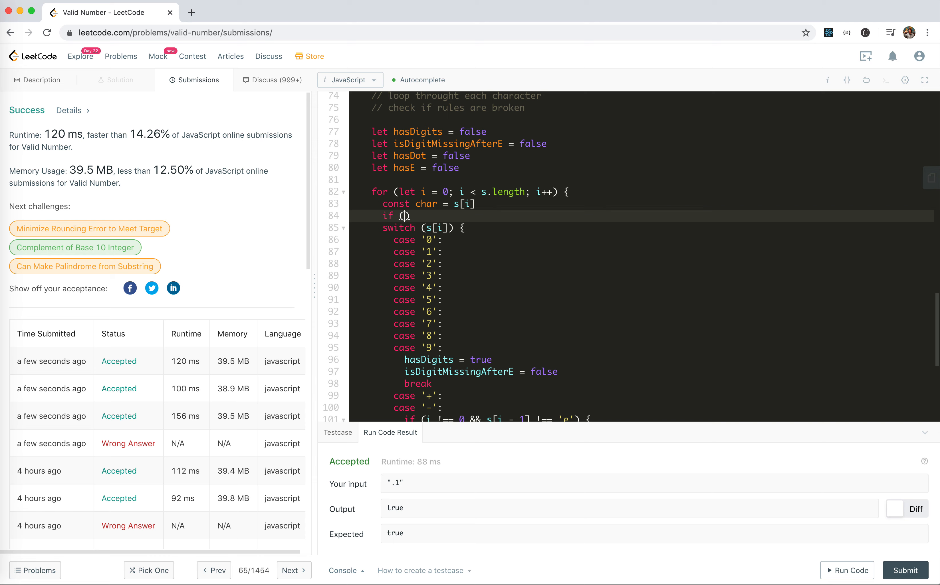
type("char > '0' &&")
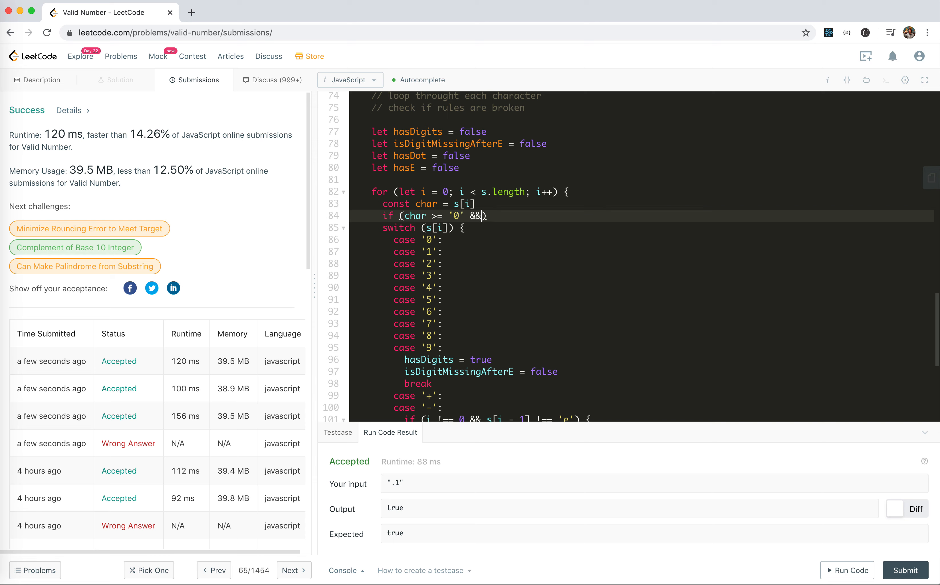
type("char <='")
type("} else if")
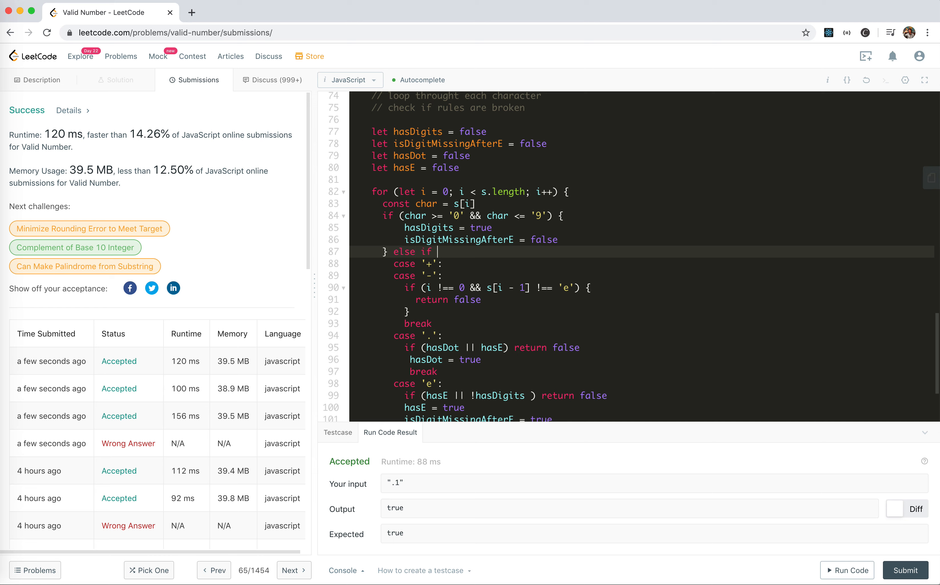
type("(char === '+' || char === '-")
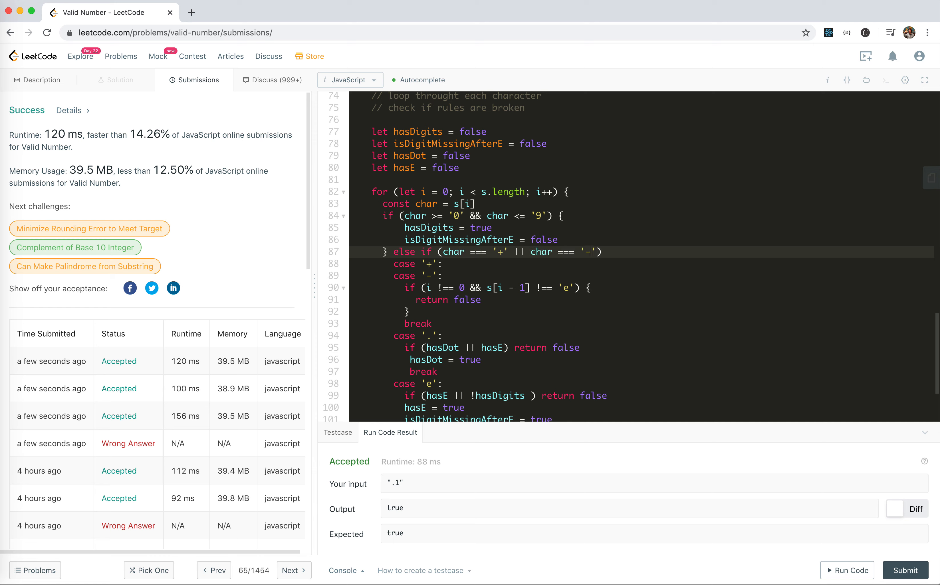
Step: Rewrite the sign, dot and e cases as else if branches ending in else { return false }
key("Enter")
type("} e")
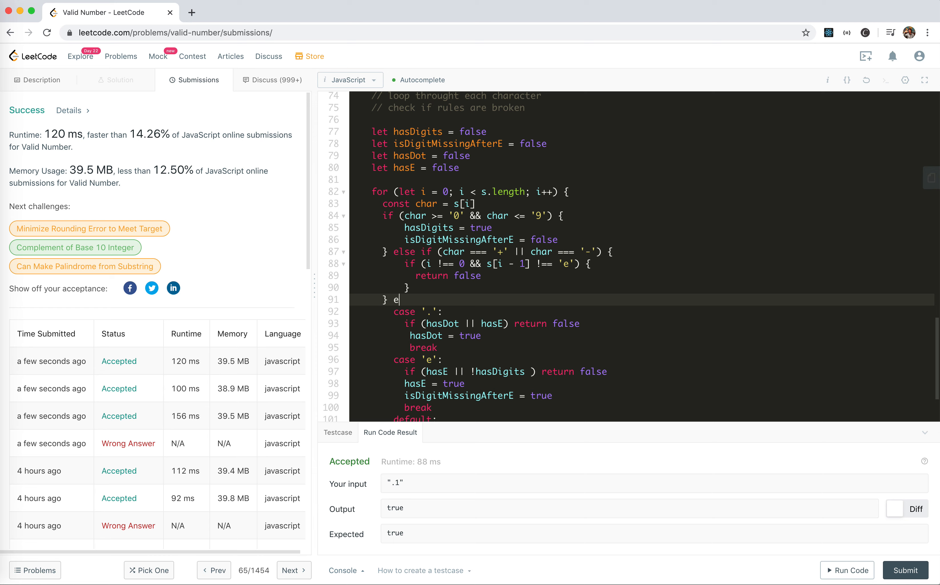
type("lse if (char === '.') {")
left_click(641, 348)
type("} else if (c")
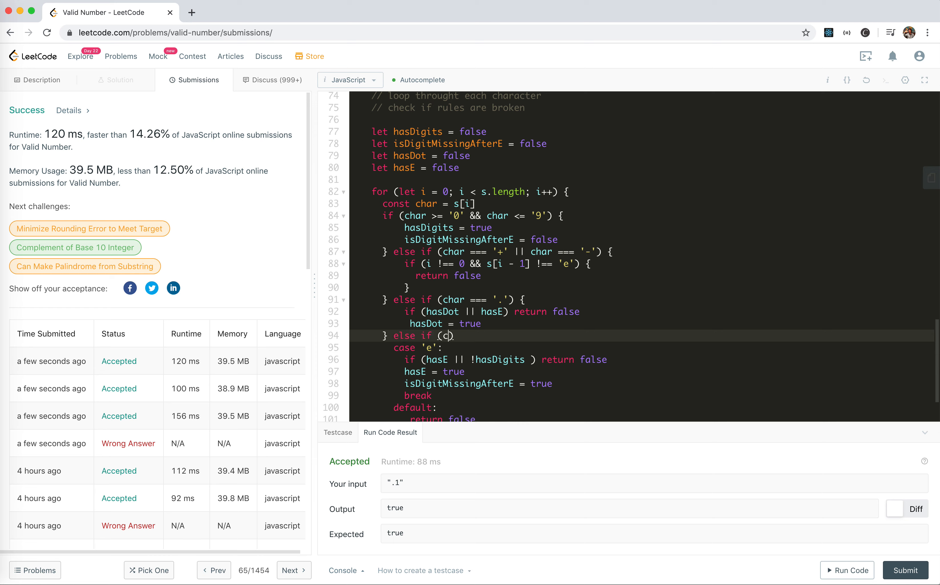
type("har === 'e') {")
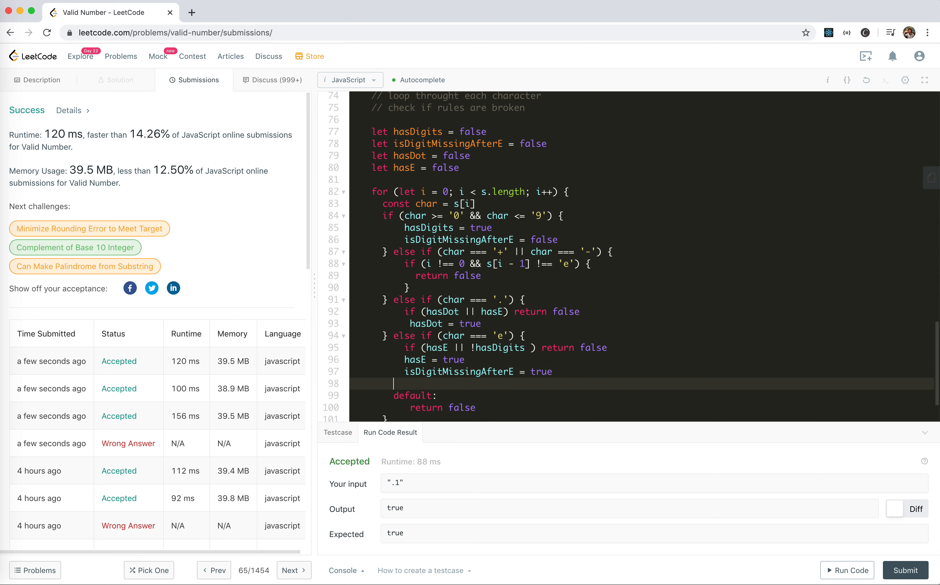
type("} else {")
type("return")
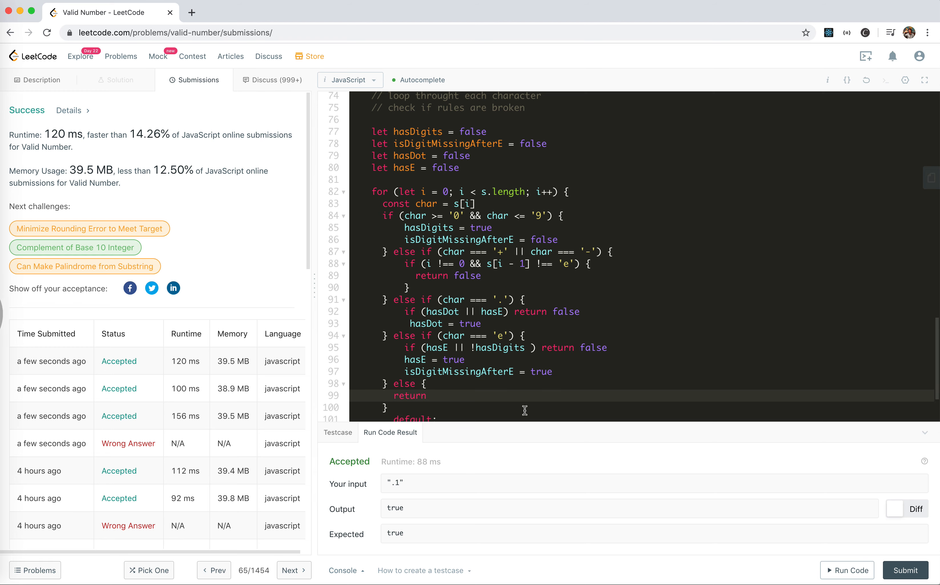
scroll("down", 3)
type(" false")
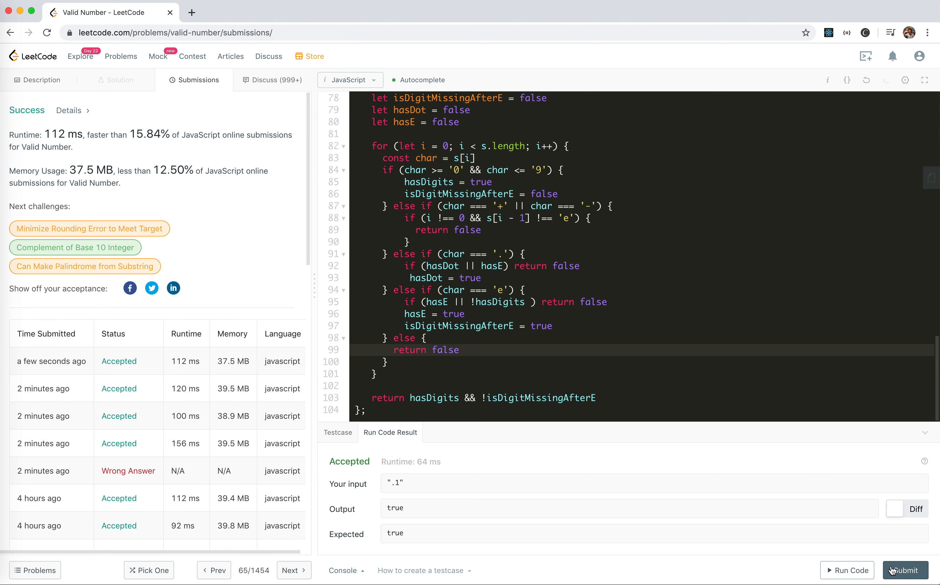
Step: Submit the if/else-if version, compare with the commented-out switch, and submit once more
left_click(905, 578)
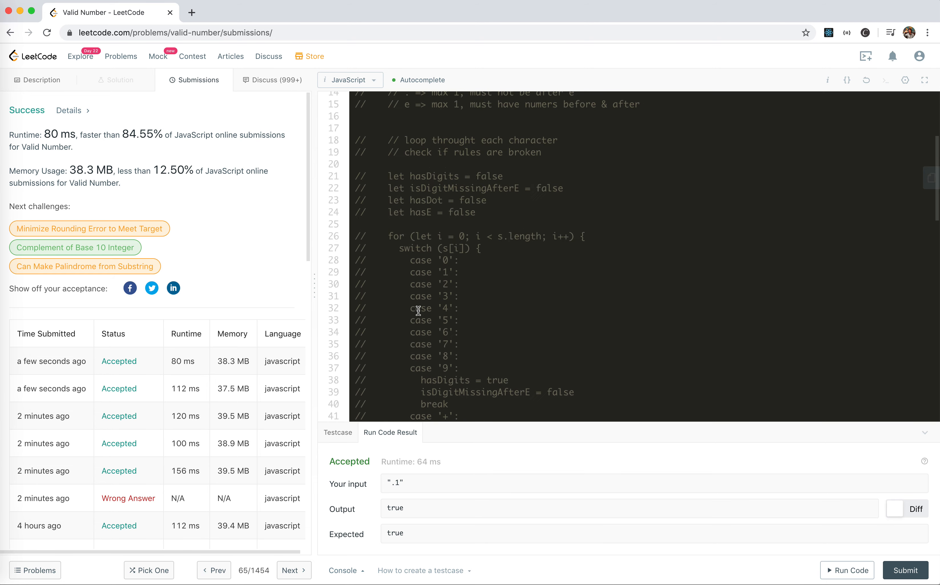
left_click_drag(418, 259, 476, 374)
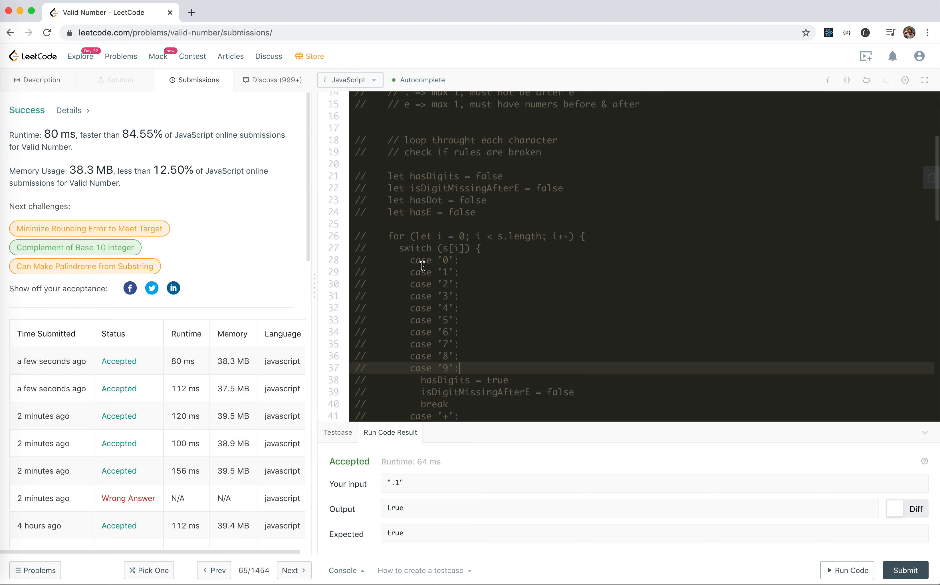
mouse_move(478, 366)
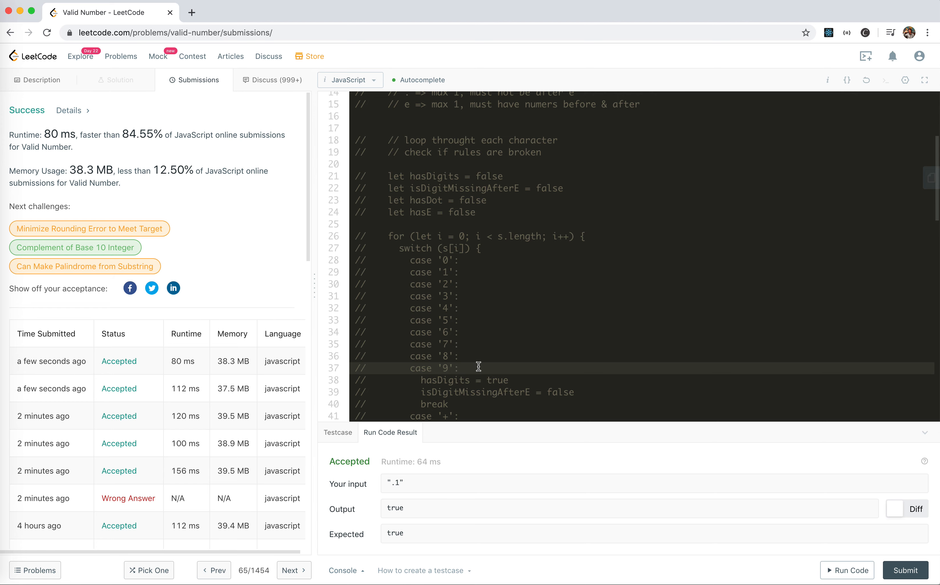
scroll("down", 3)
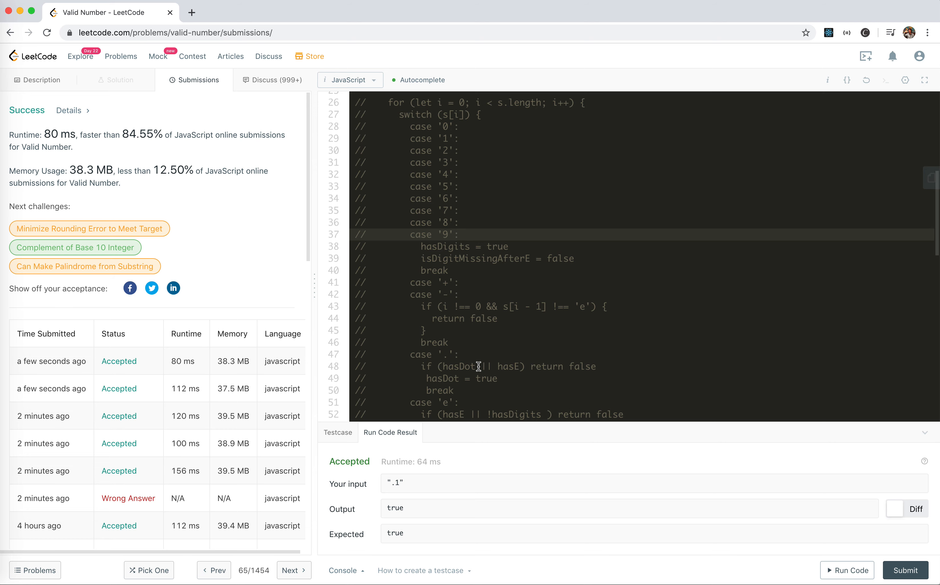
scroll("down", 3)
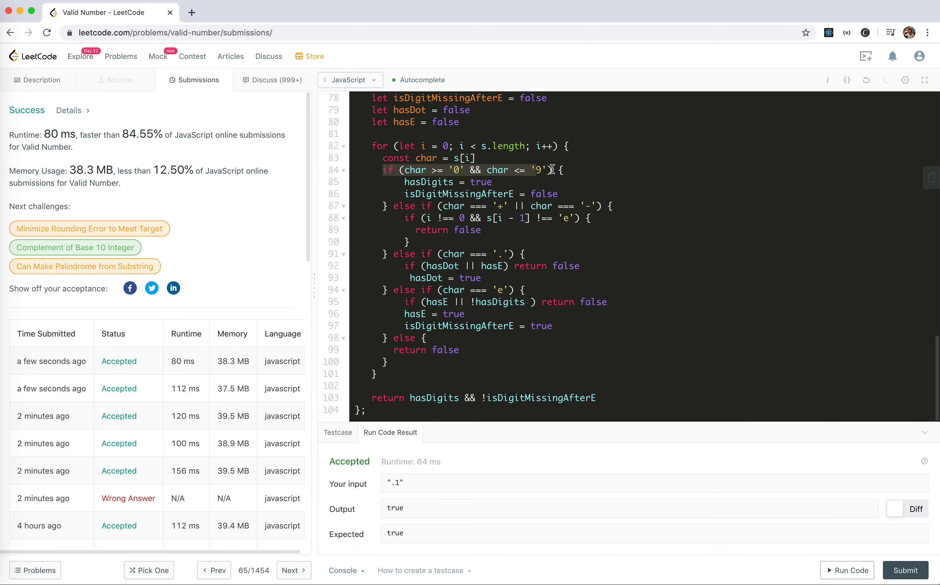
mouse_move(594, 376)
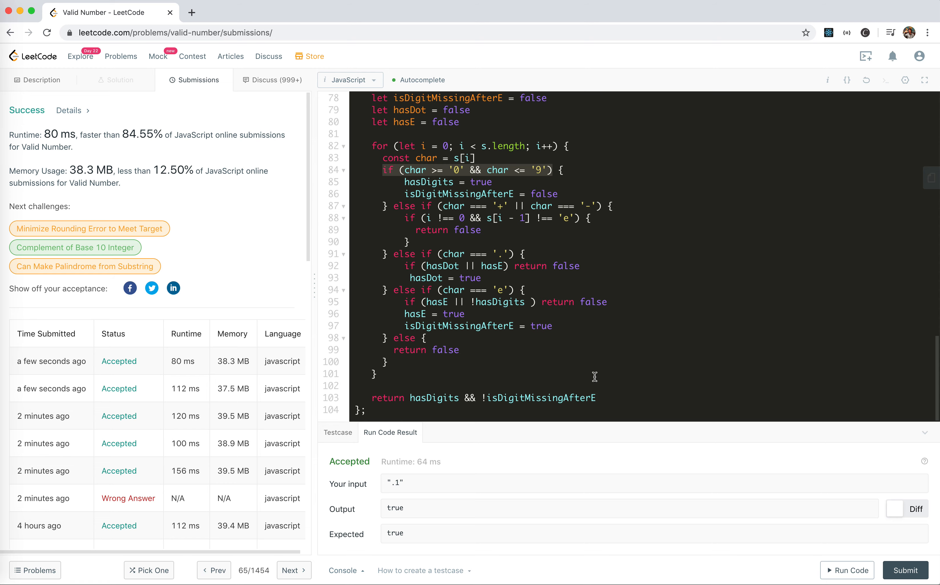
left_click(905, 569)
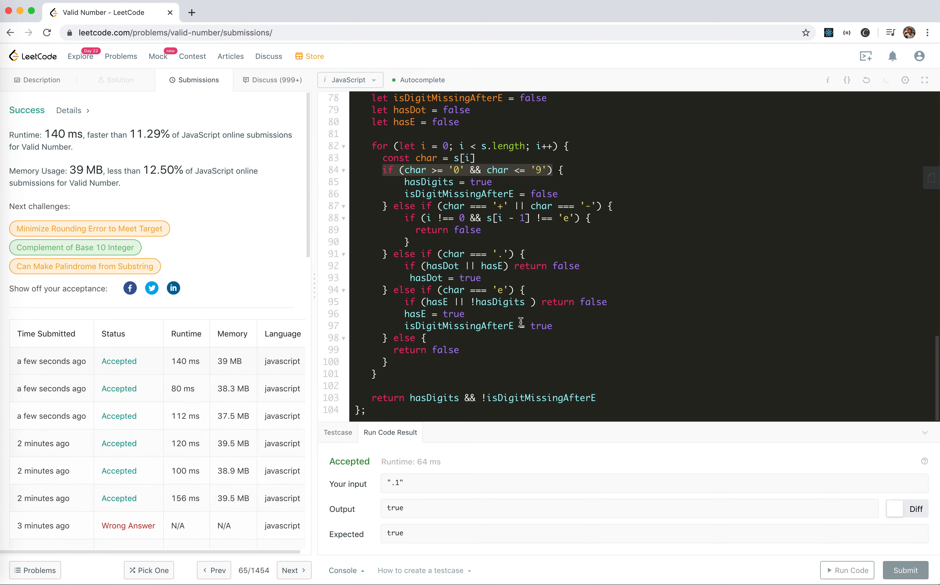